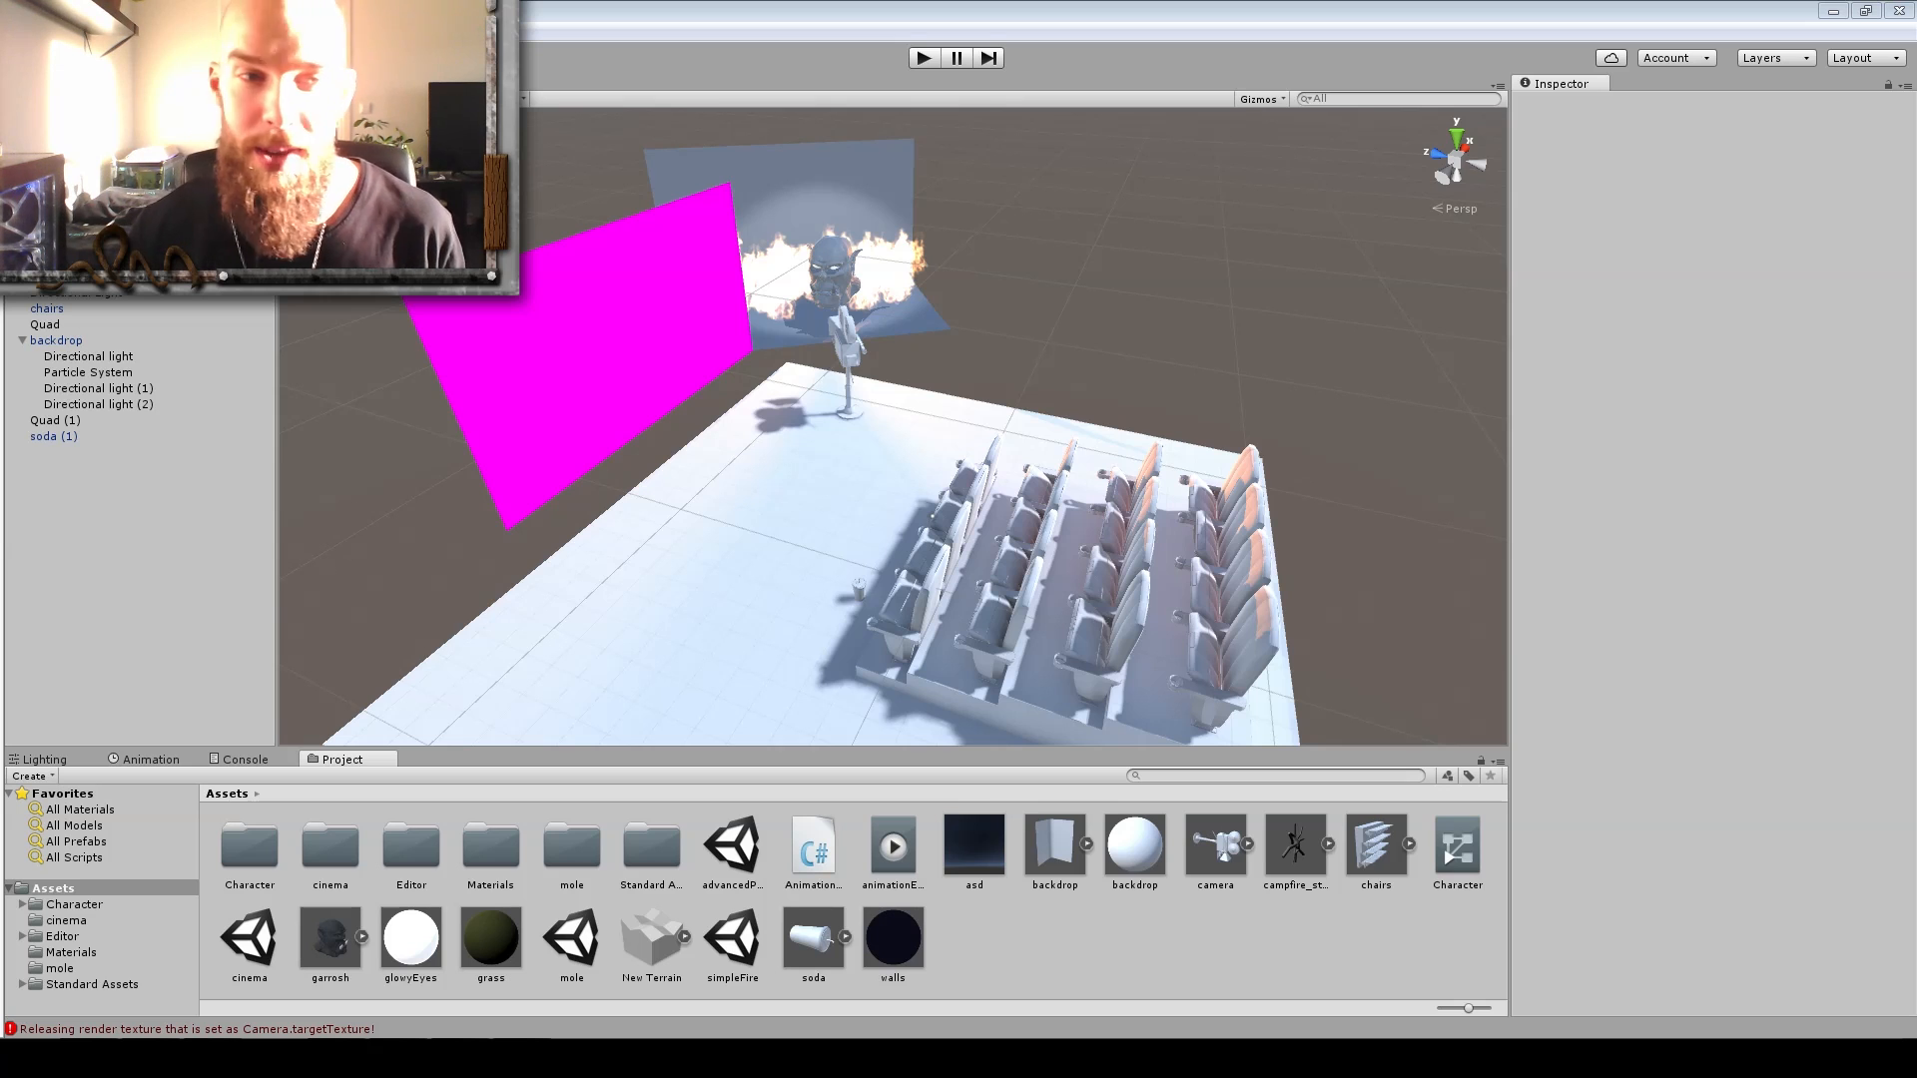
mouse_move(1477, 372)
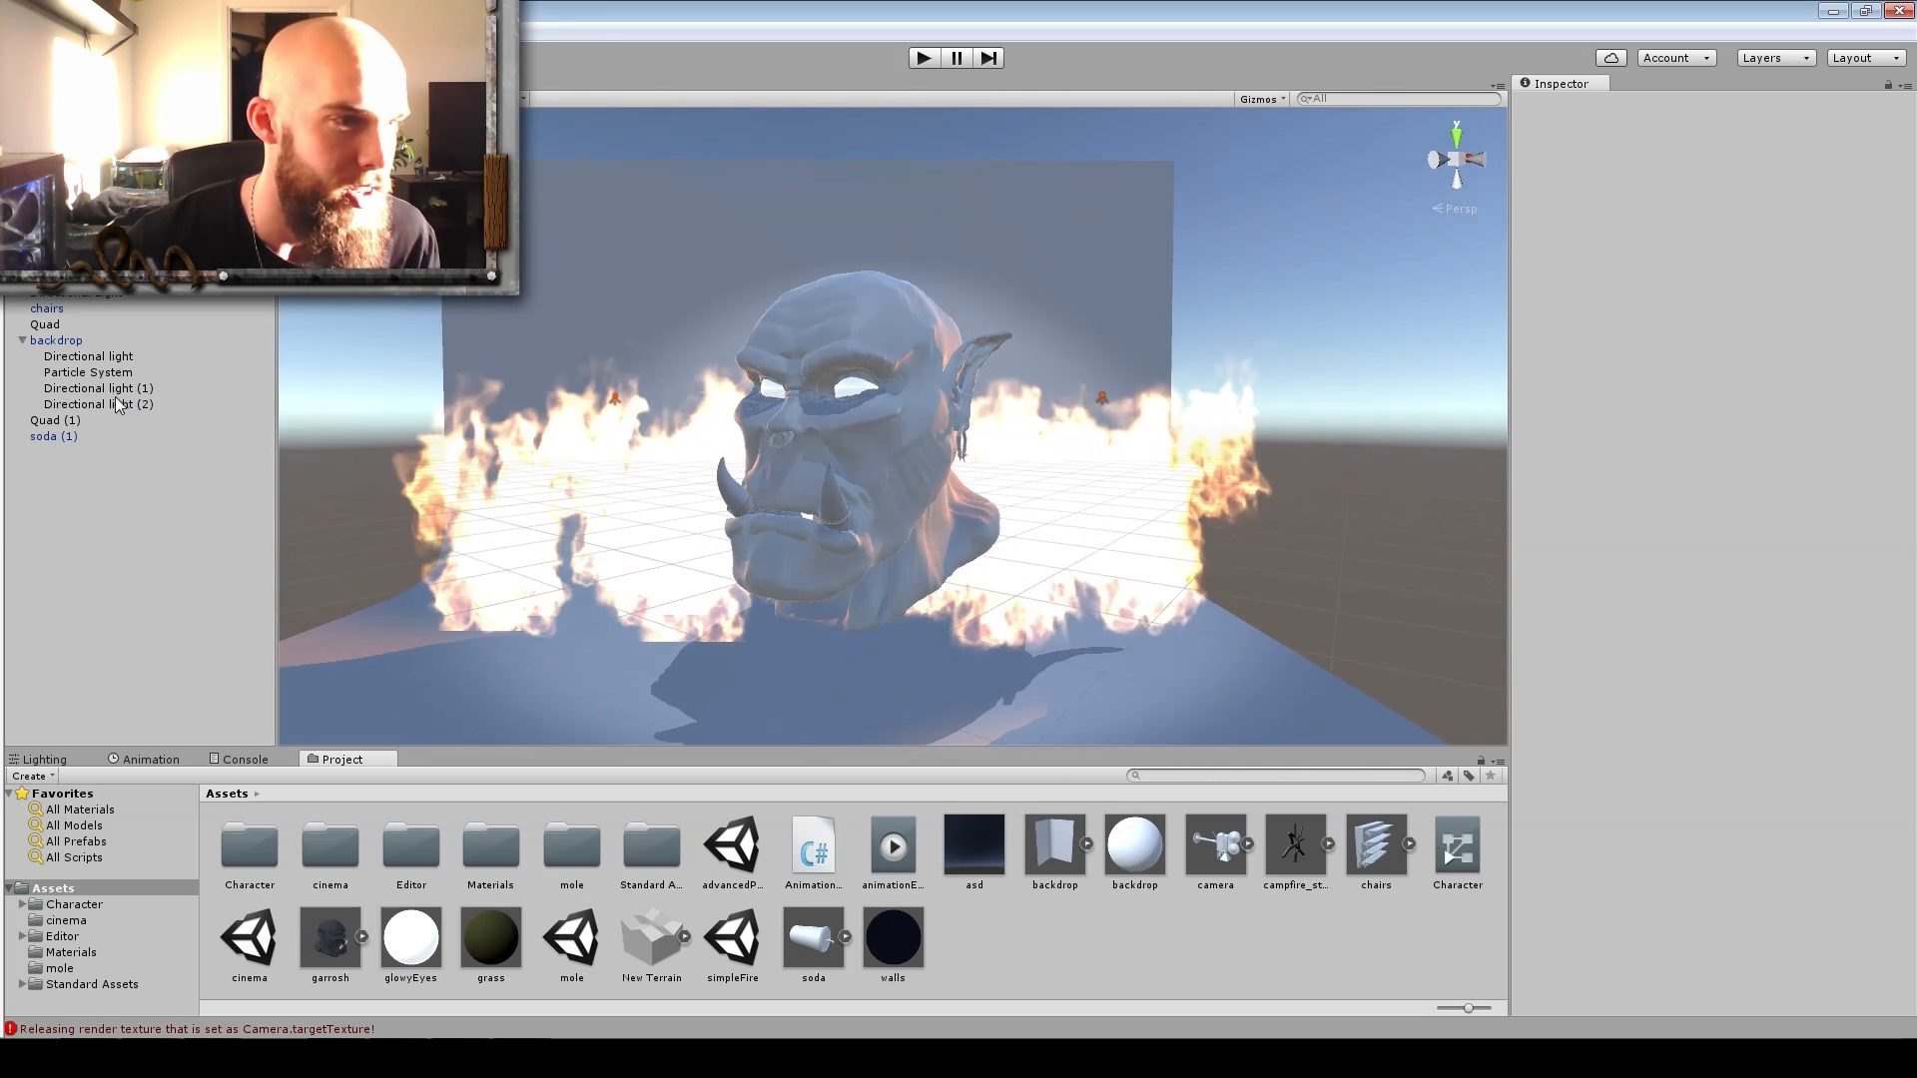
Select the backdrop's fire Particle System and enlarge the Project assets panel.
left_click(86, 371)
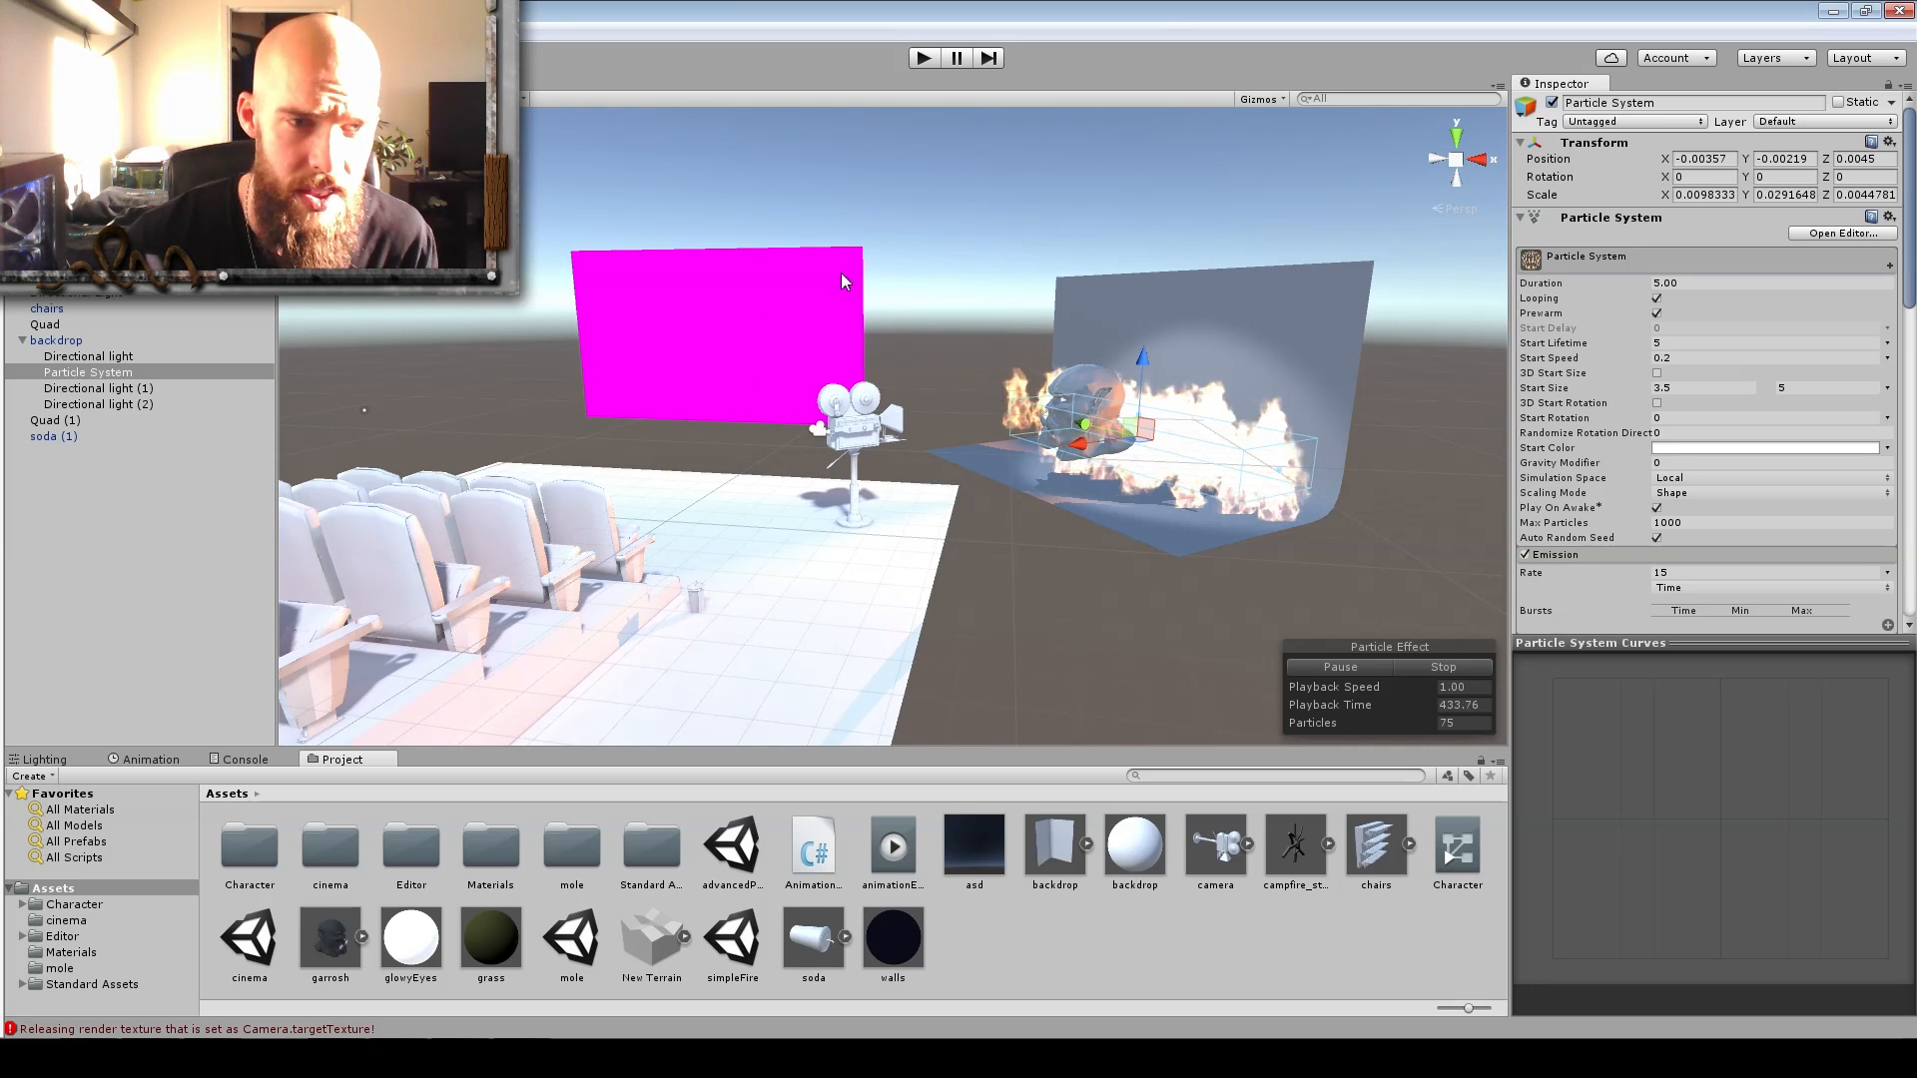
mouse_move(1130, 501)
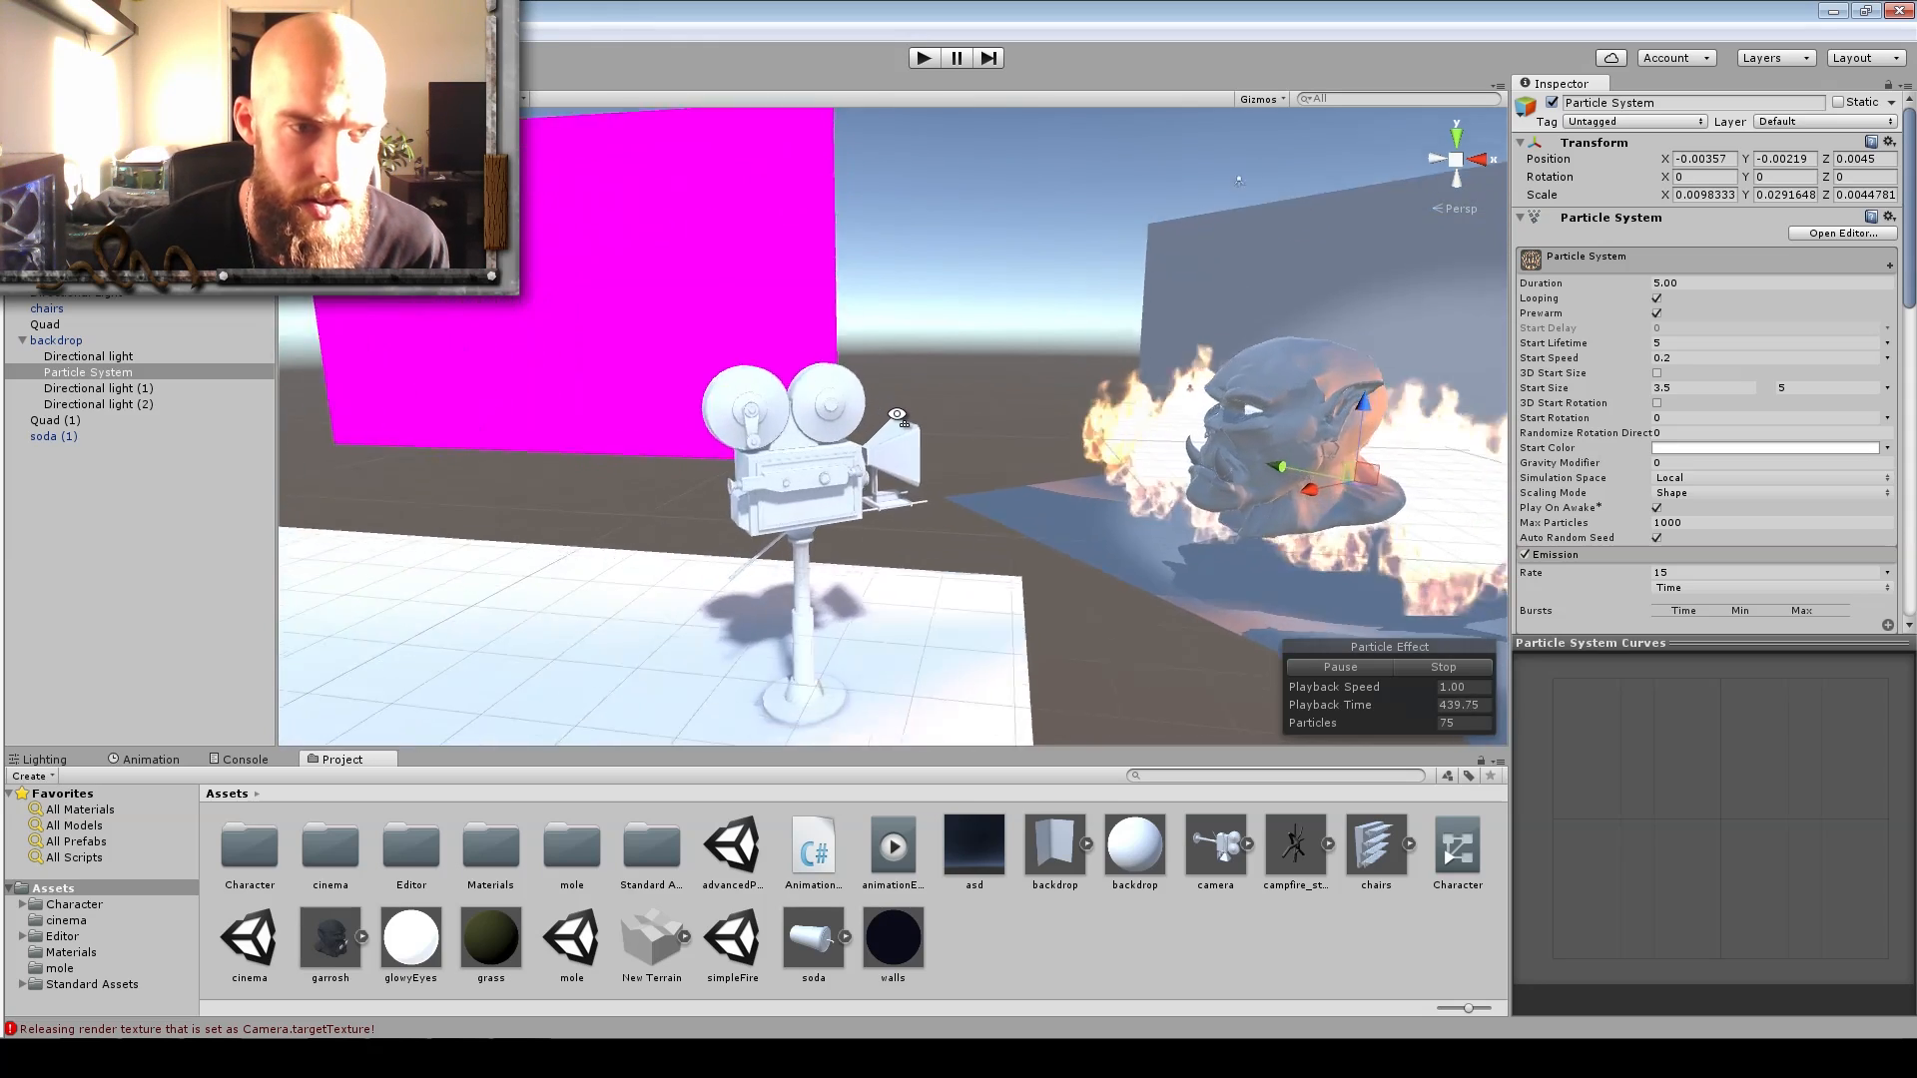
left_click(782, 439)
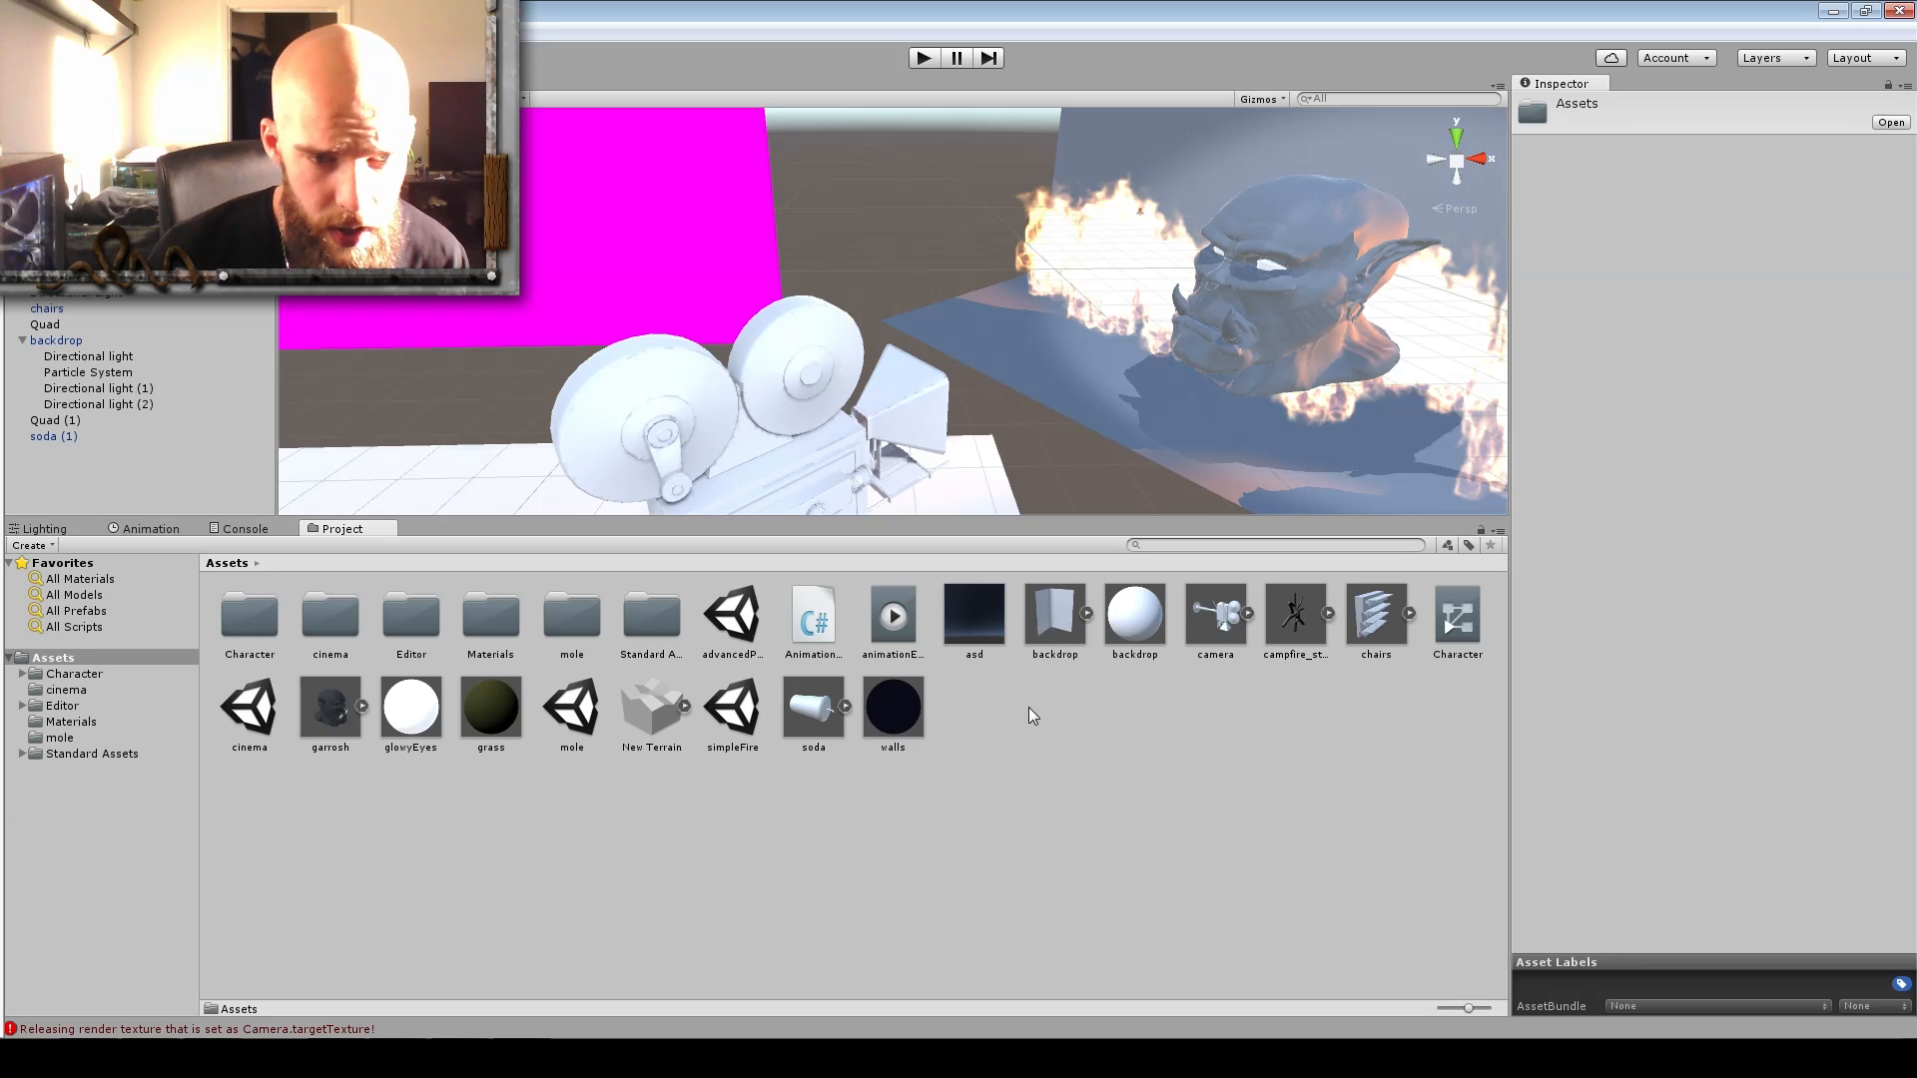
Create a new Render Texture asset named CoolRenderTexture in the Assets folder.
right_click(1030, 714)
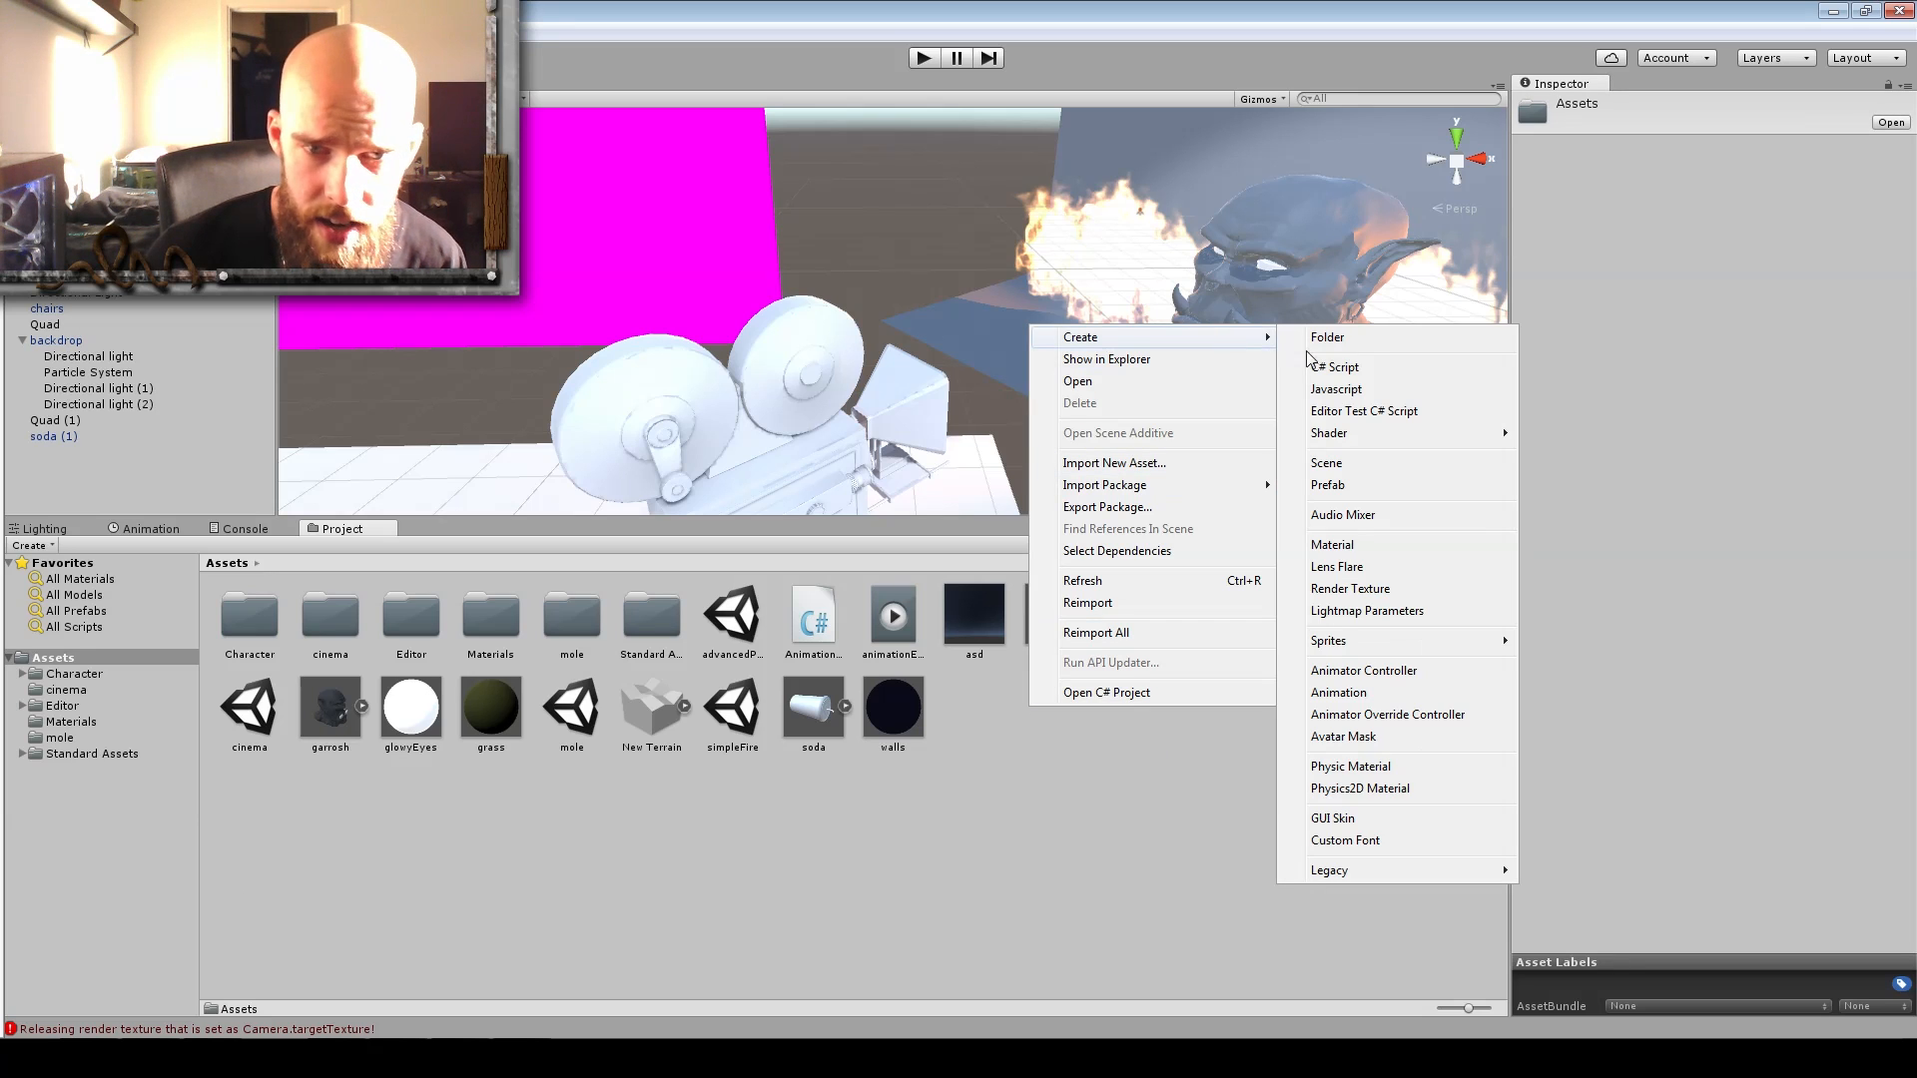
mouse_move(1336, 565)
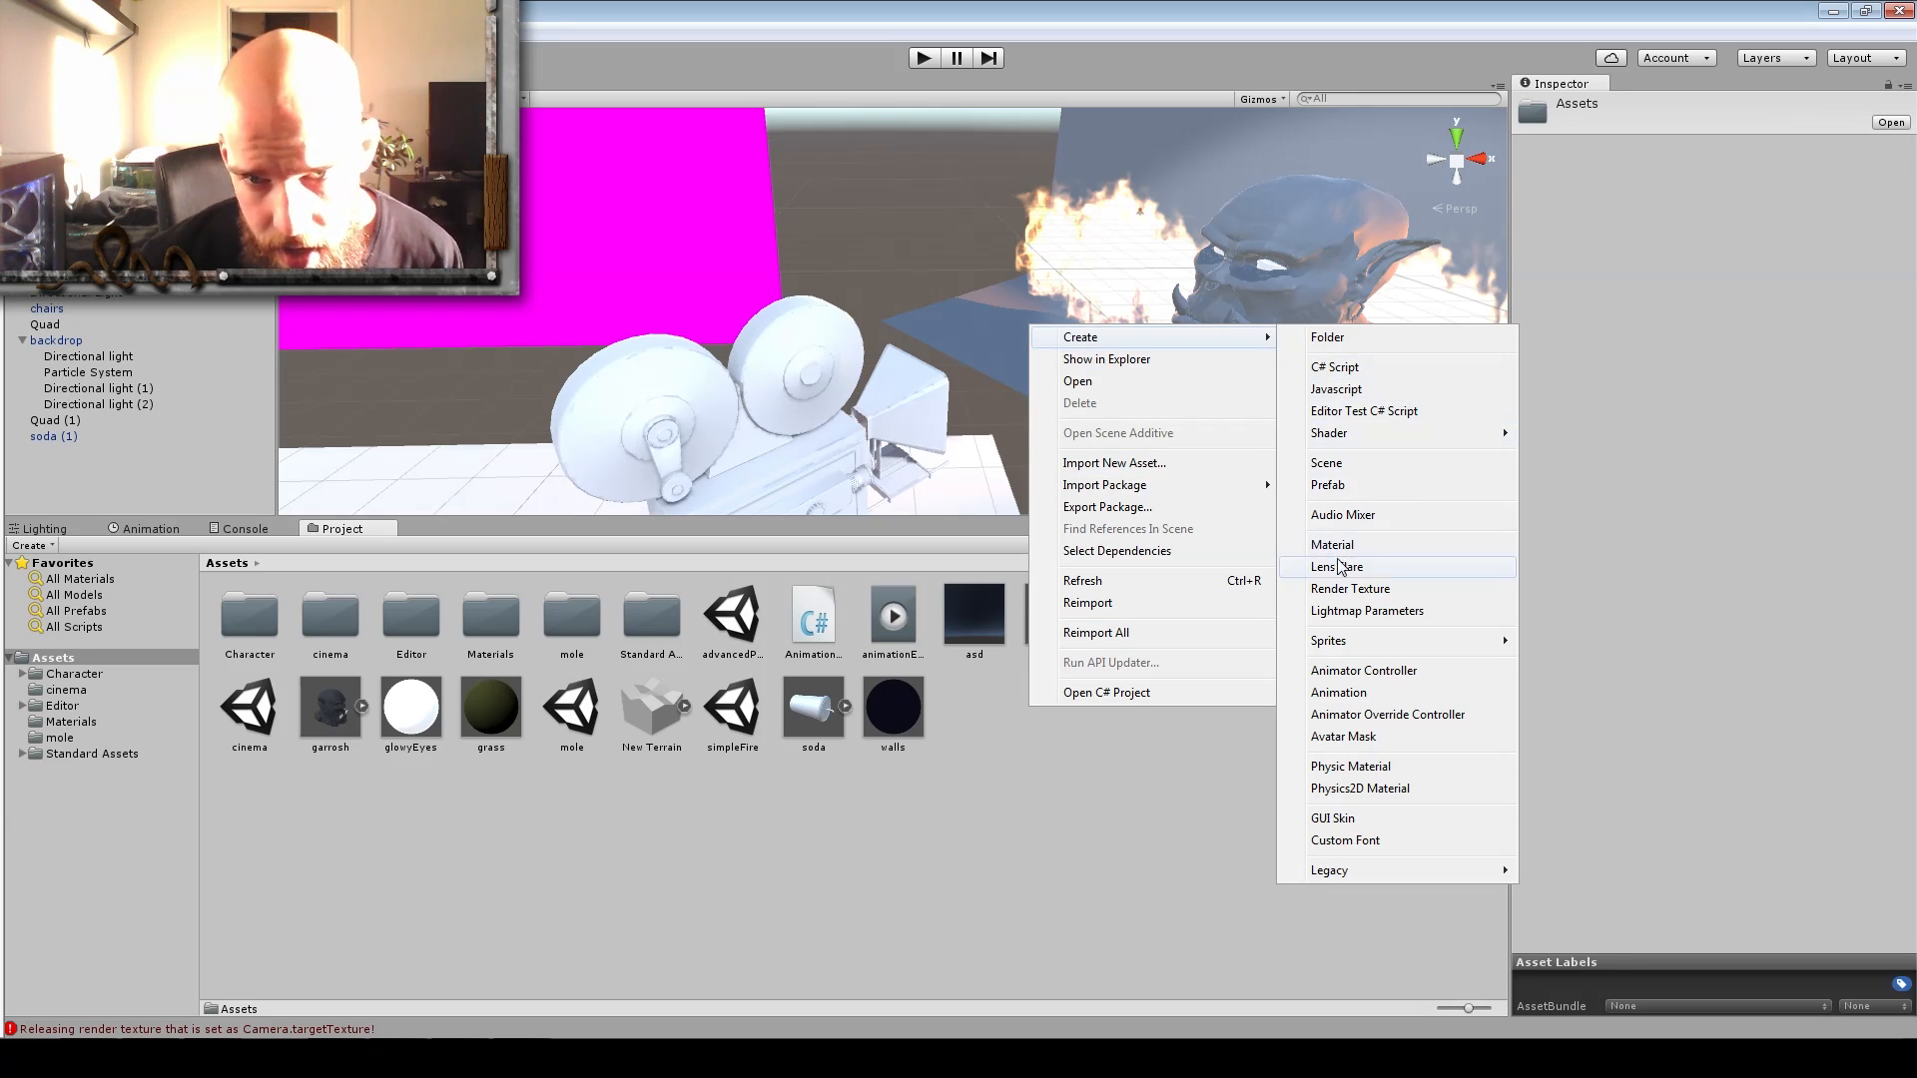
left_click(1349, 587)
type("CoolRenderTexture")
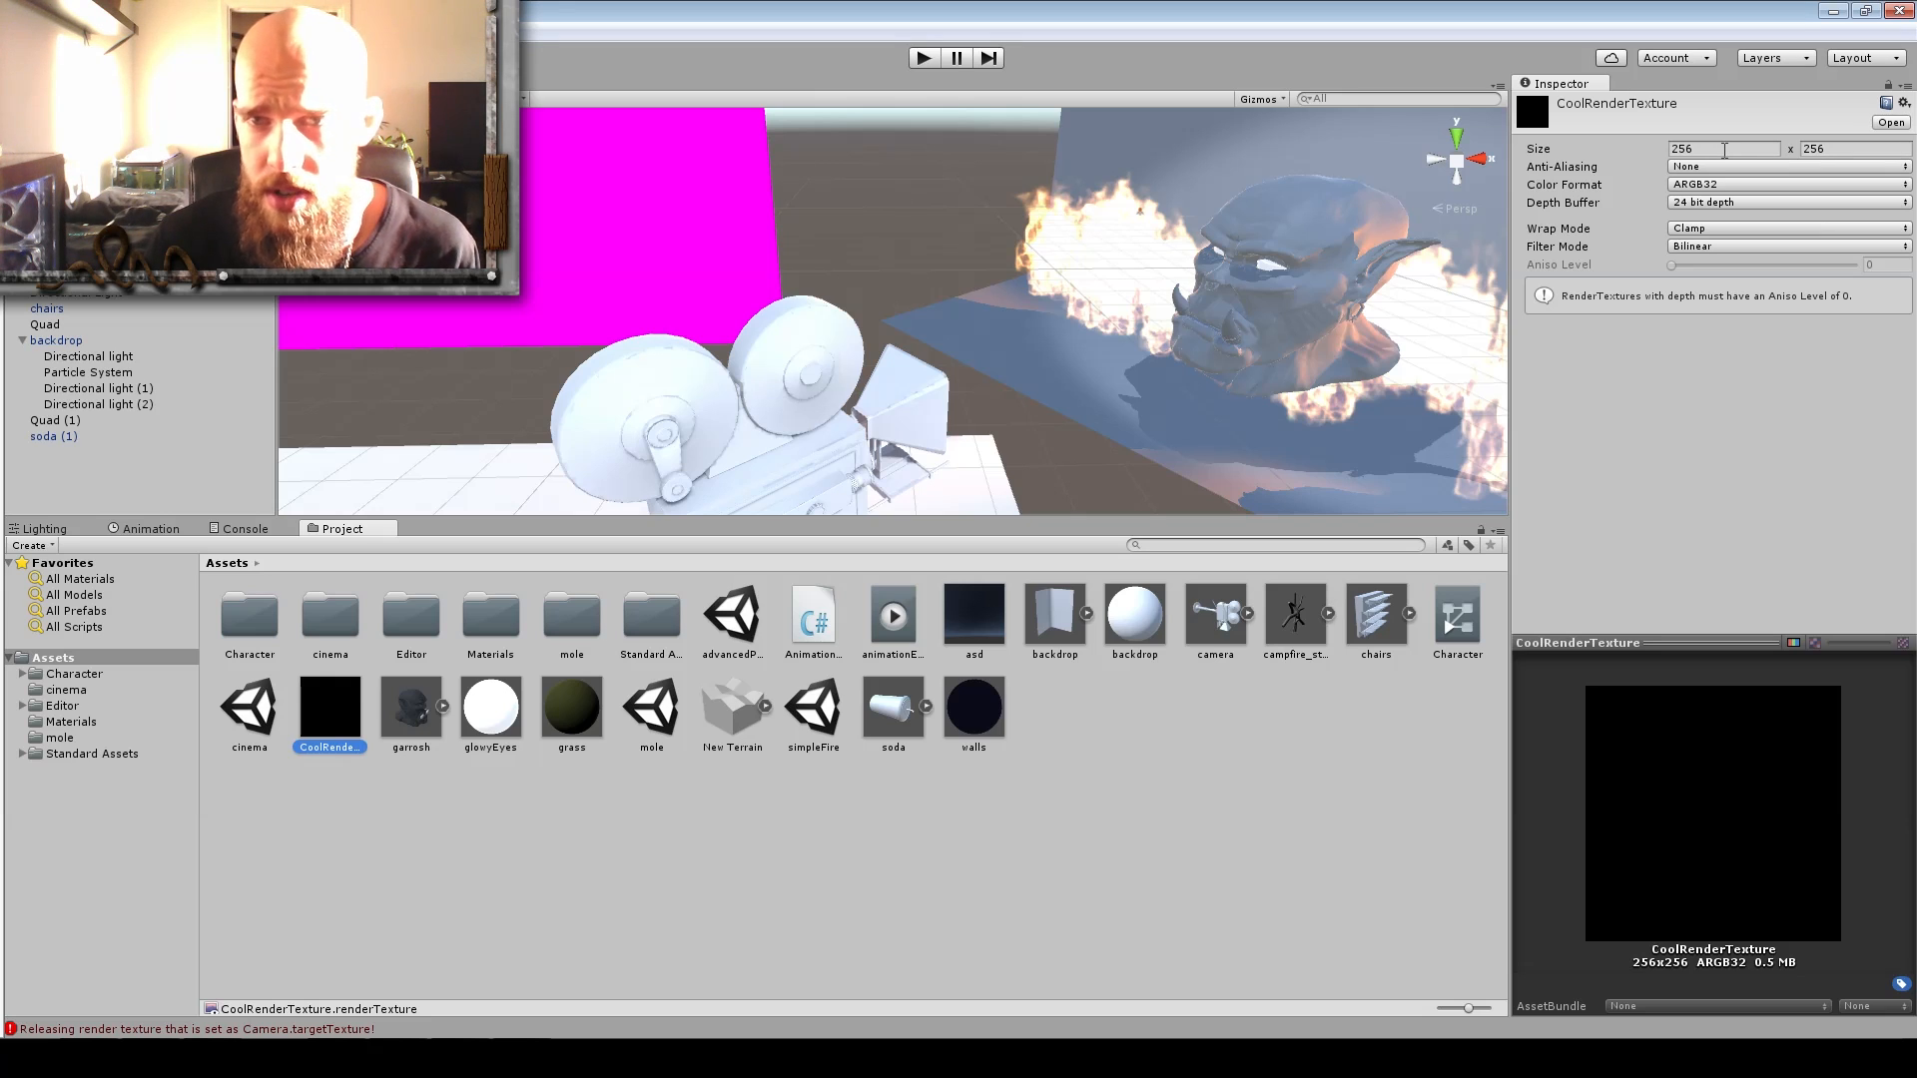
mouse_move(1604, 503)
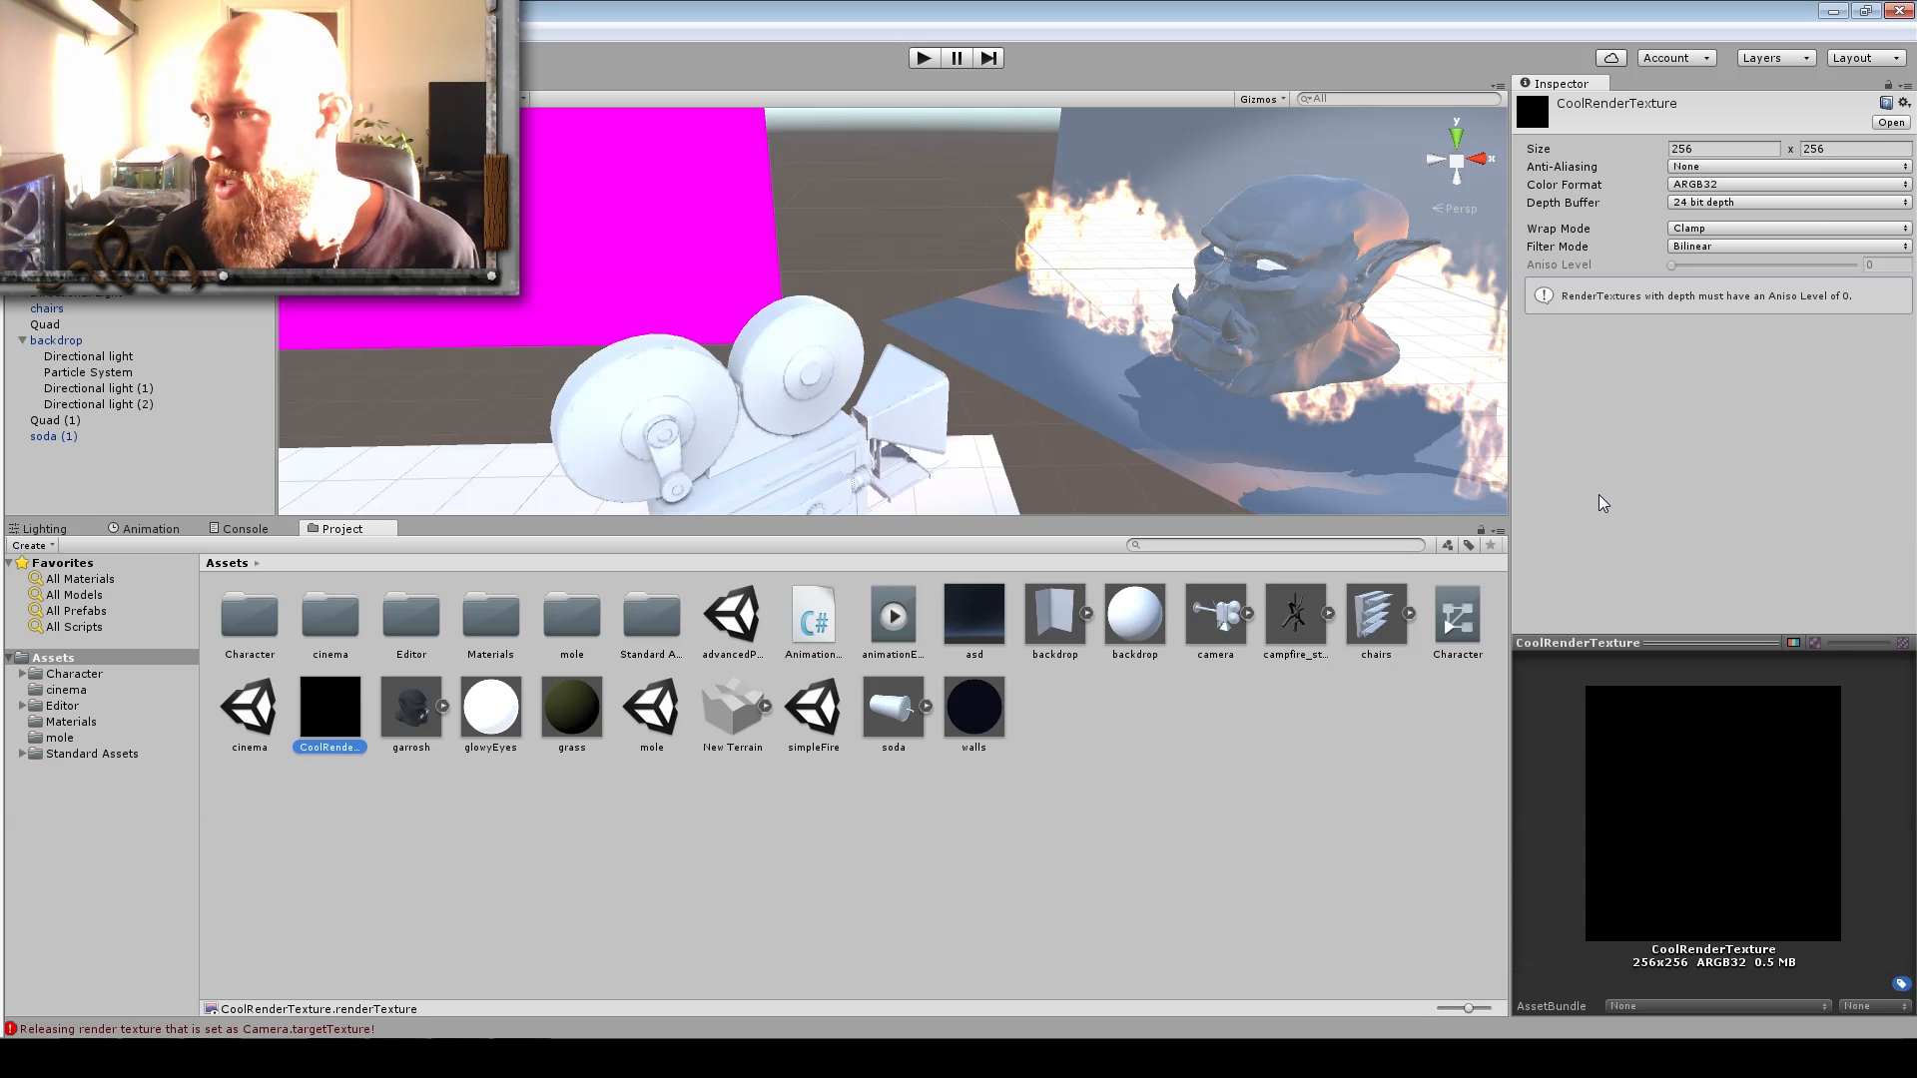
mouse_move(1517, 480)
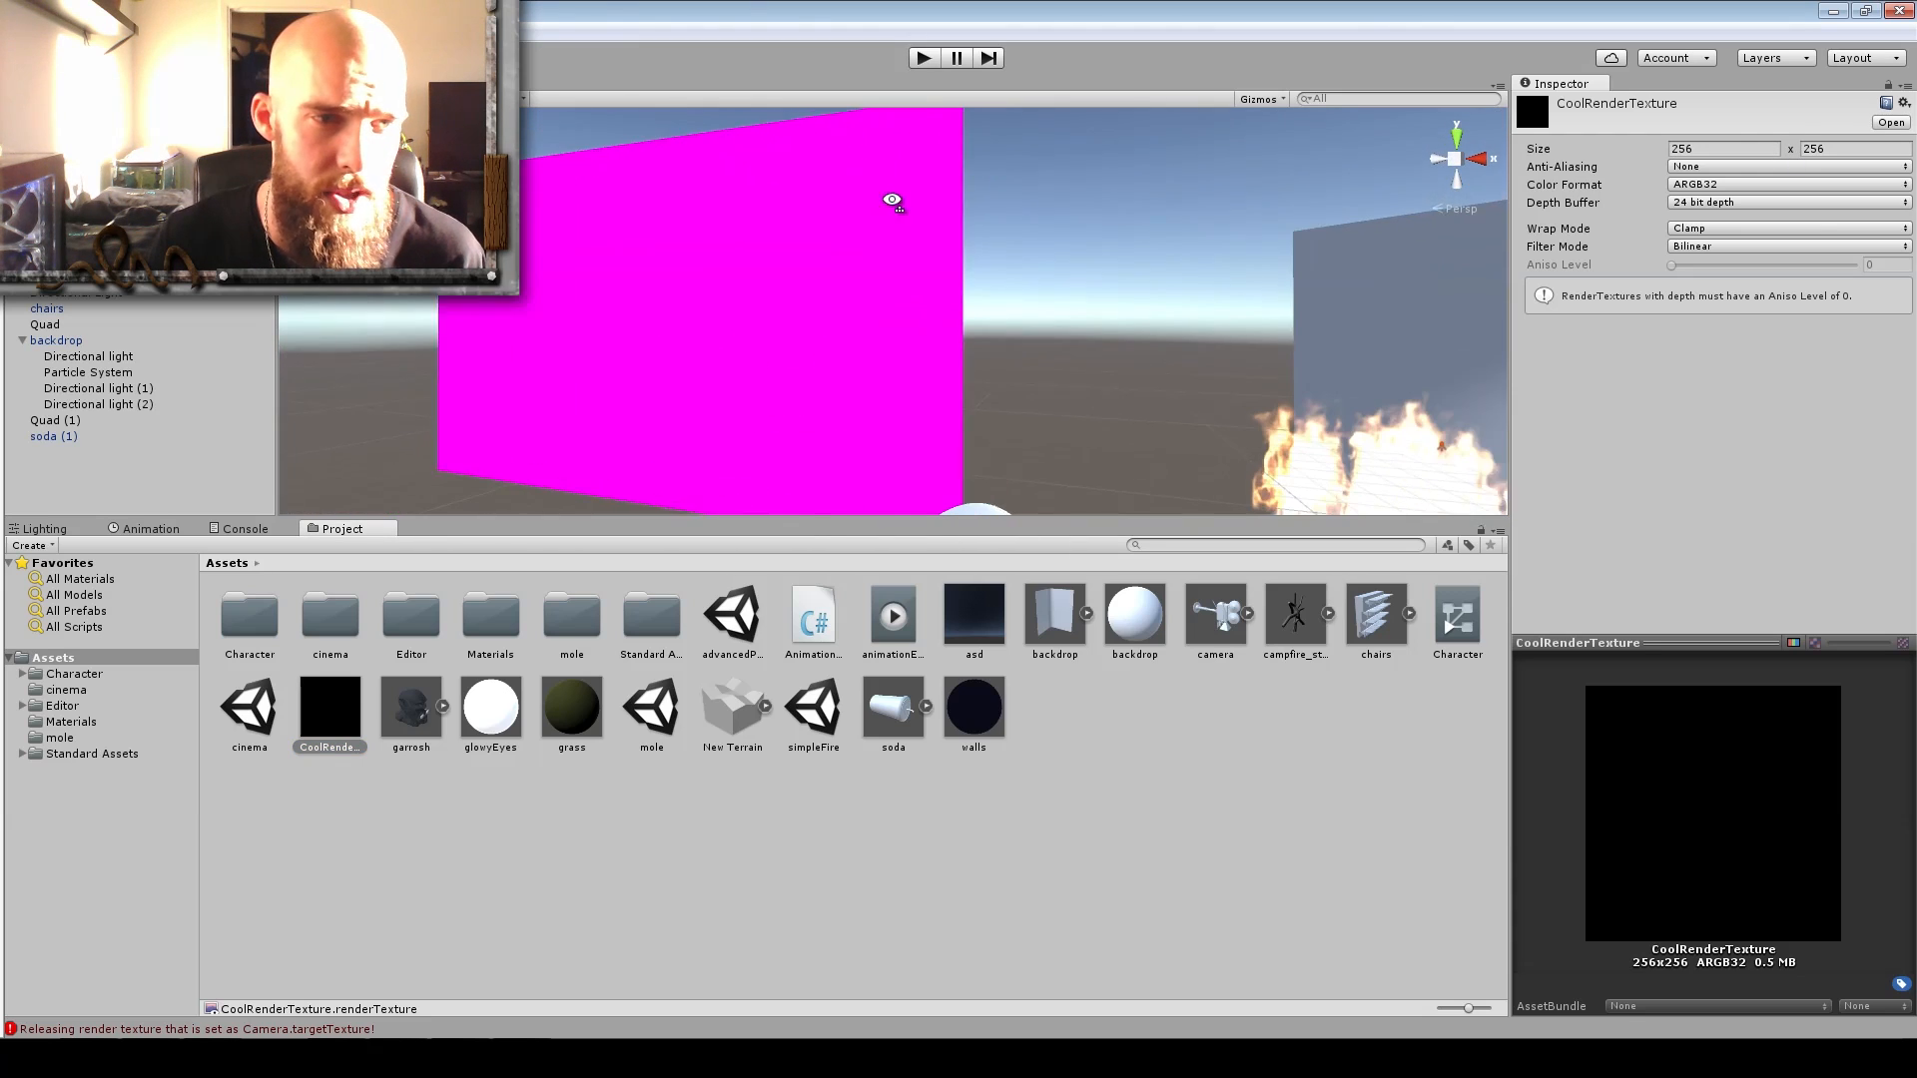
Resize CoolRenderTexture from 256x256 to 1280x720 in the Inspector.
left_click(56, 419)
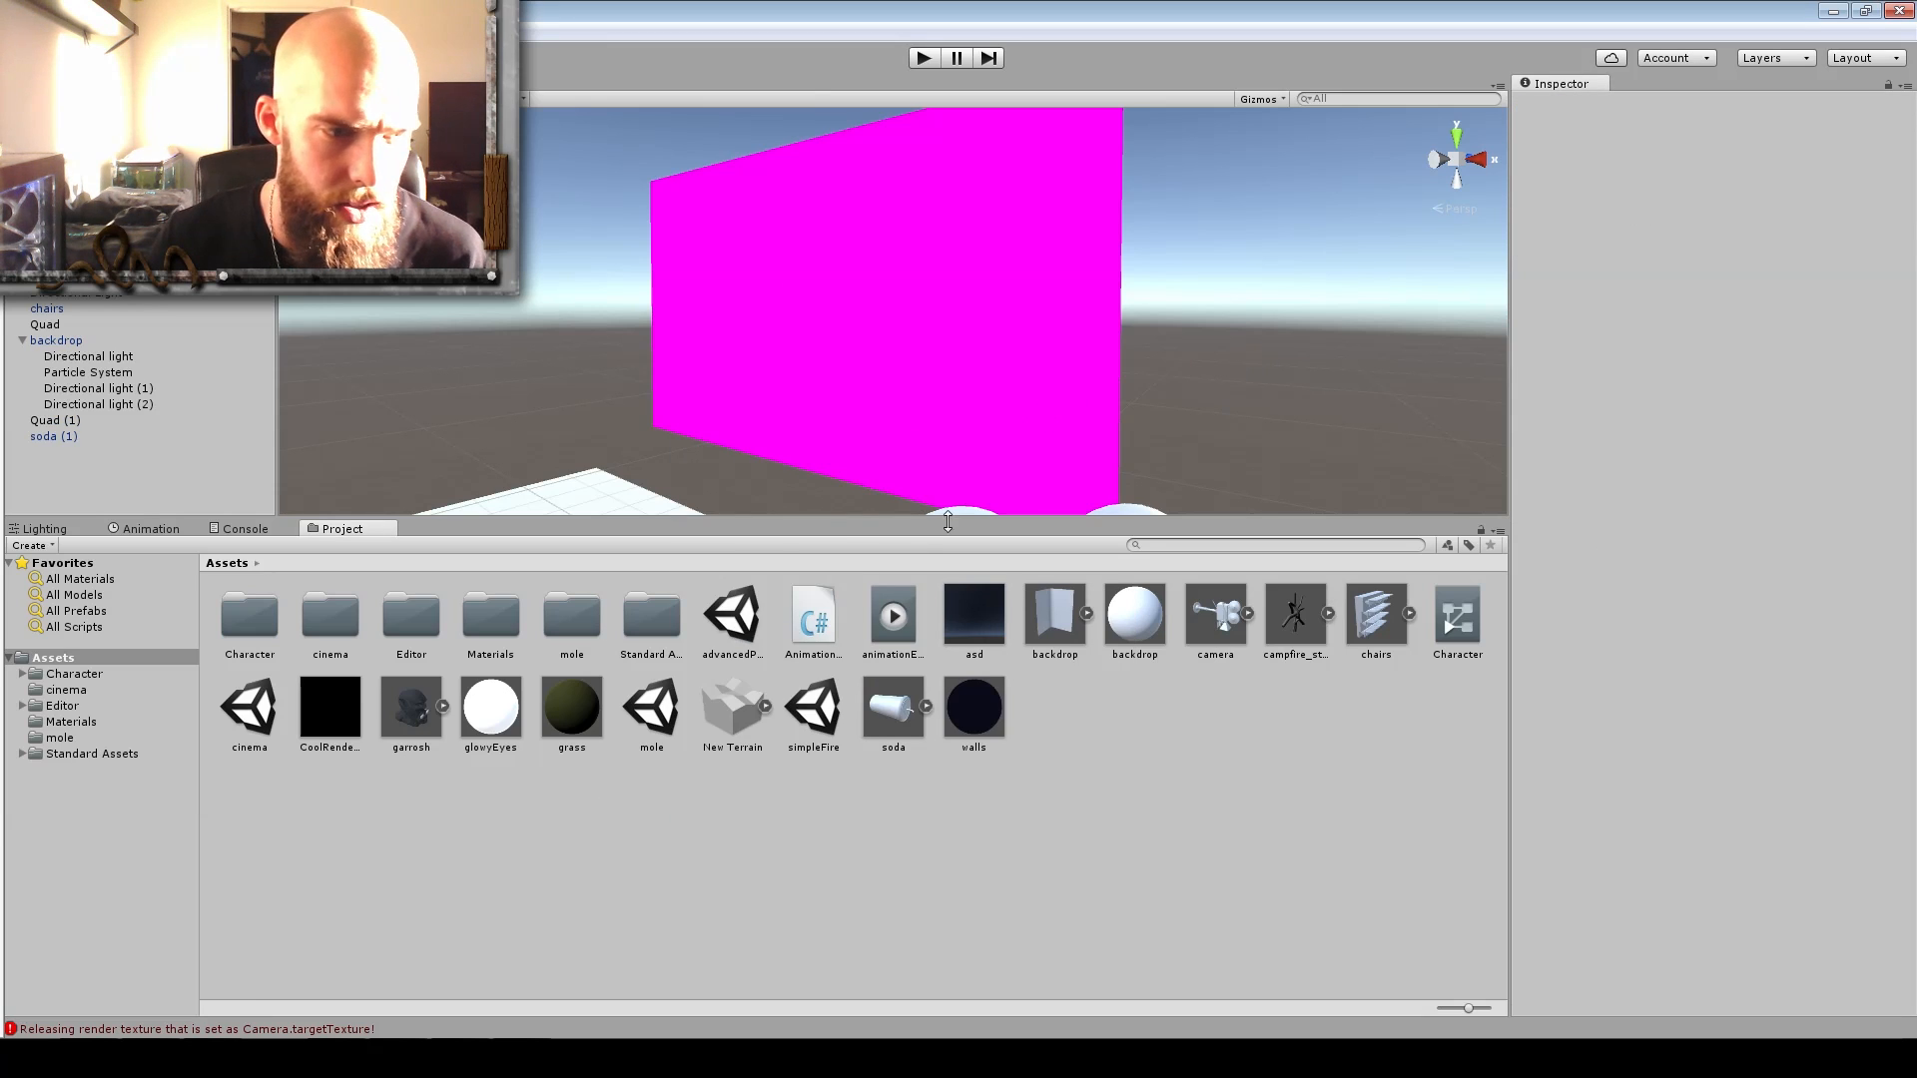
left_click(329, 709)
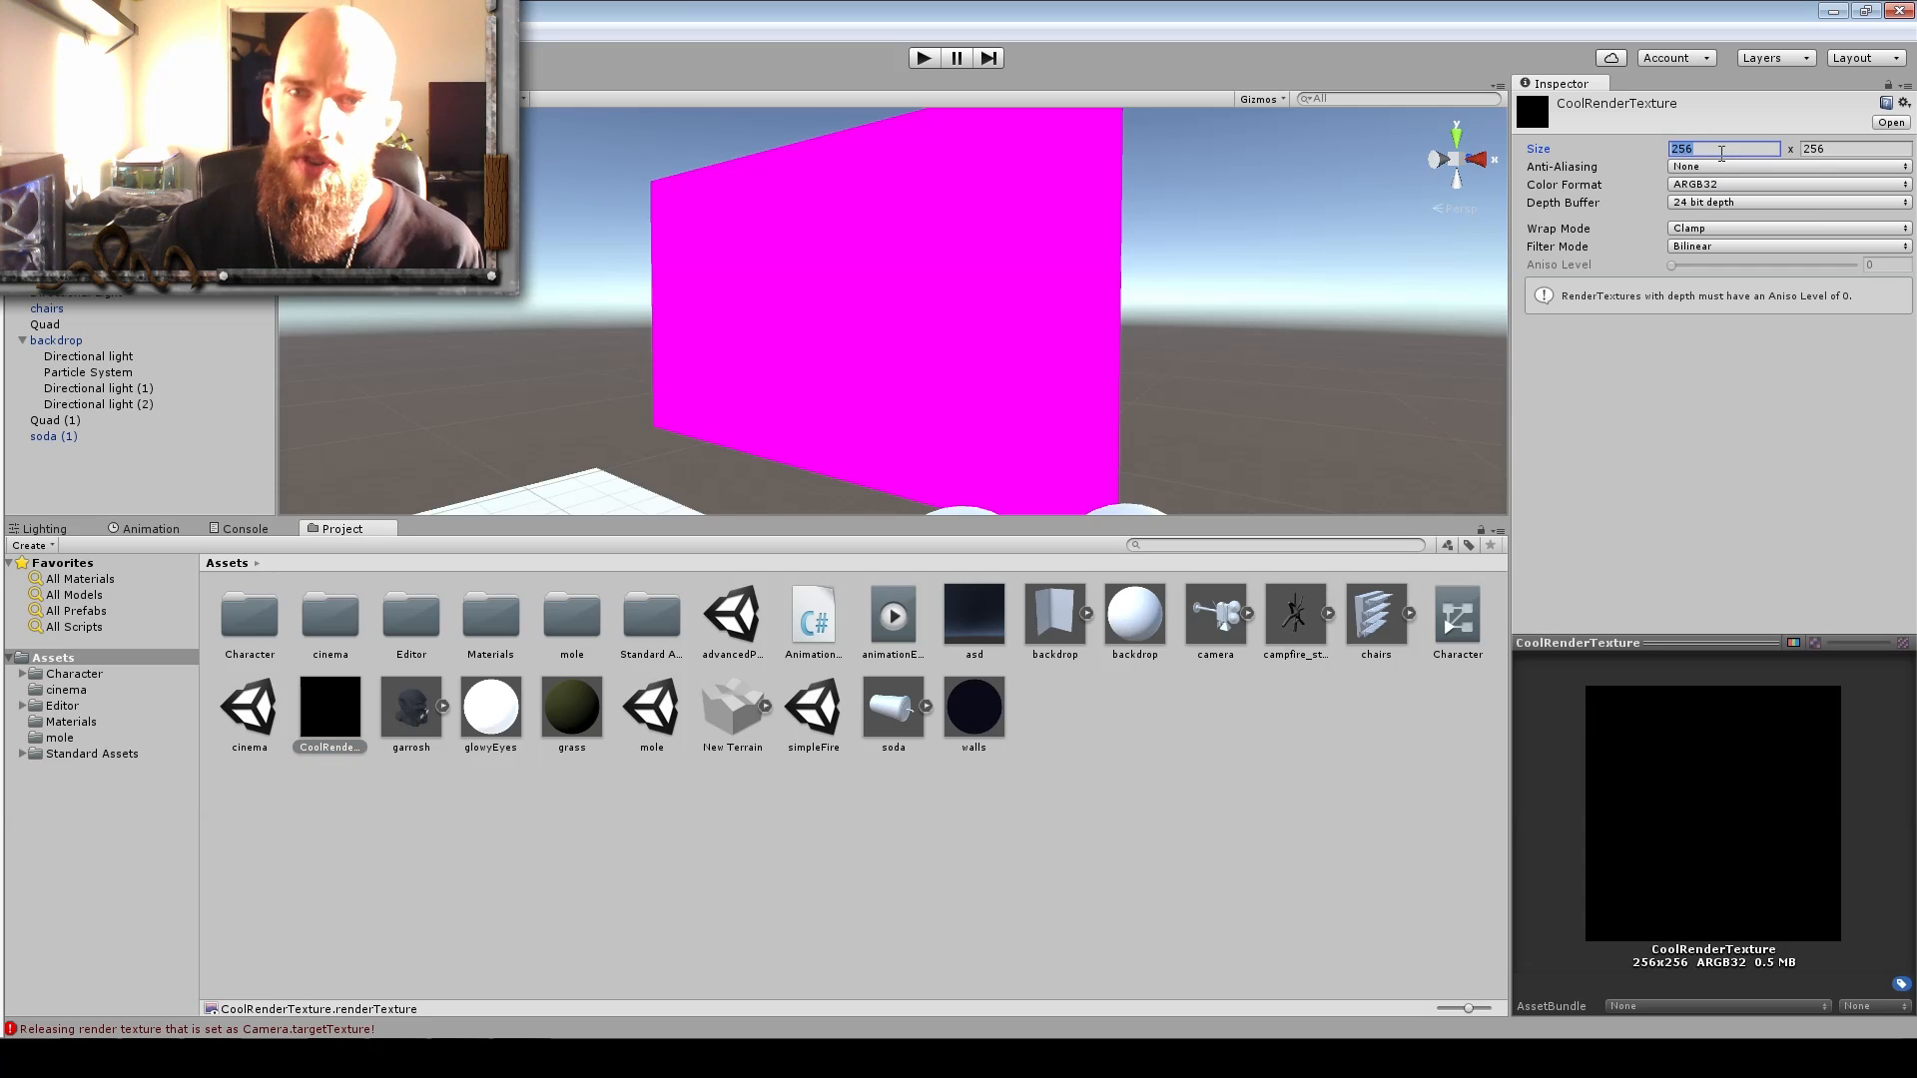
type("1280")
left_click(1852, 147)
type("720")
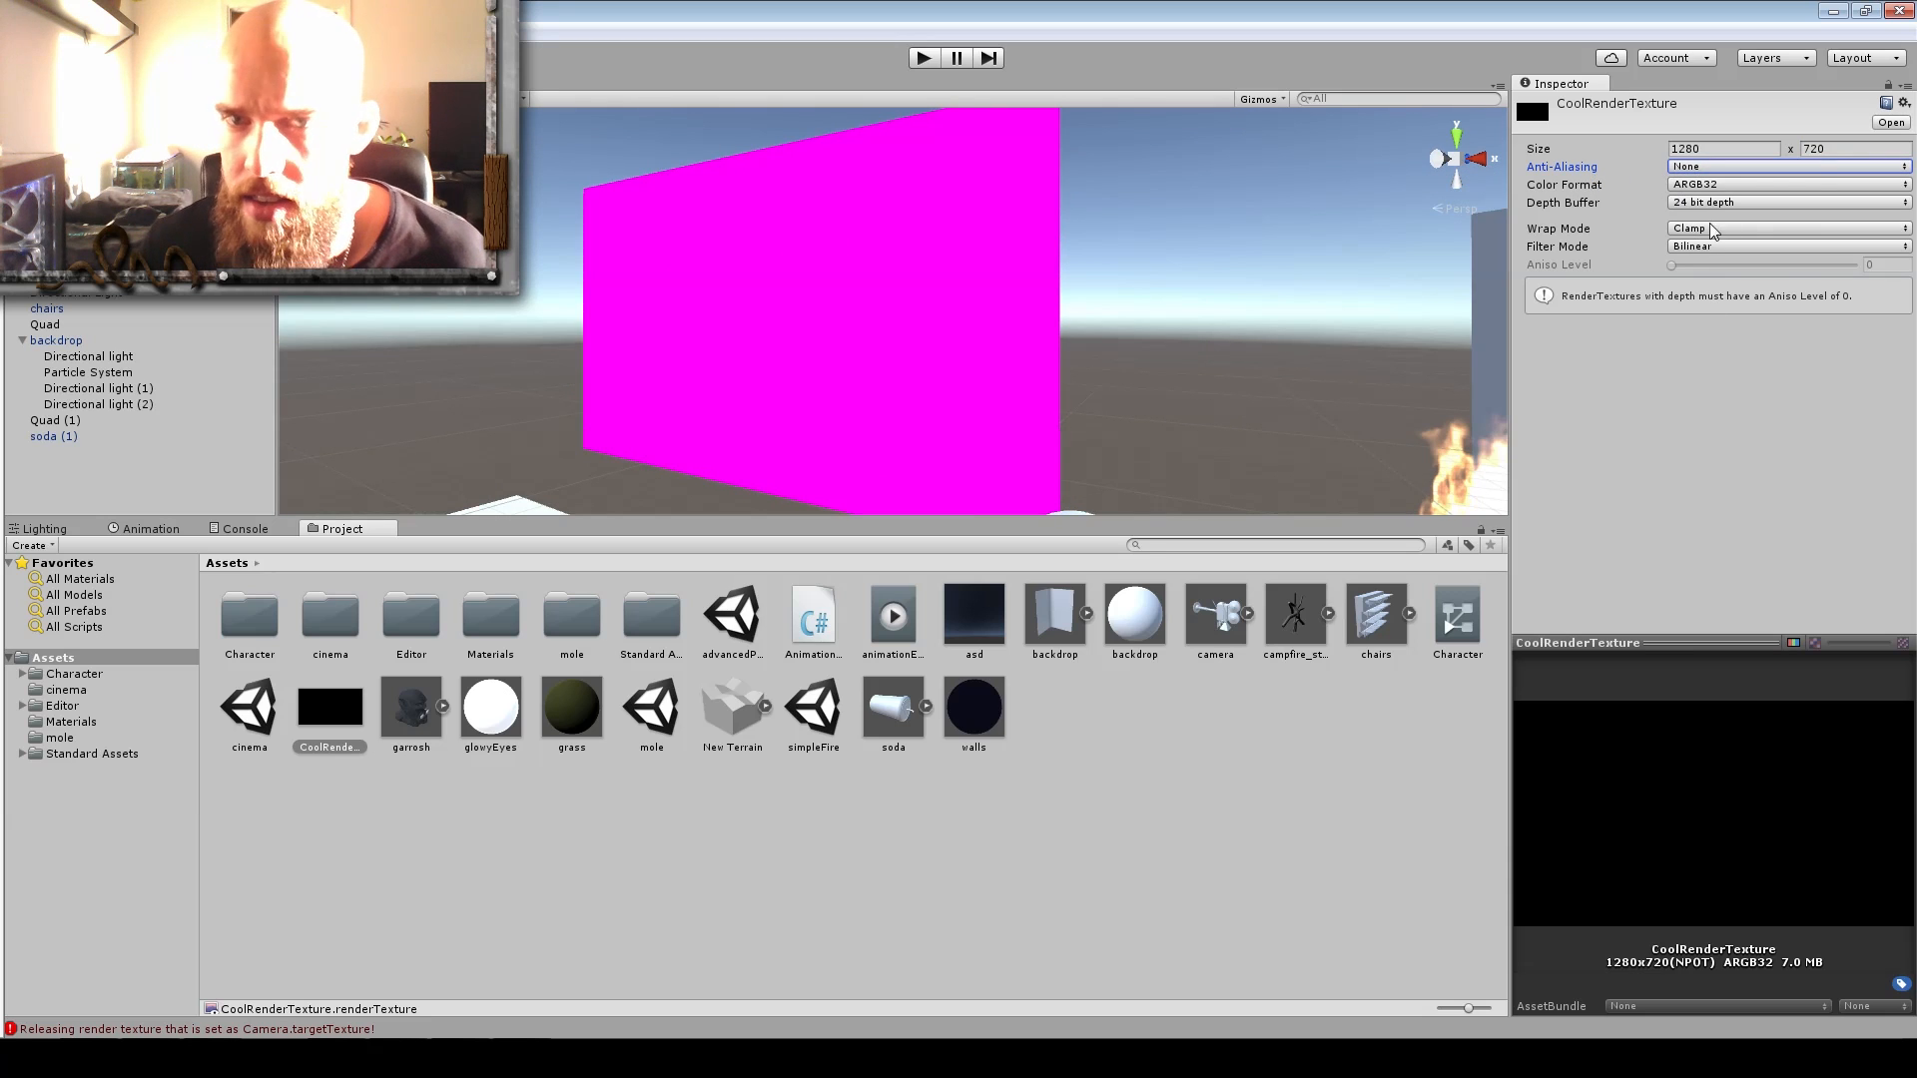
left_click(53, 420)
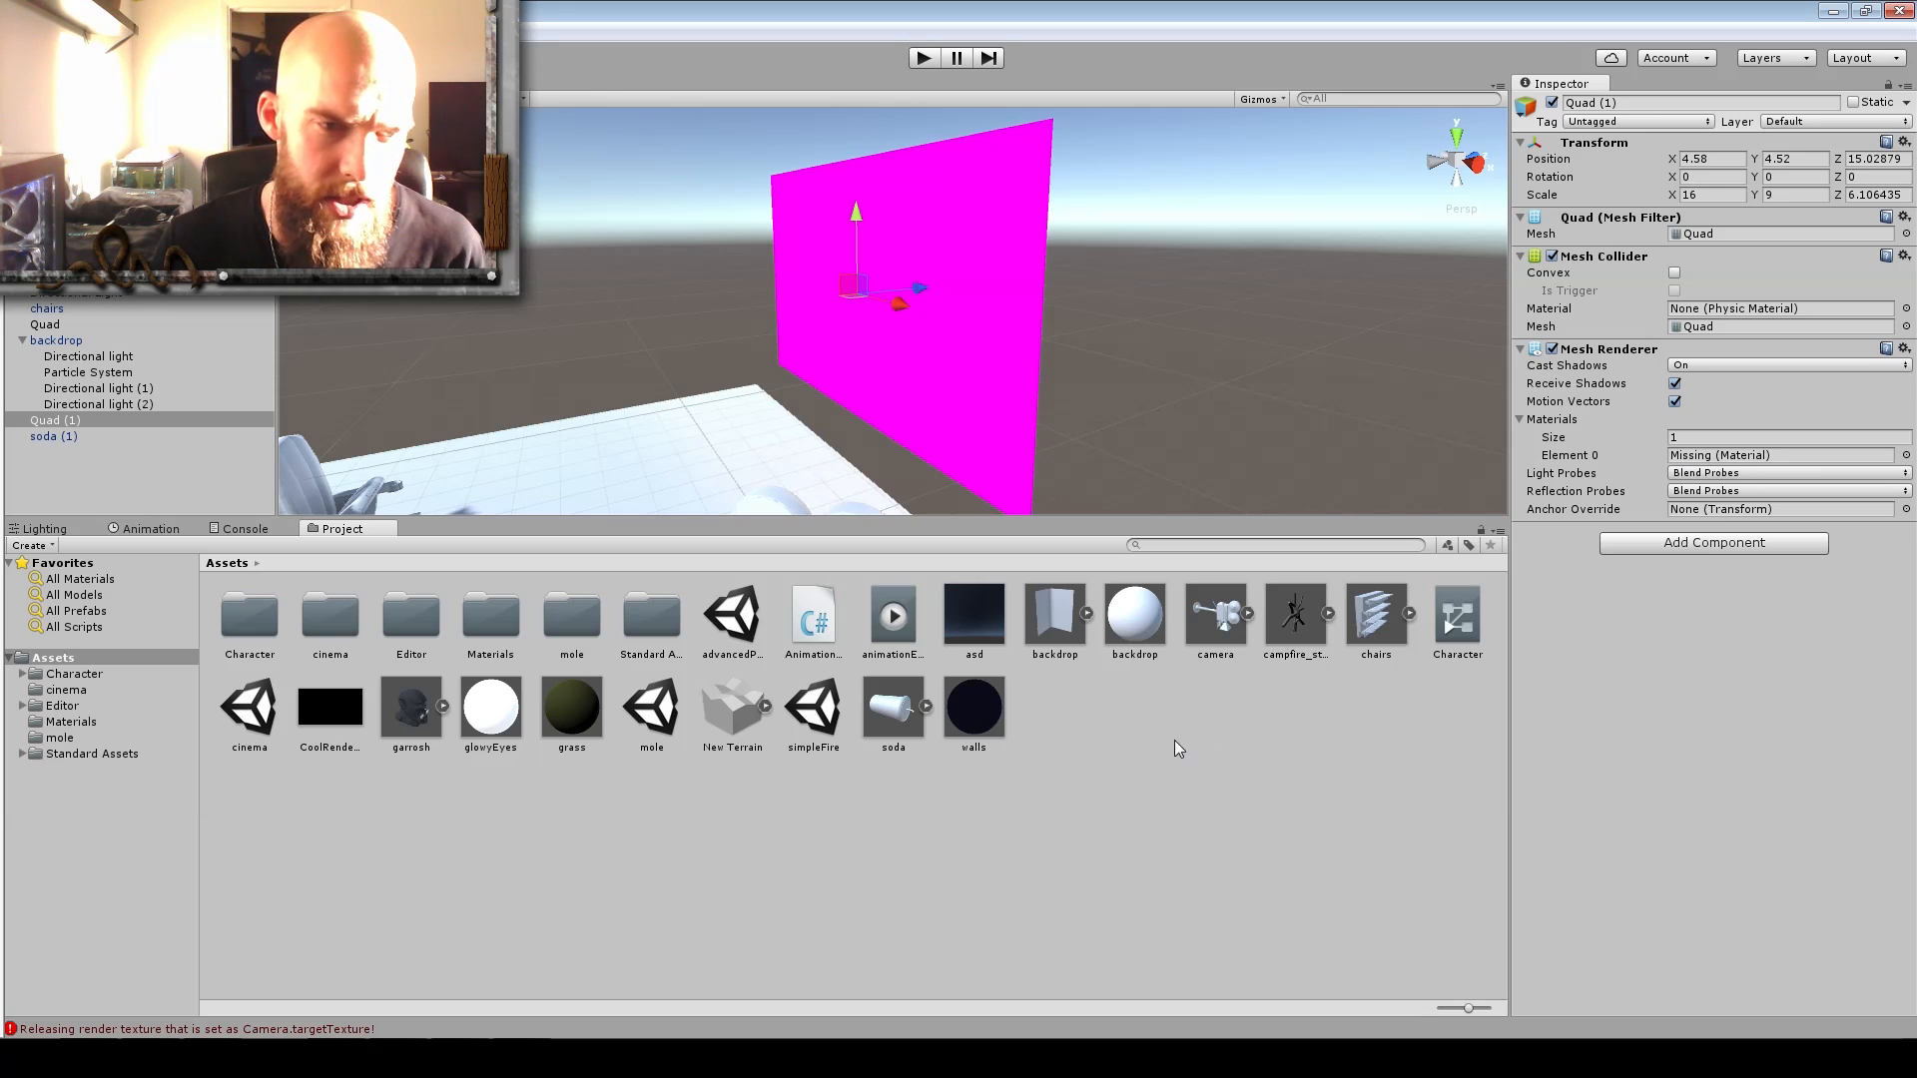
Create a new material asset named SilverScreen in the Assets folder.
right_click(1174, 749)
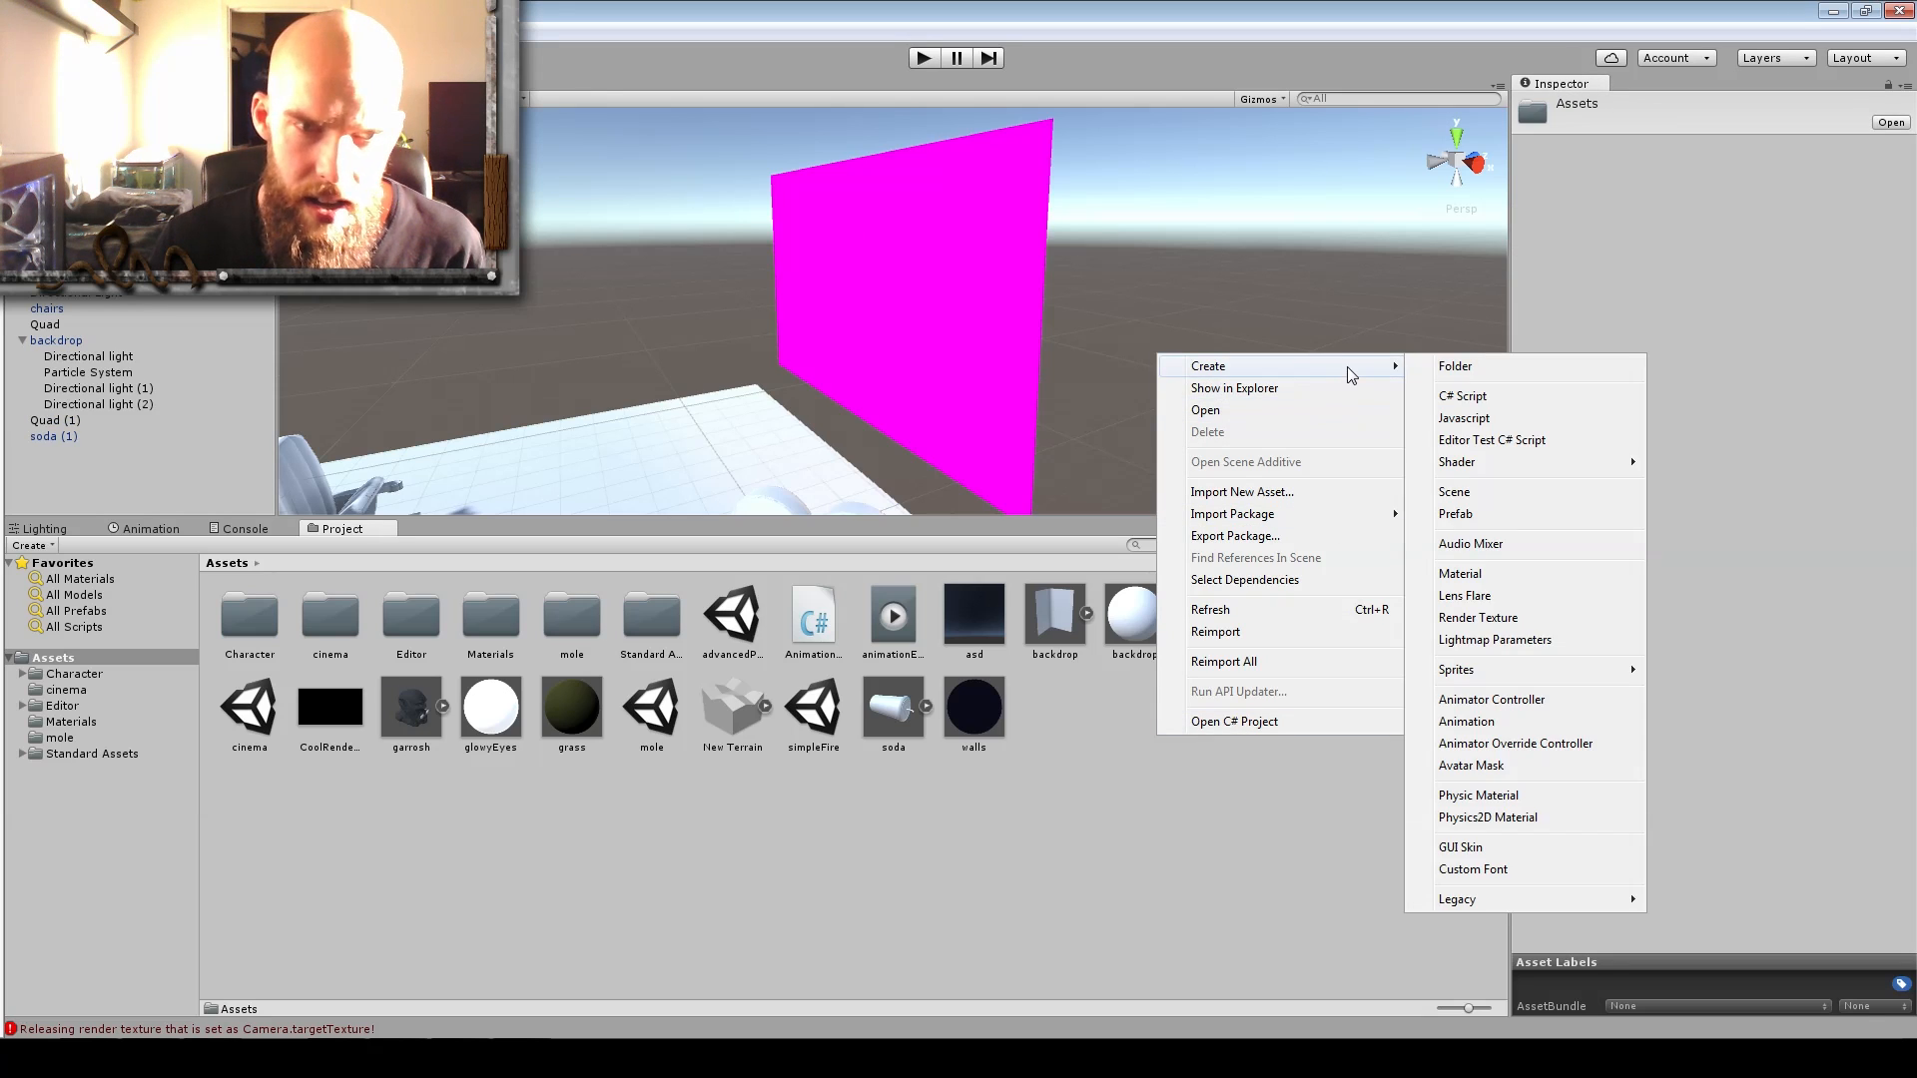
mouse_move(1454, 366)
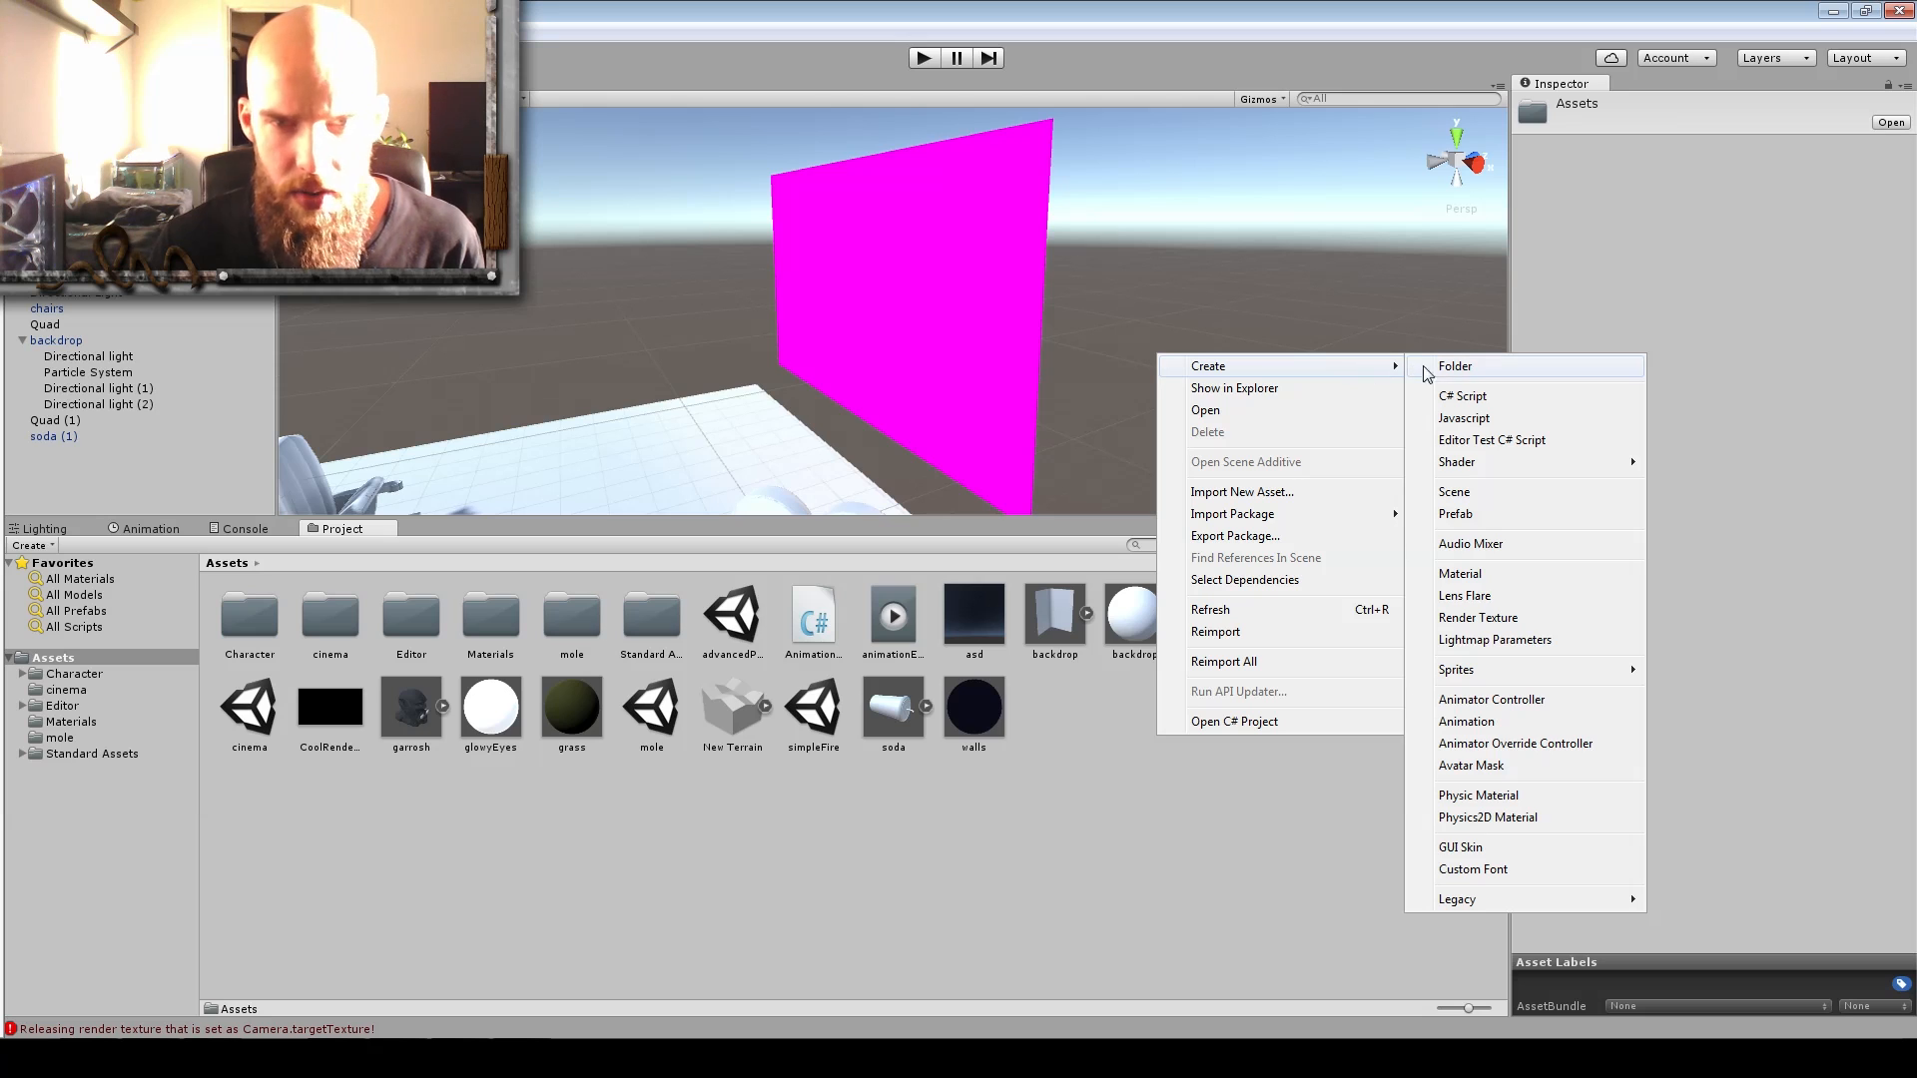
left_click(1460, 573)
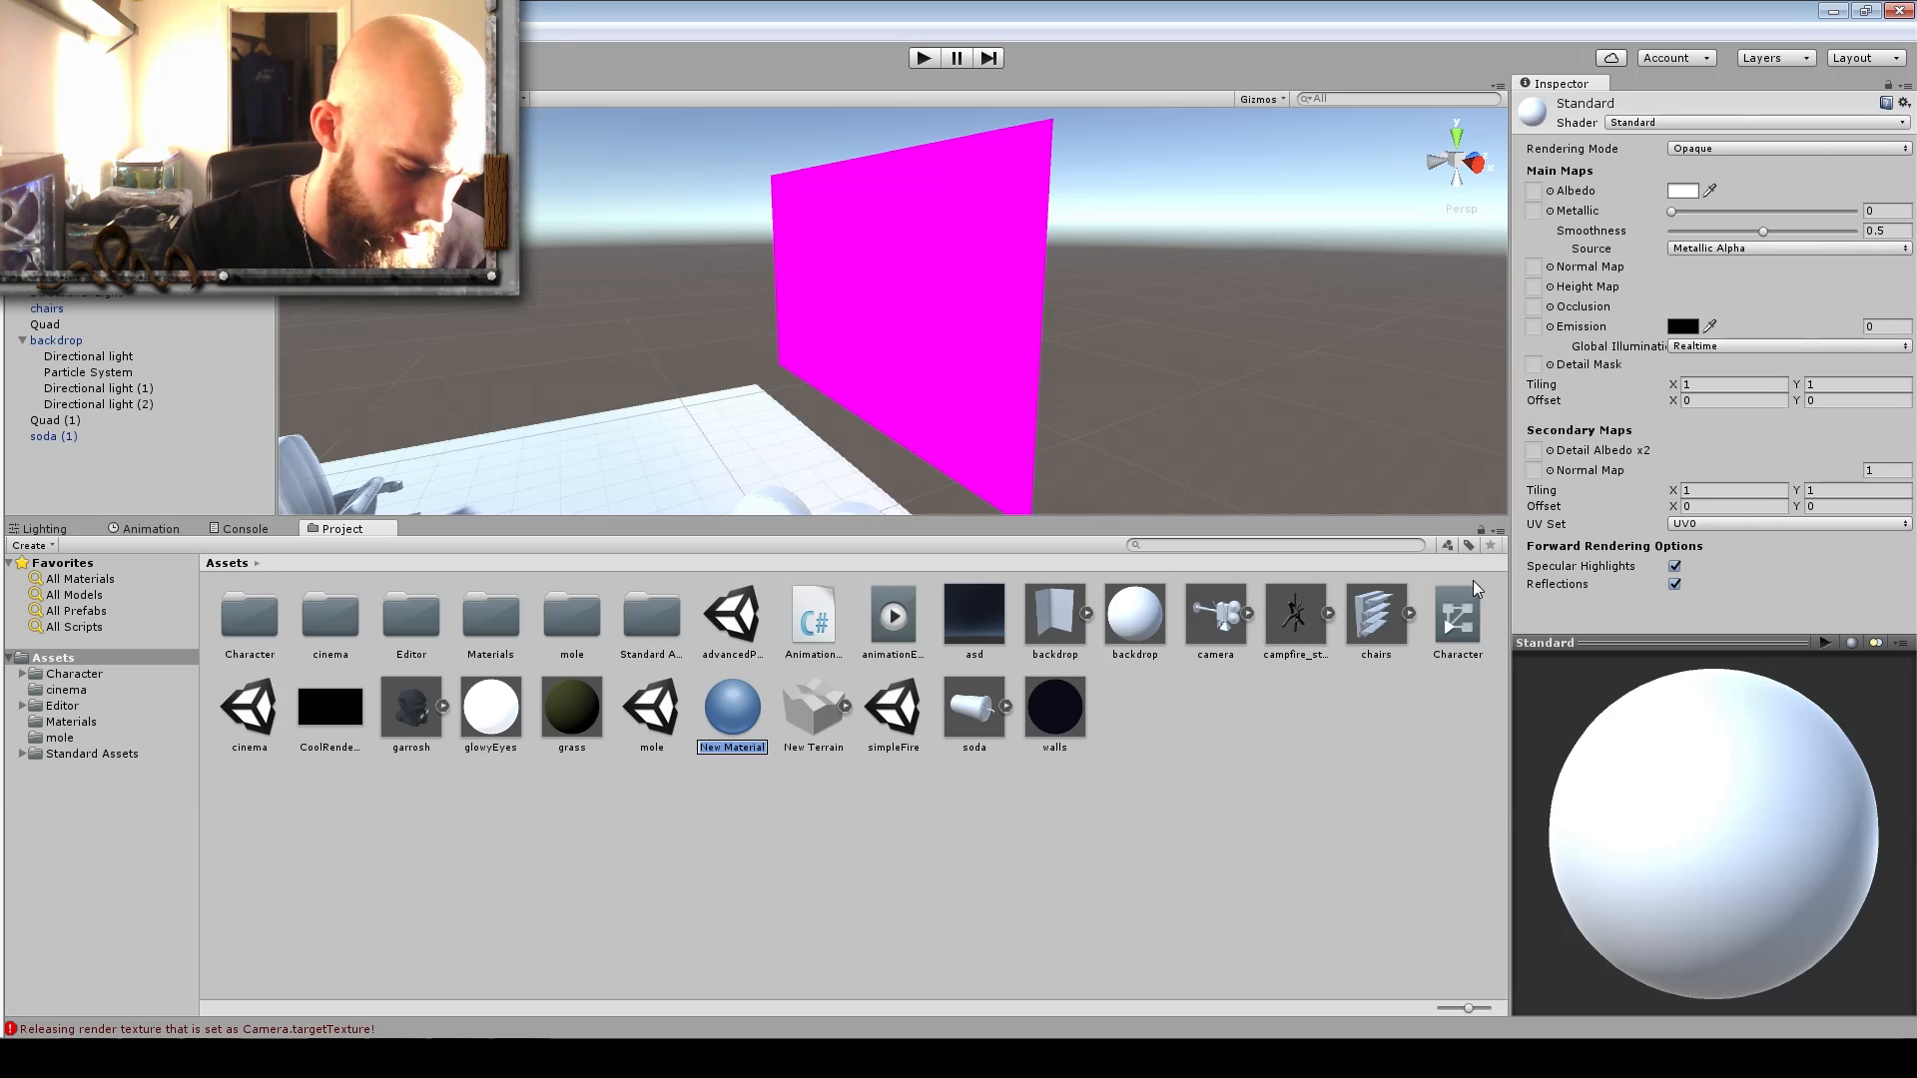
type("SilverScreen")
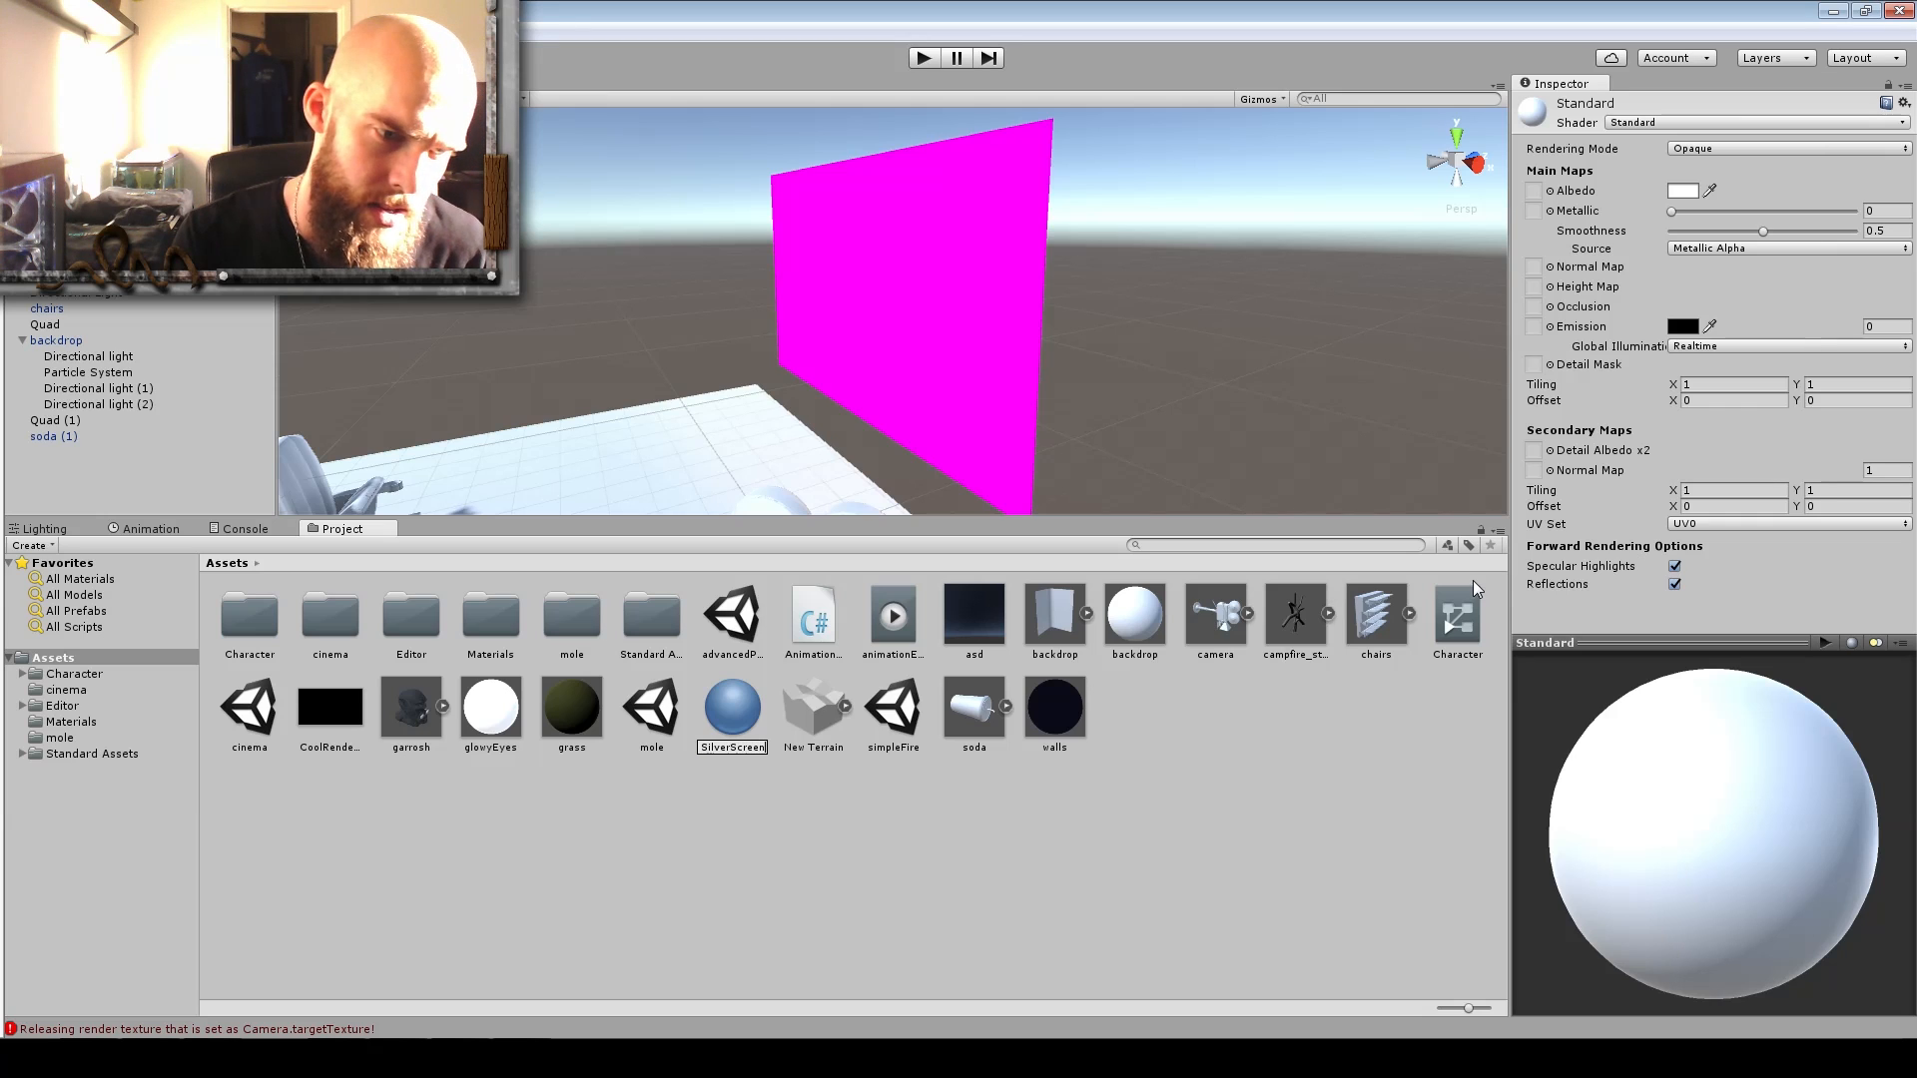
left_click(812, 713)
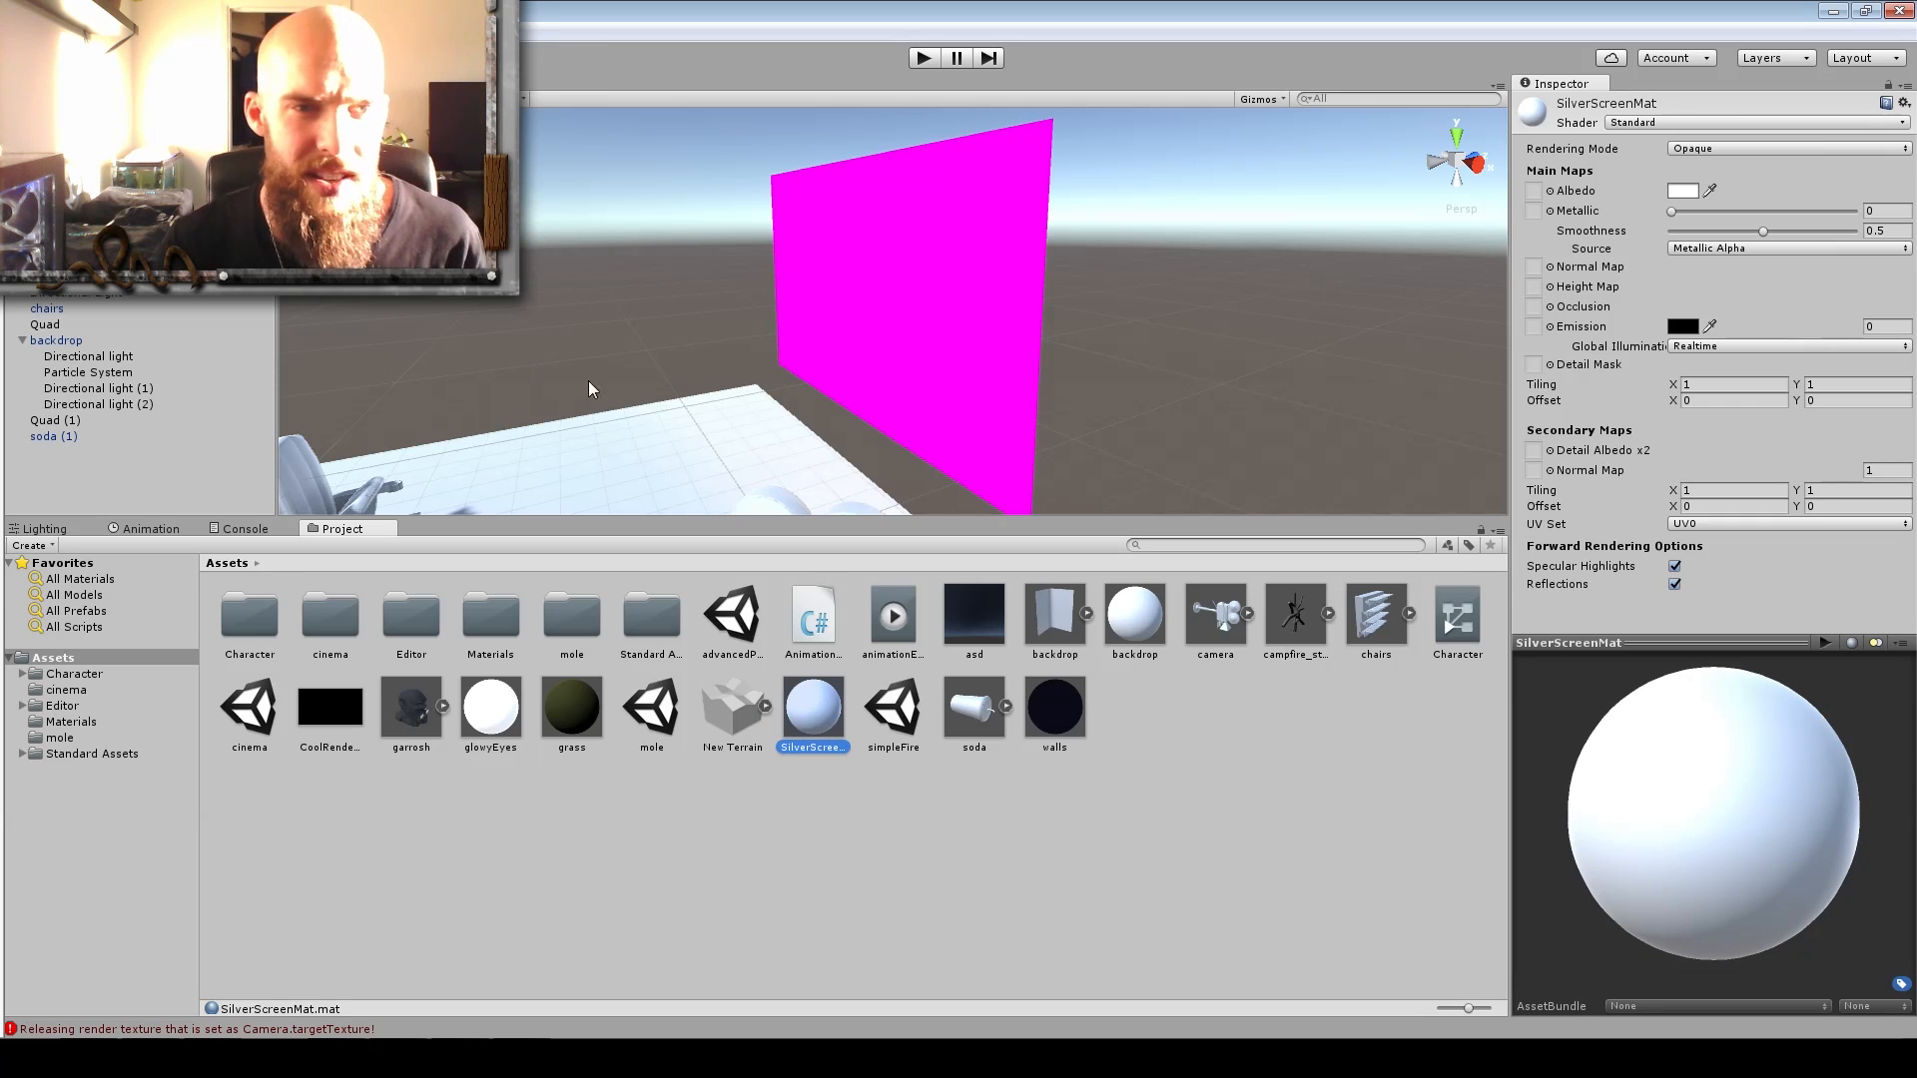
mouse_move(824, 739)
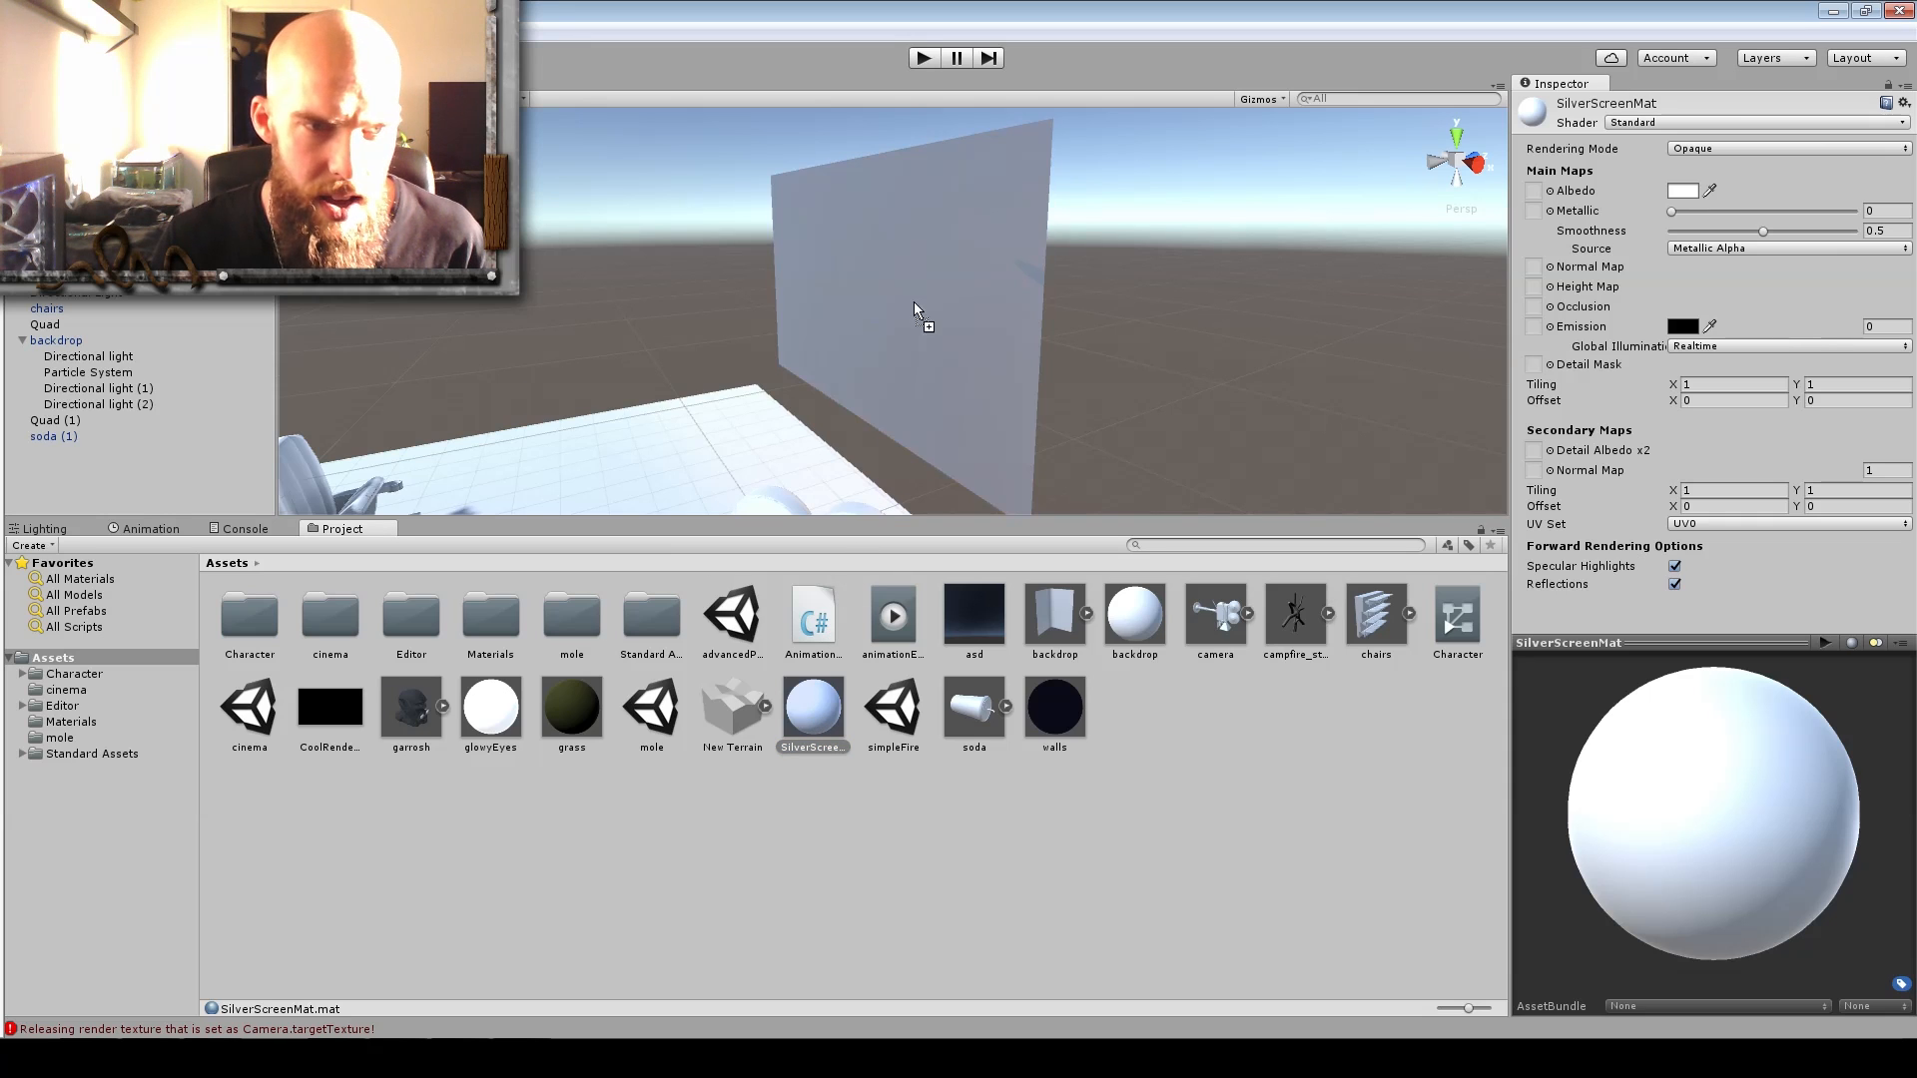
mouse_move(917, 278)
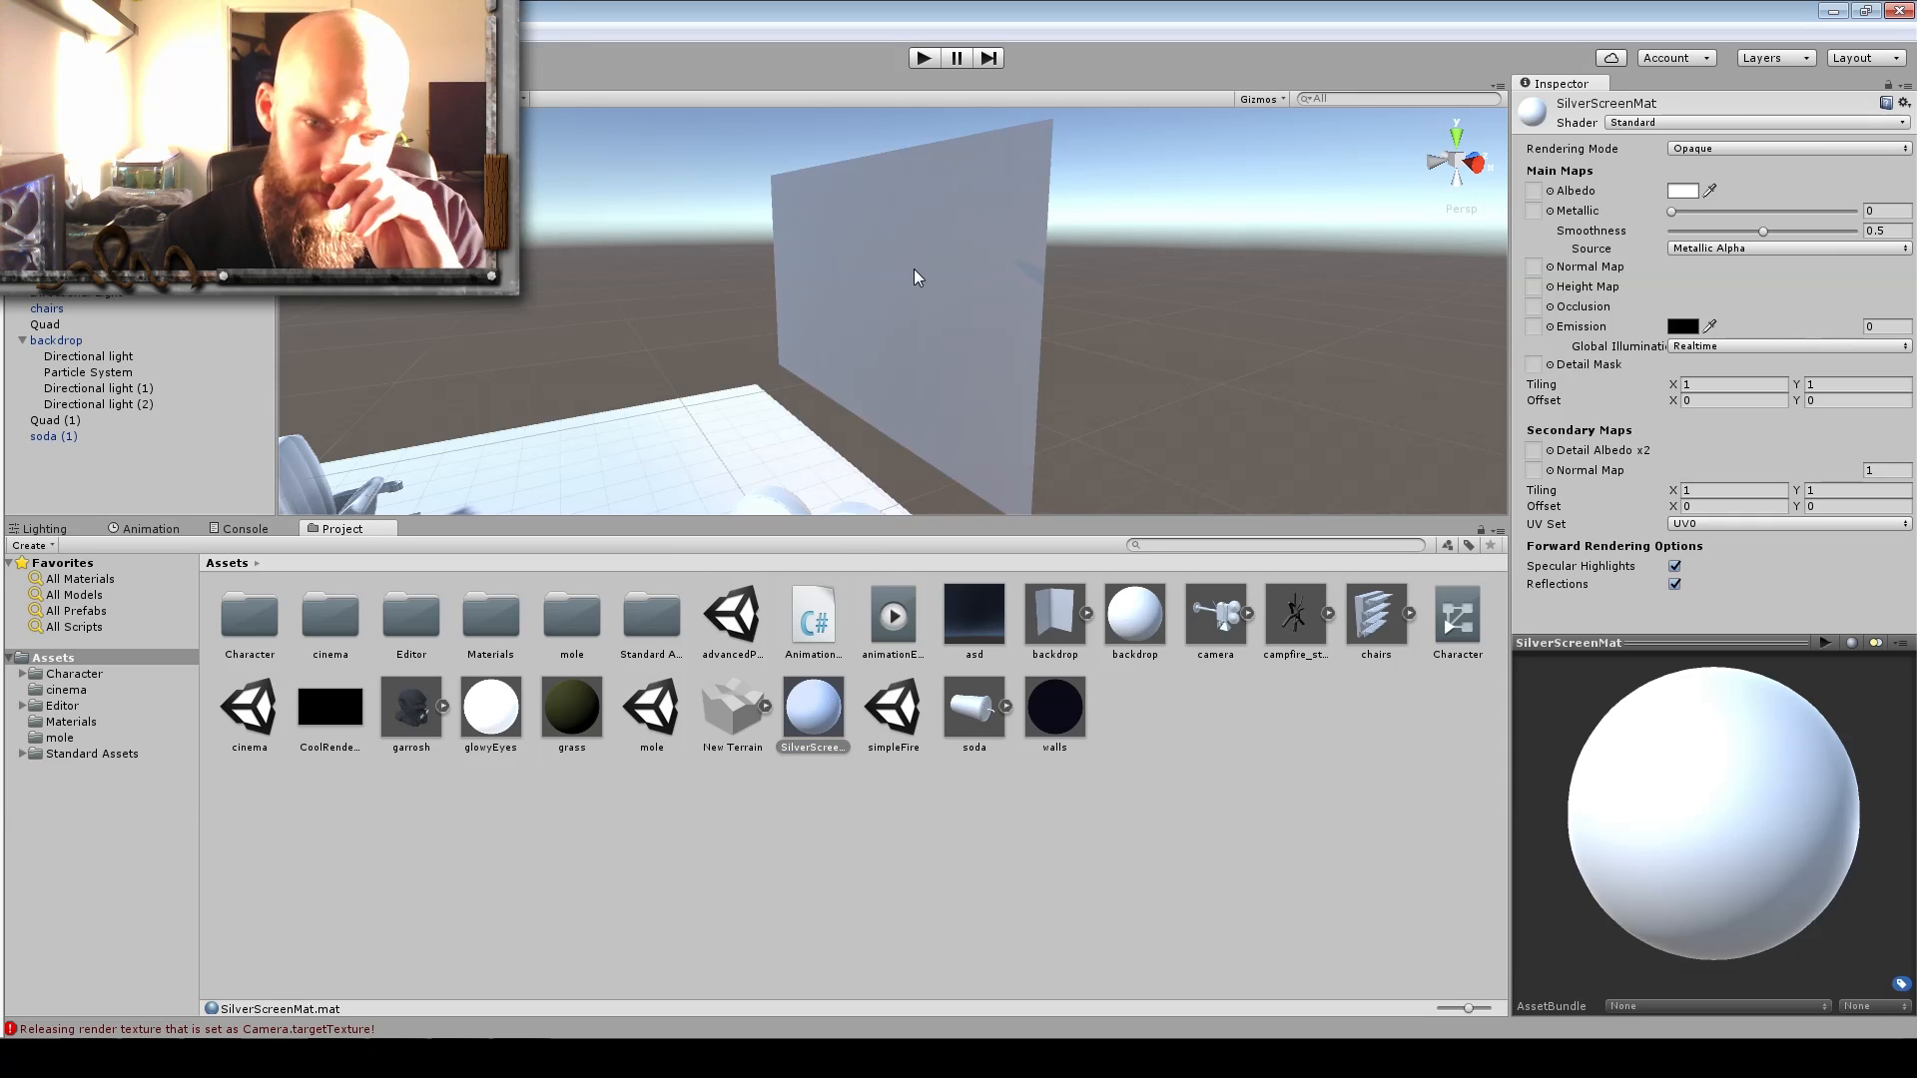
Assign CoolRenderTexture as the albedo of SilverScreenMat on the screen quad.
left_click(54, 419)
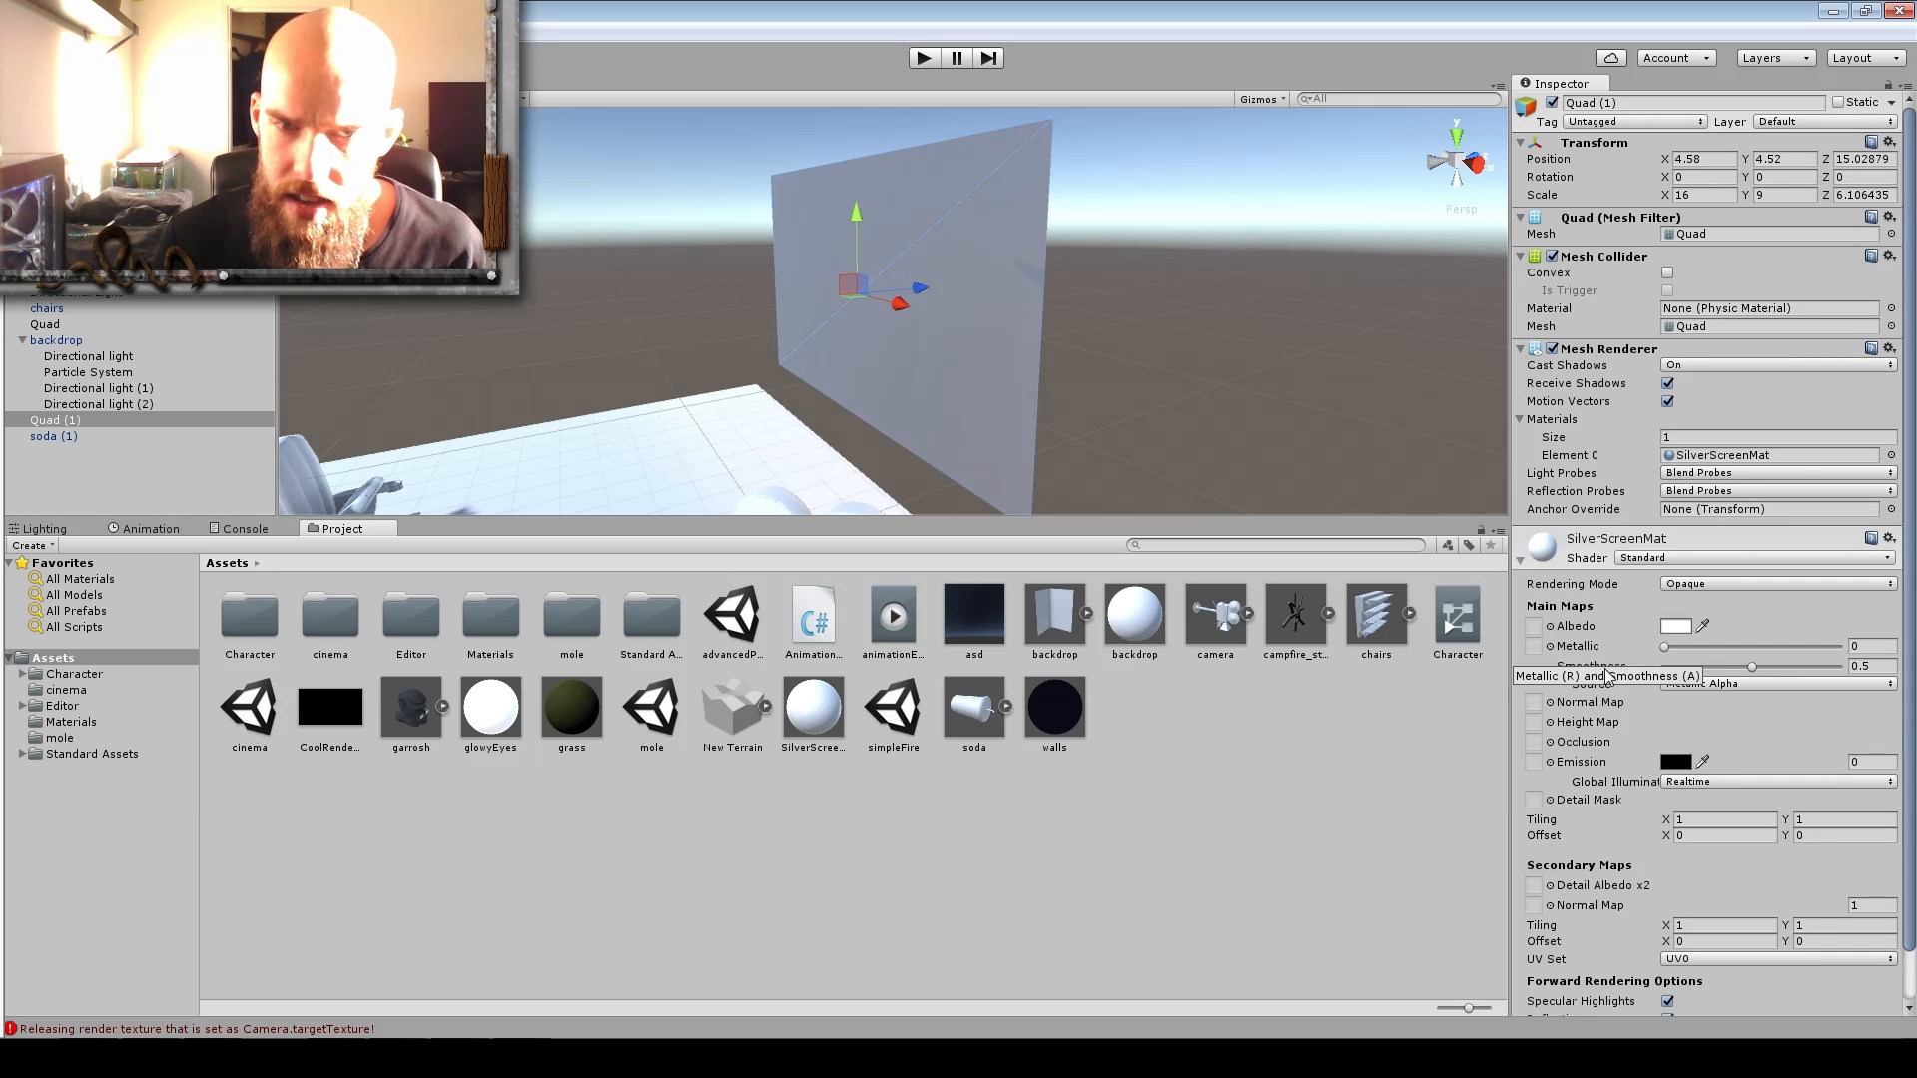
scroll("down", 3)
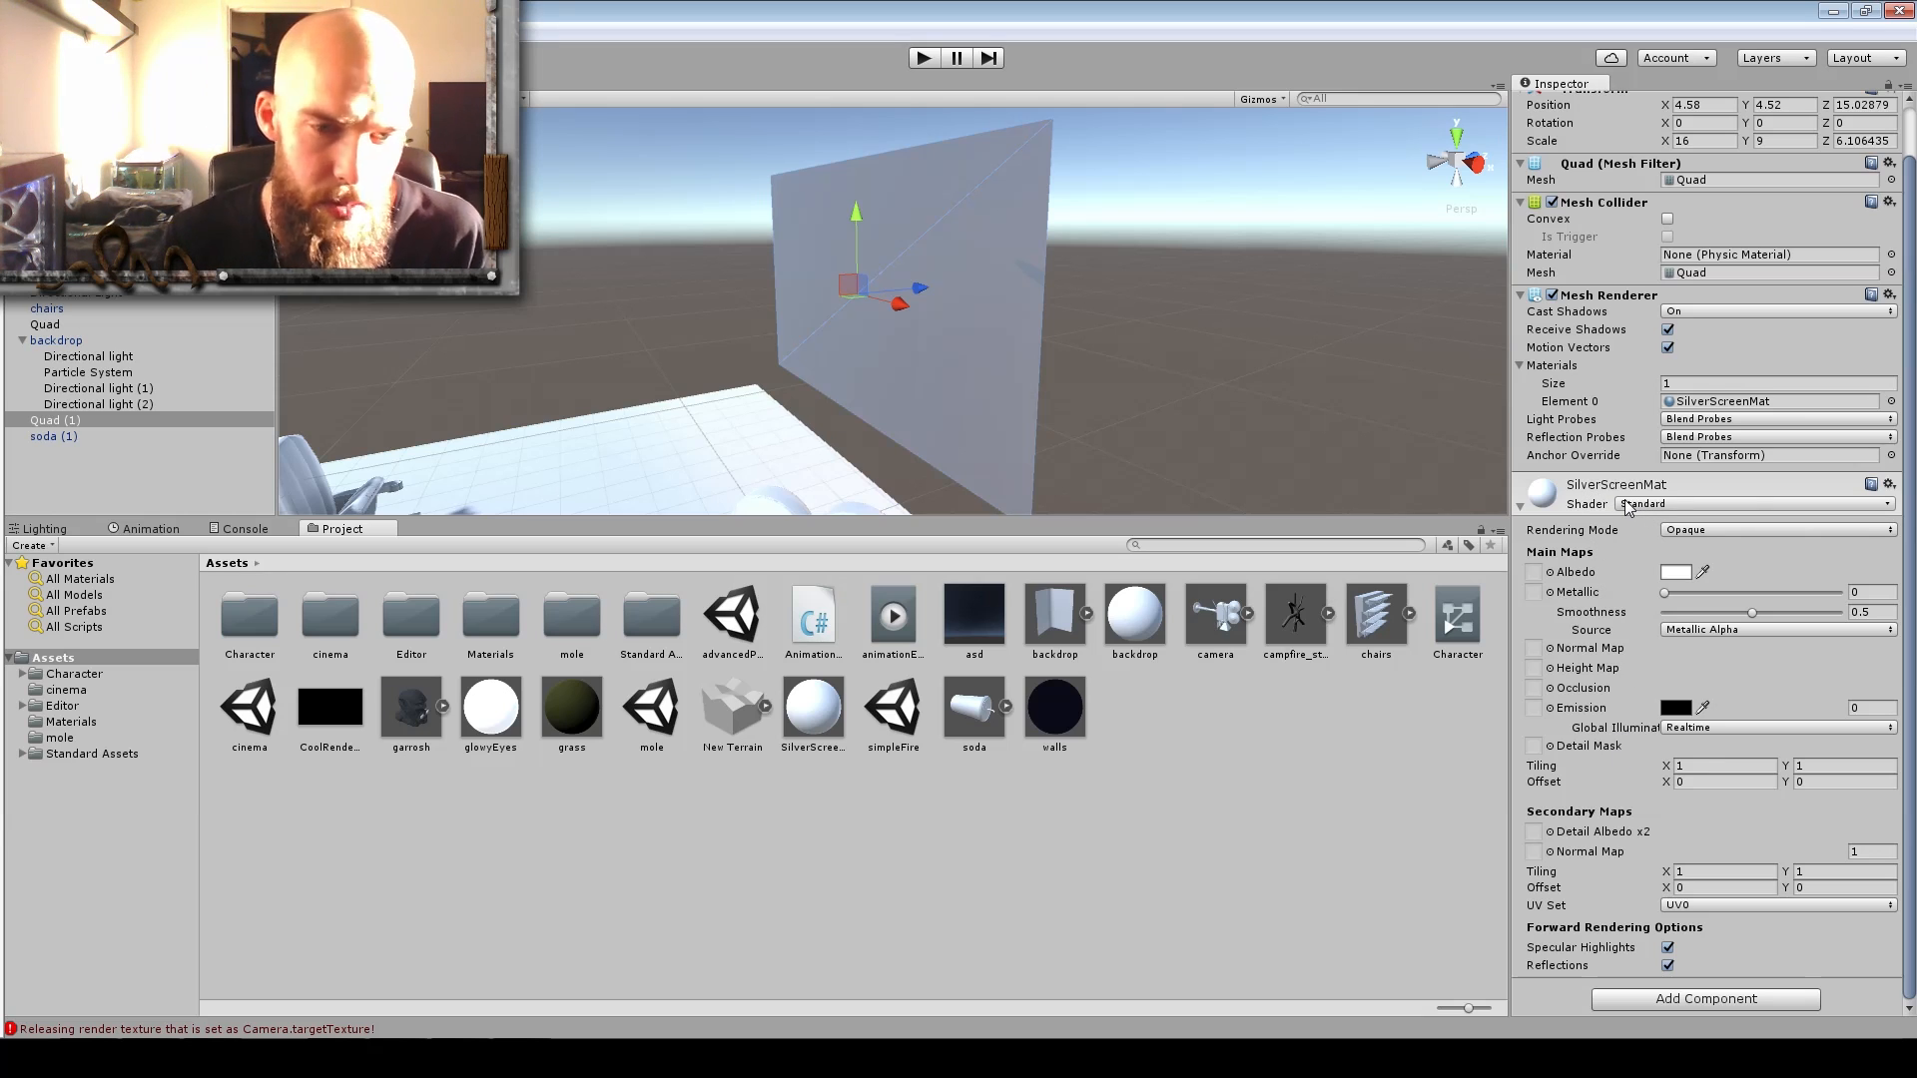
mouse_move(1565, 558)
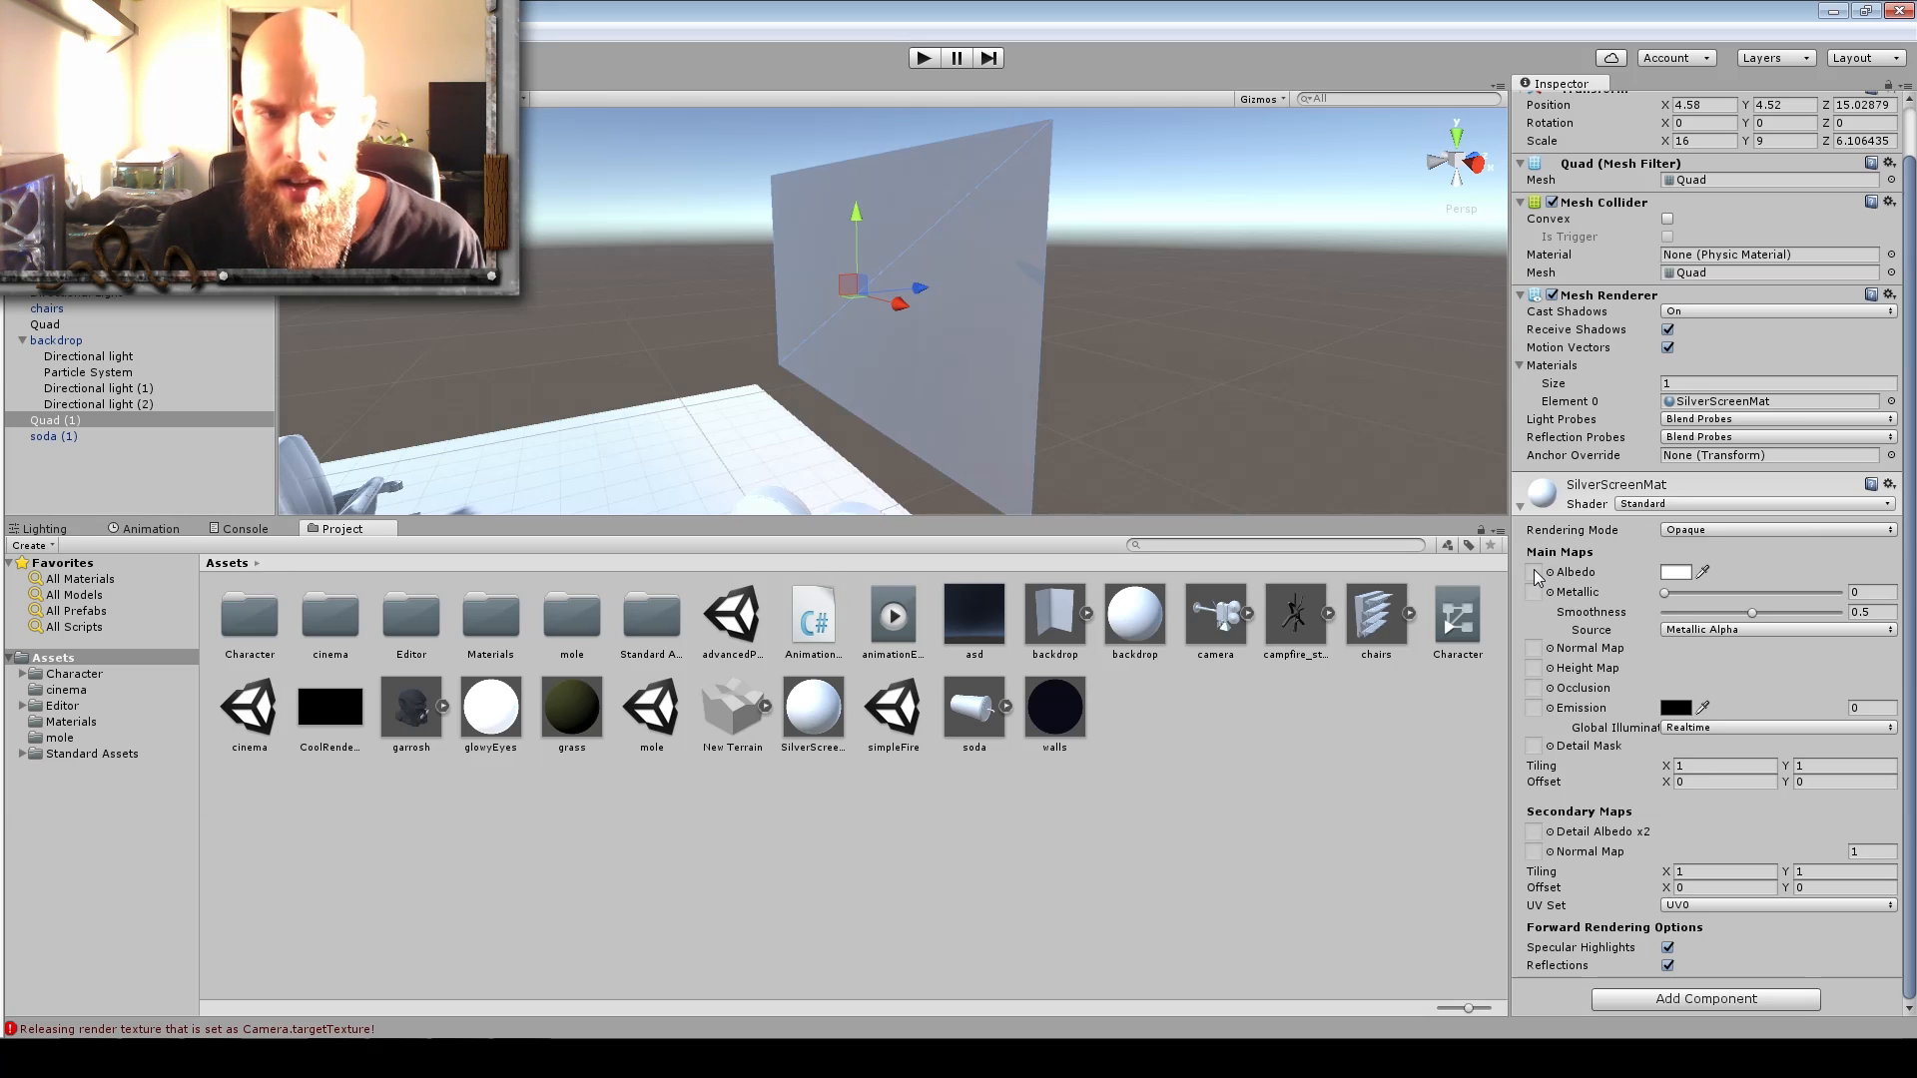
mouse_move(1535, 579)
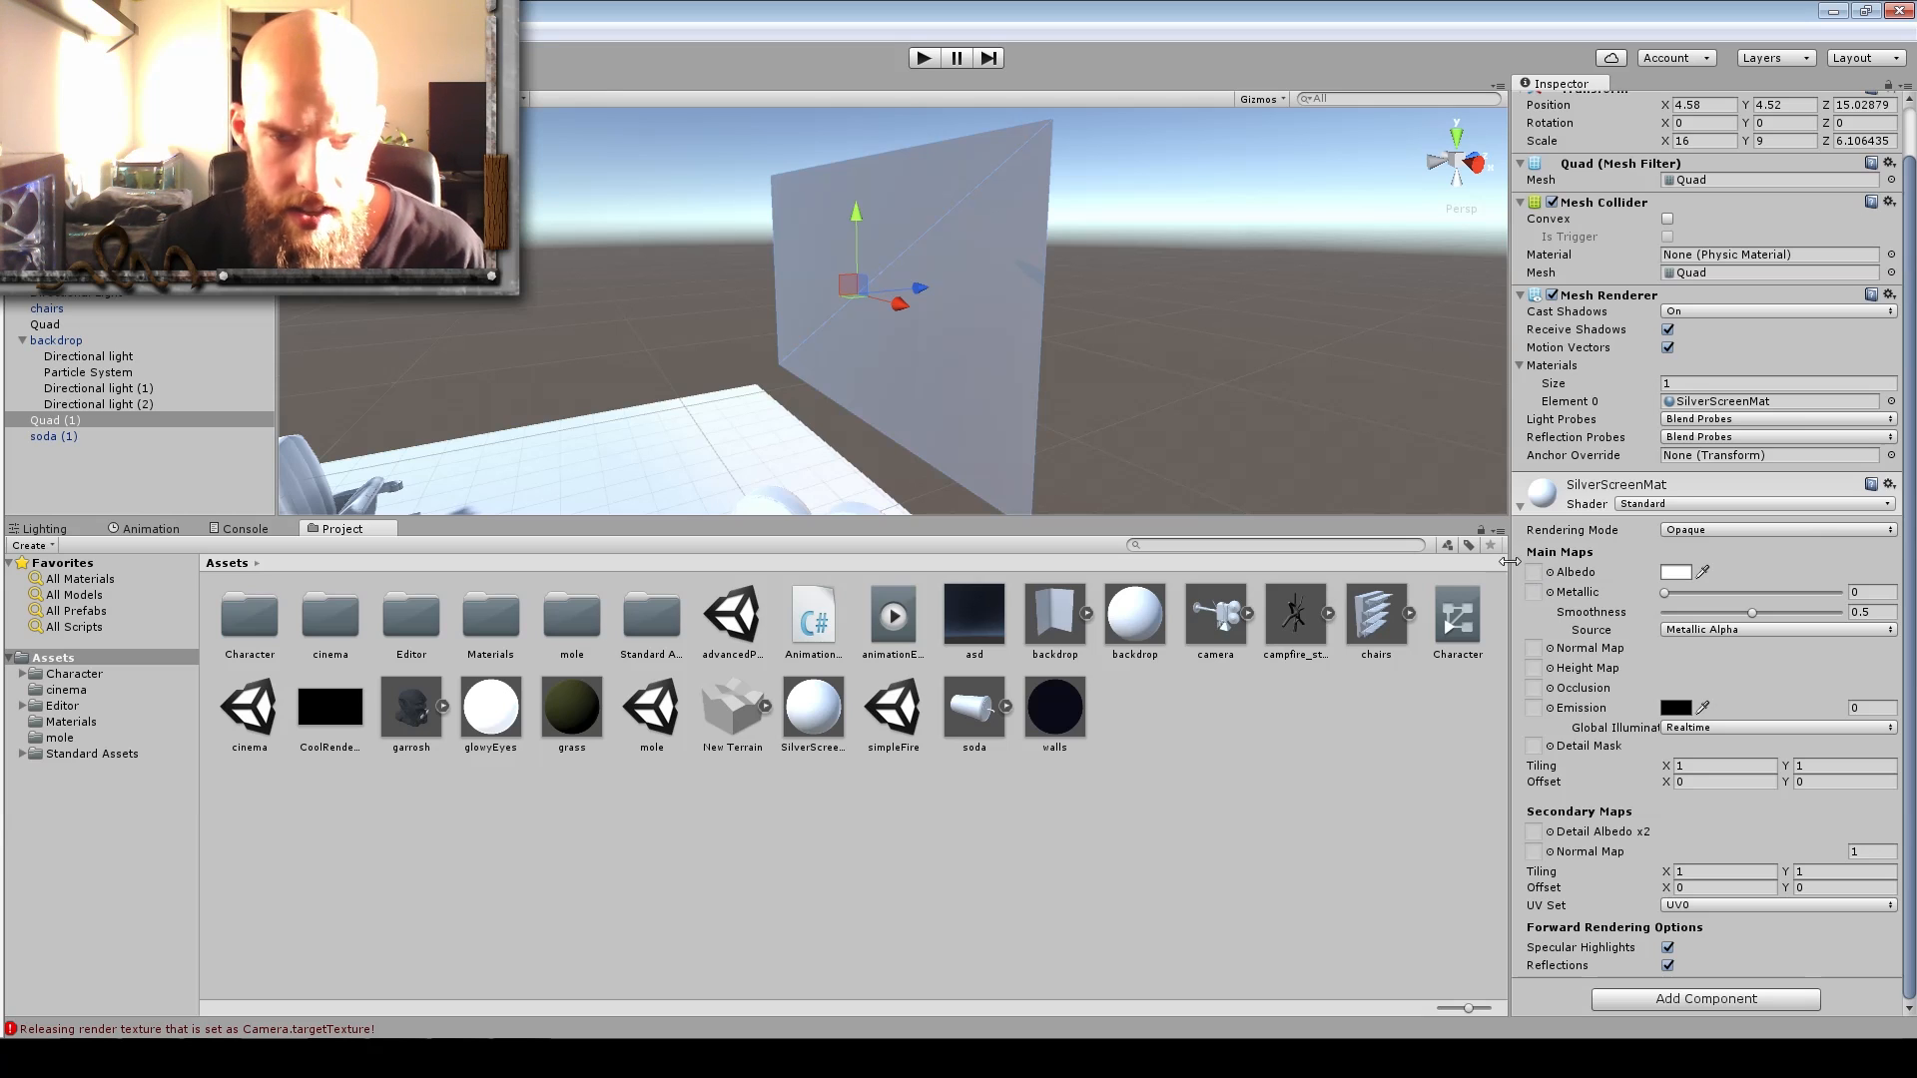
mouse_move(1048, 223)
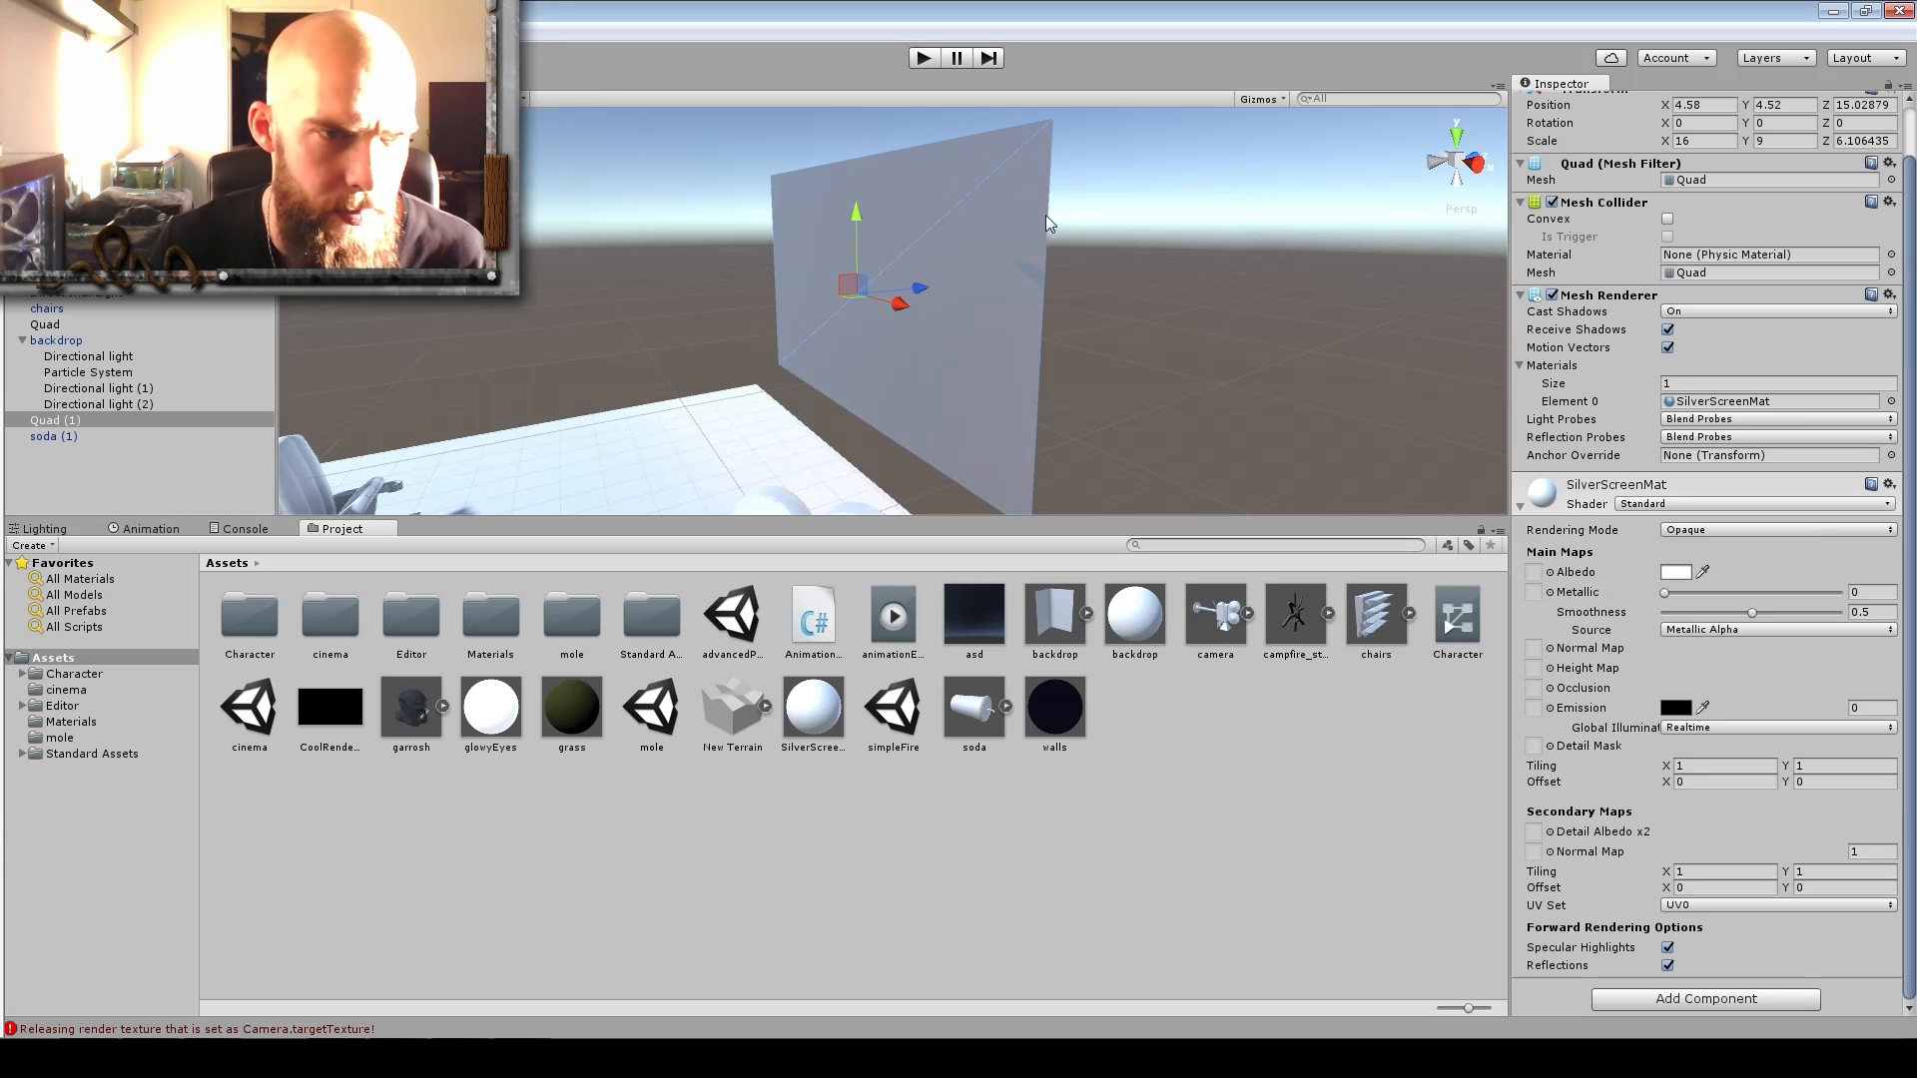
mouse_move(923, 645)
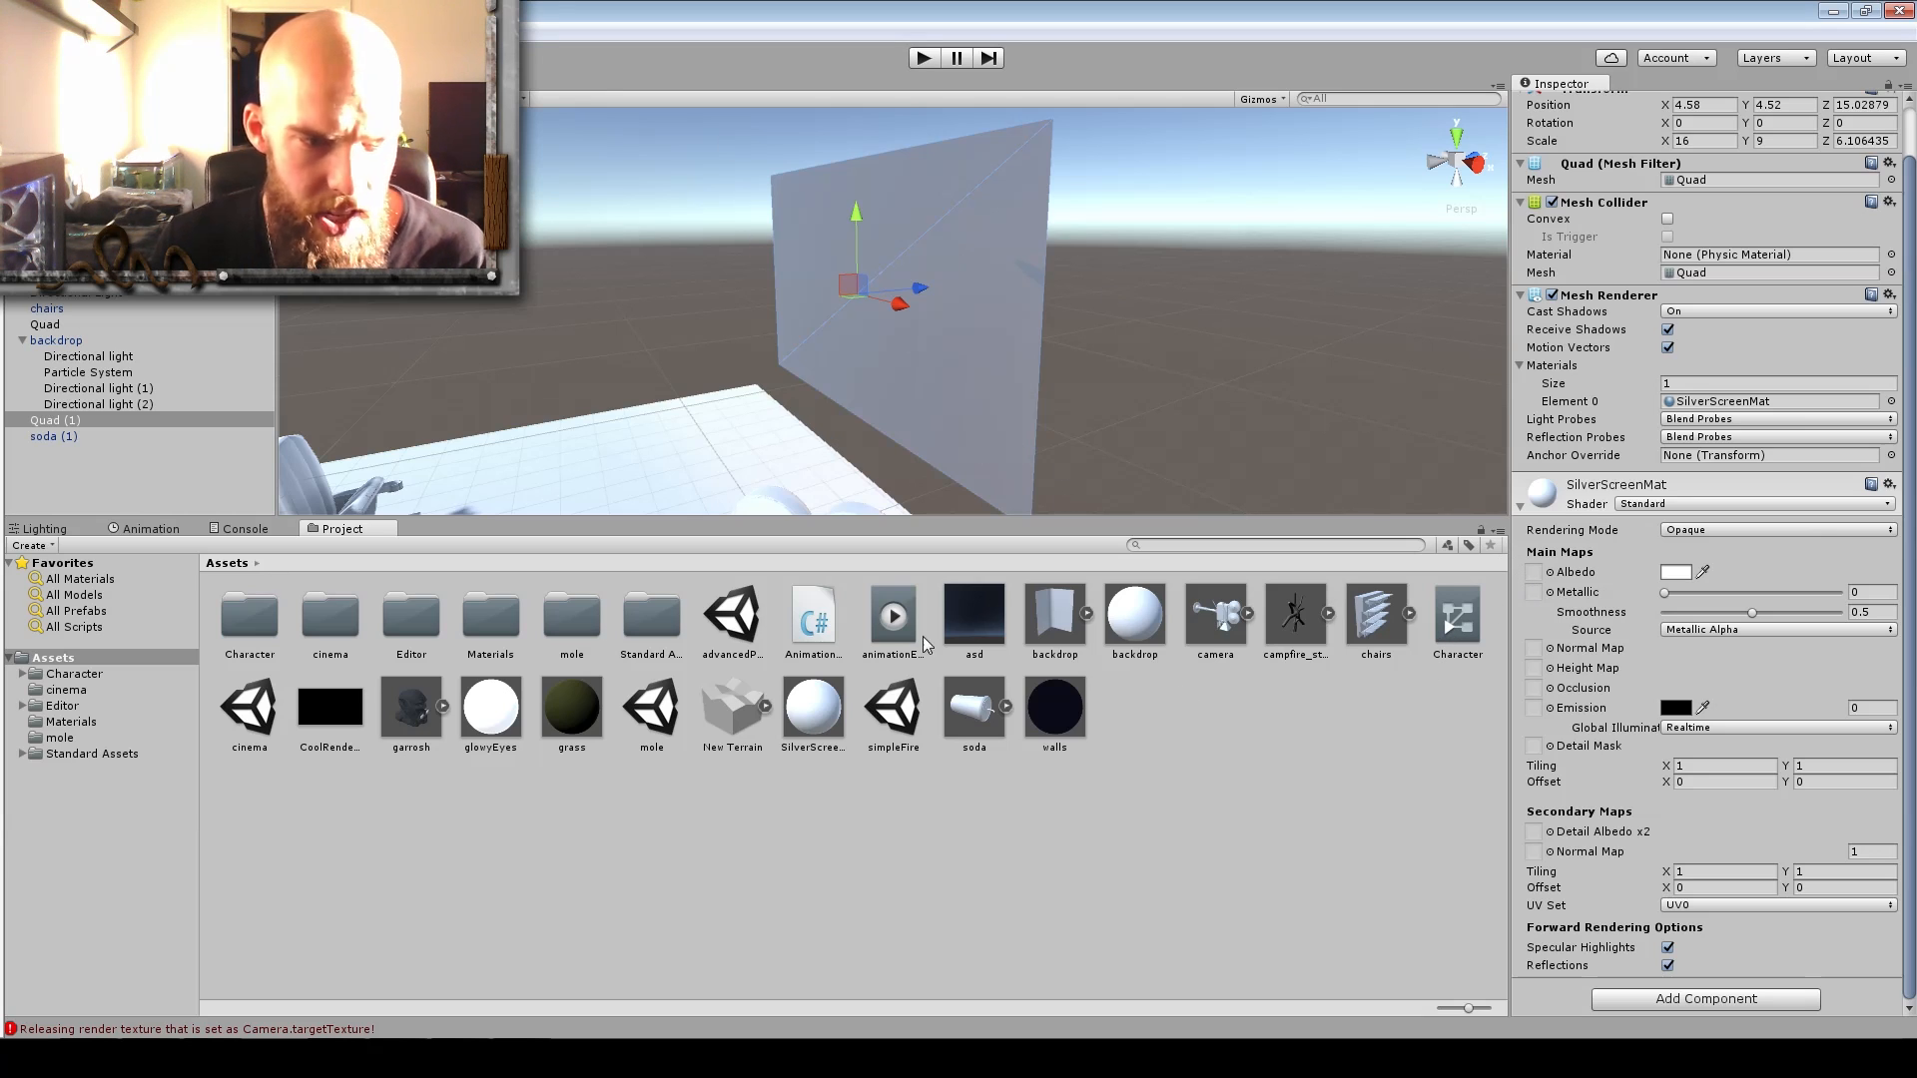
mouse_move(817, 673)
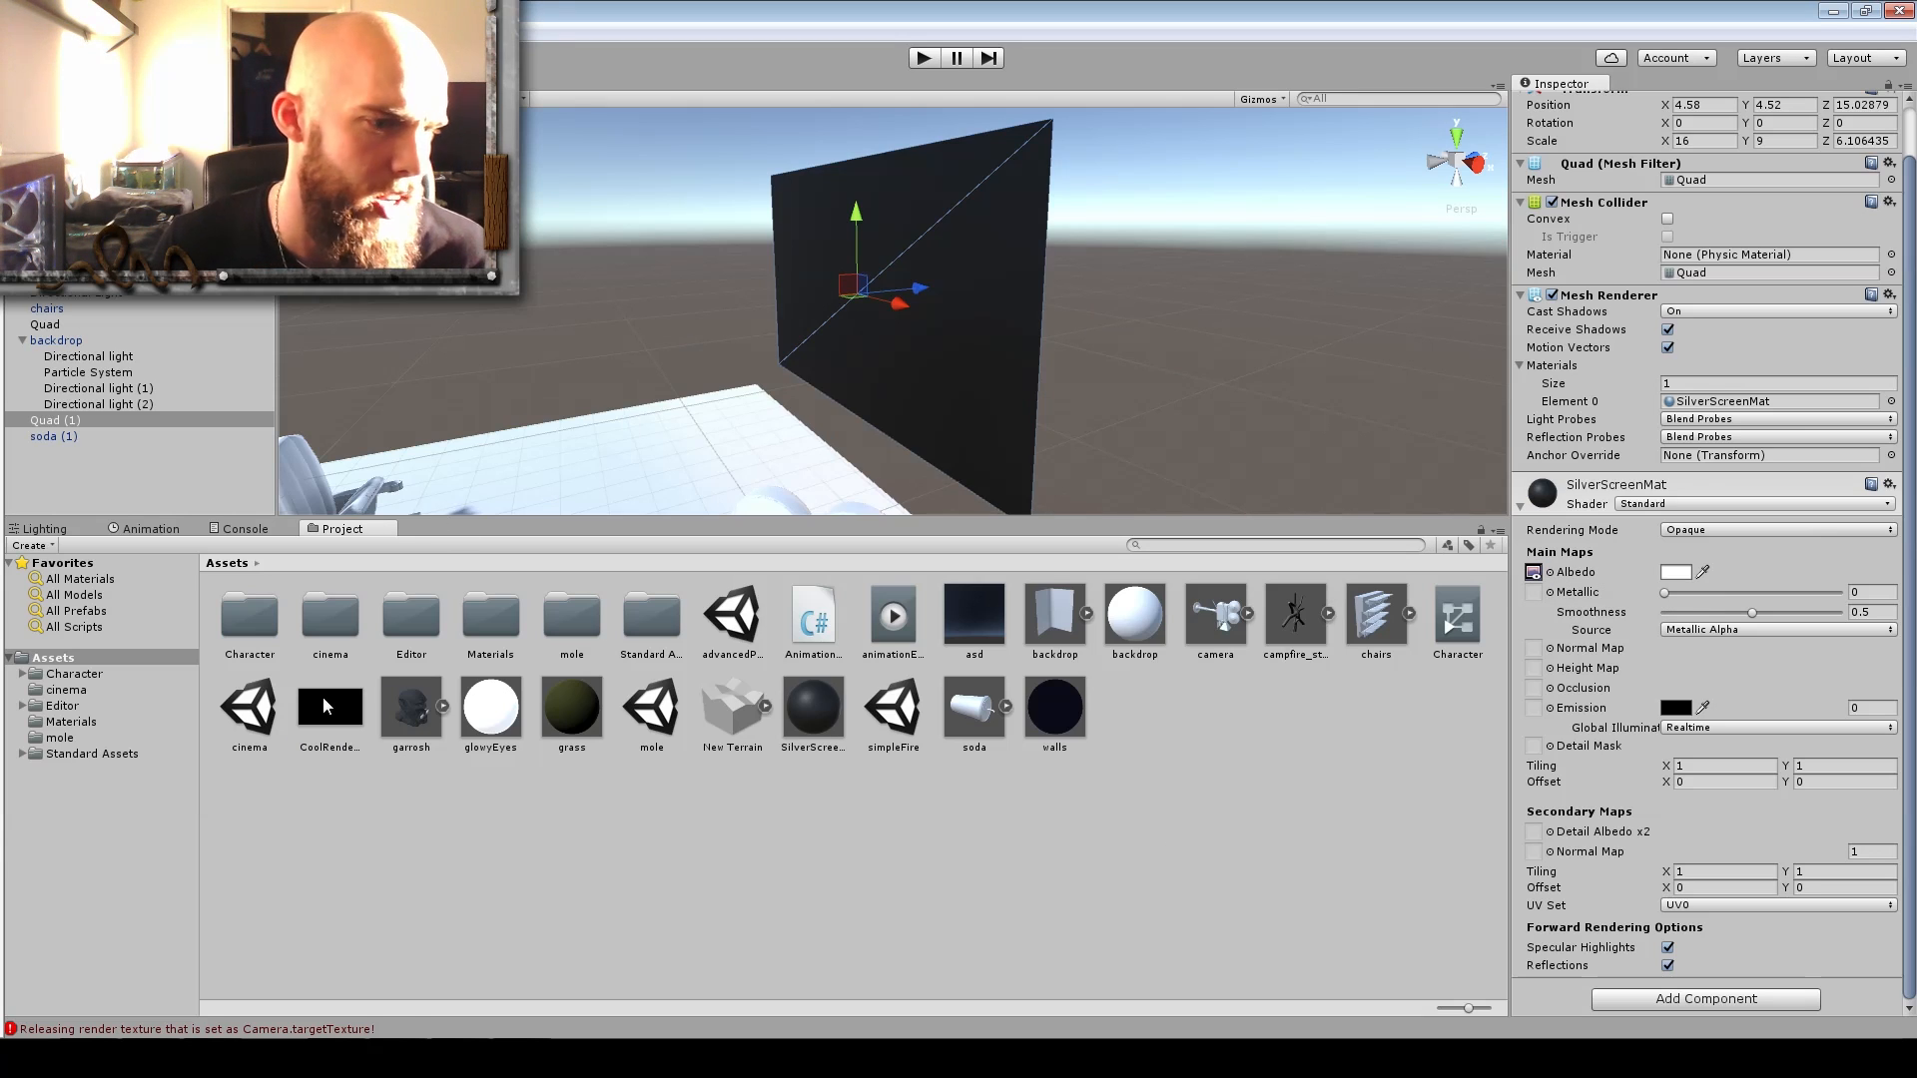
left_click(329, 707)
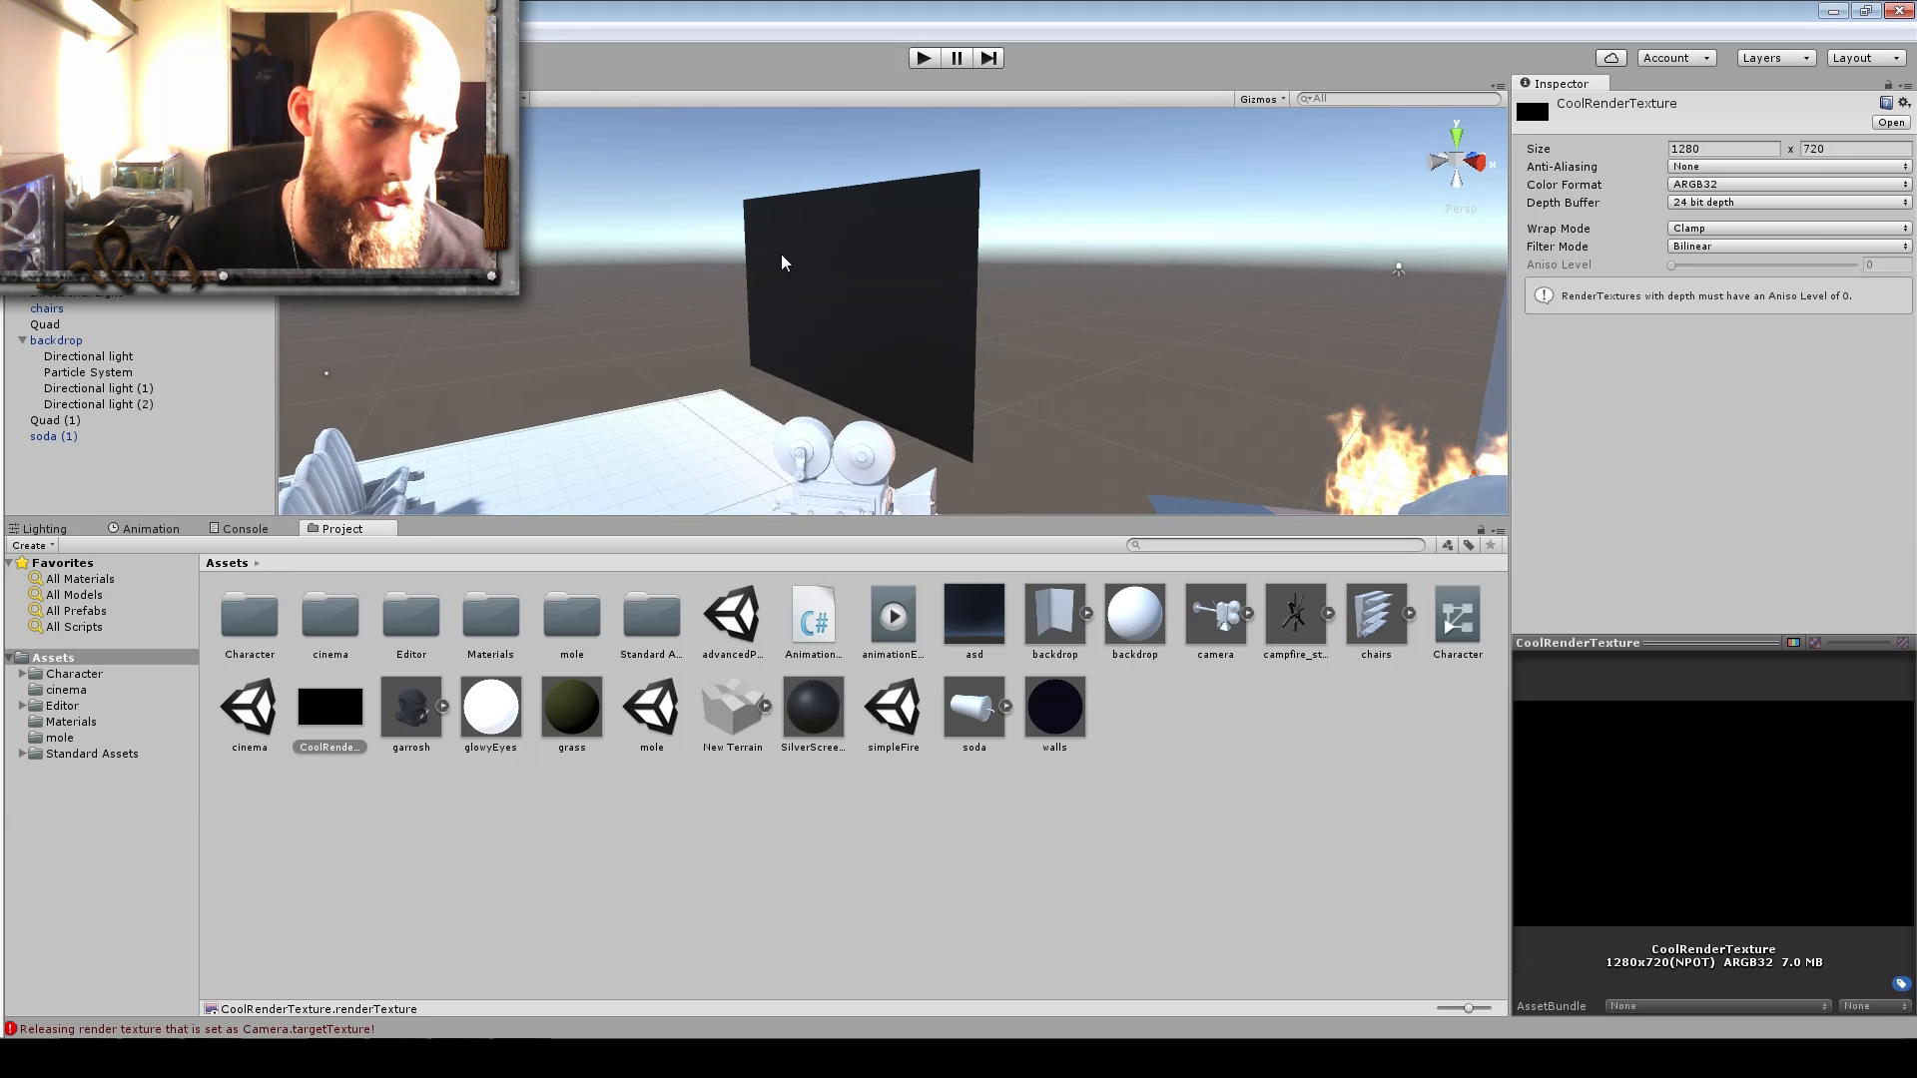
mouse_move(1150, 301)
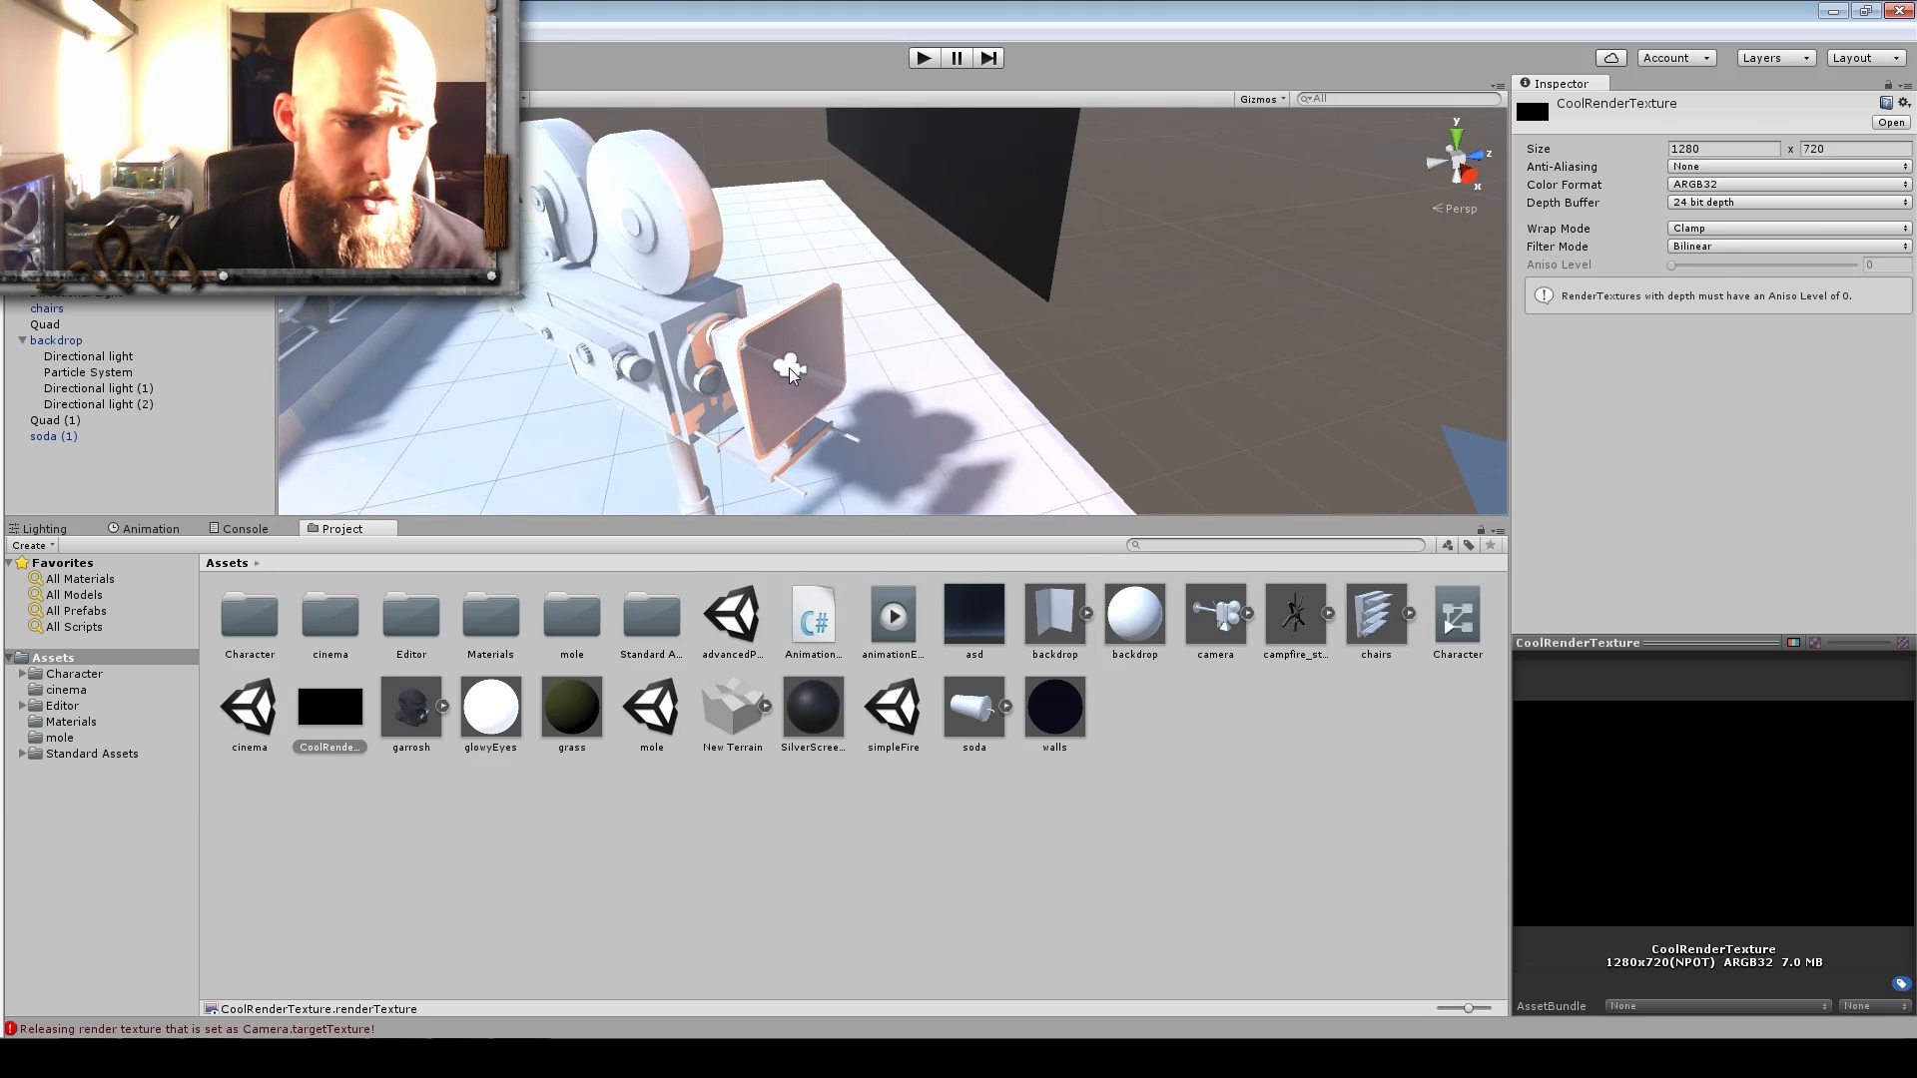
Select the movie-camera object filming the orc head to show its Camera component.
left_click(1212, 617)
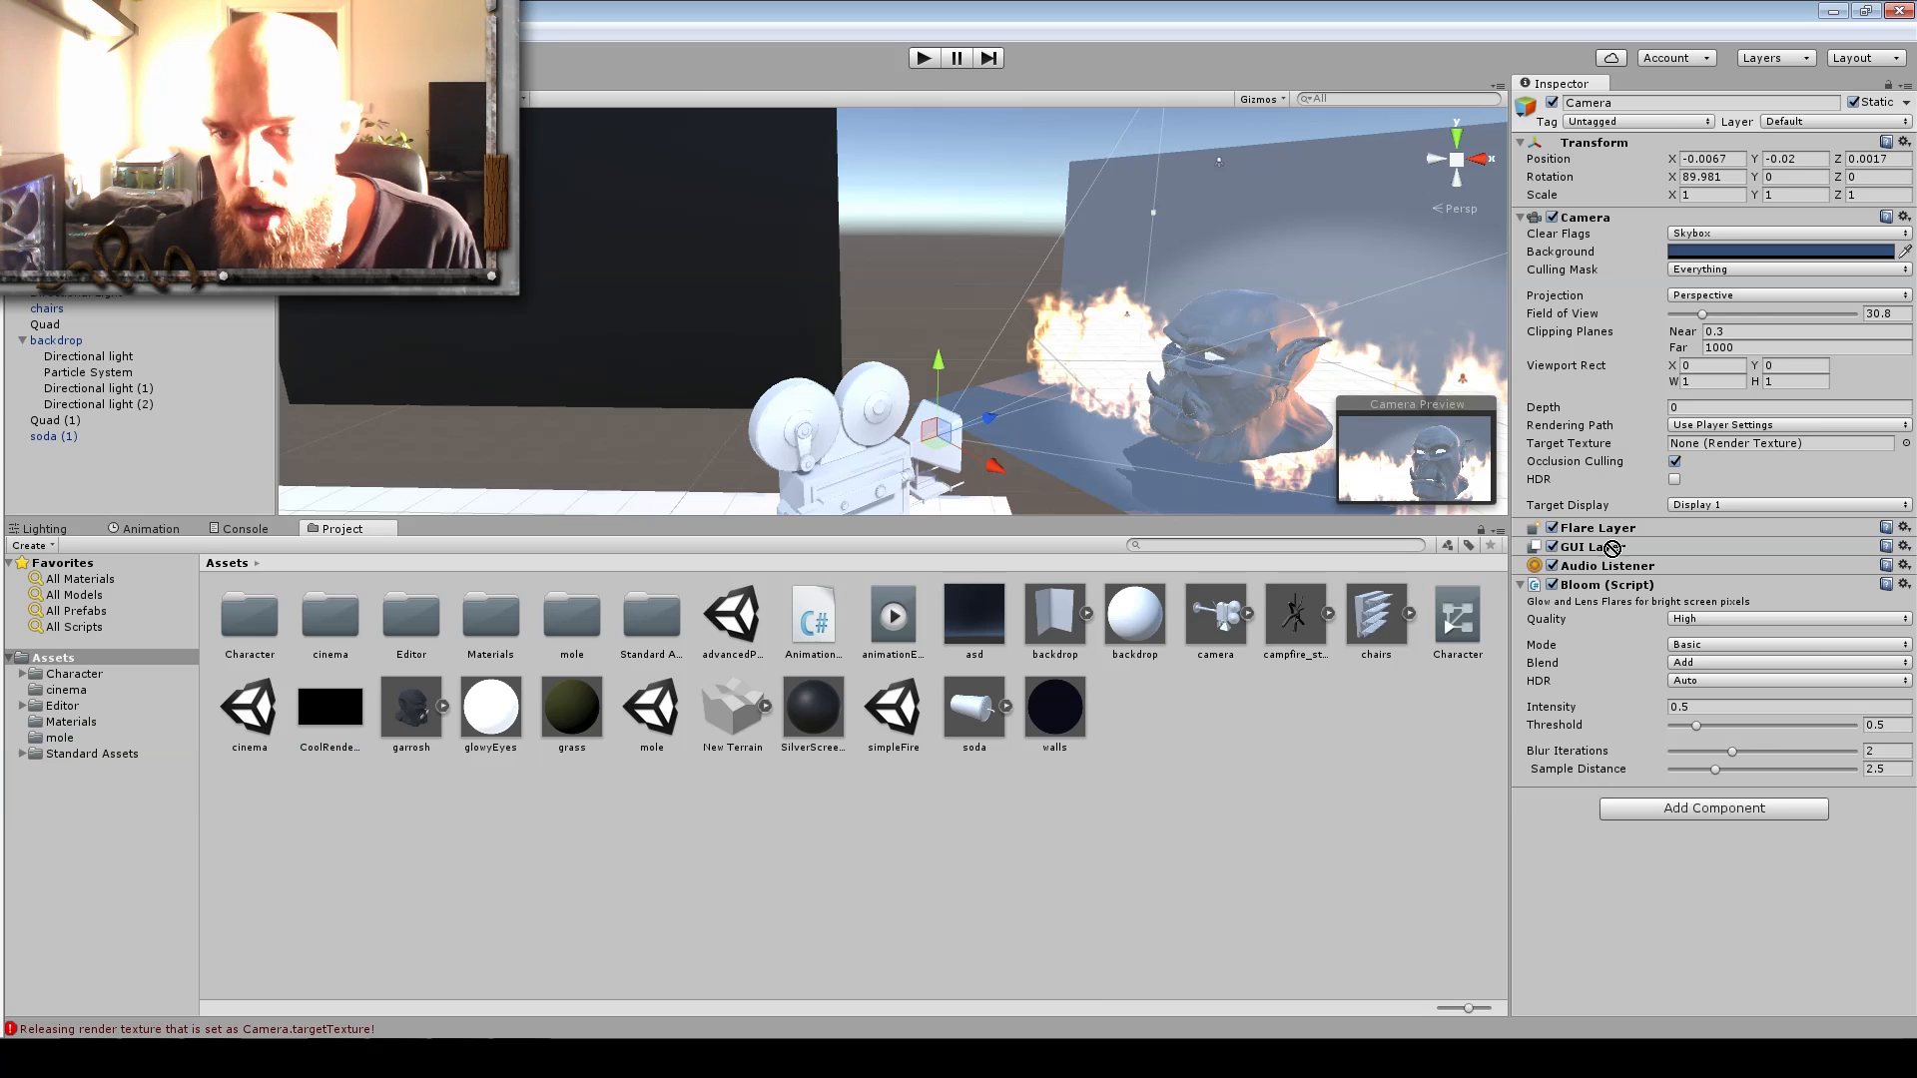
Set the camera's Target Texture to CoolRenderTexture so the screen shows the orc head.
left_click(1779, 443)
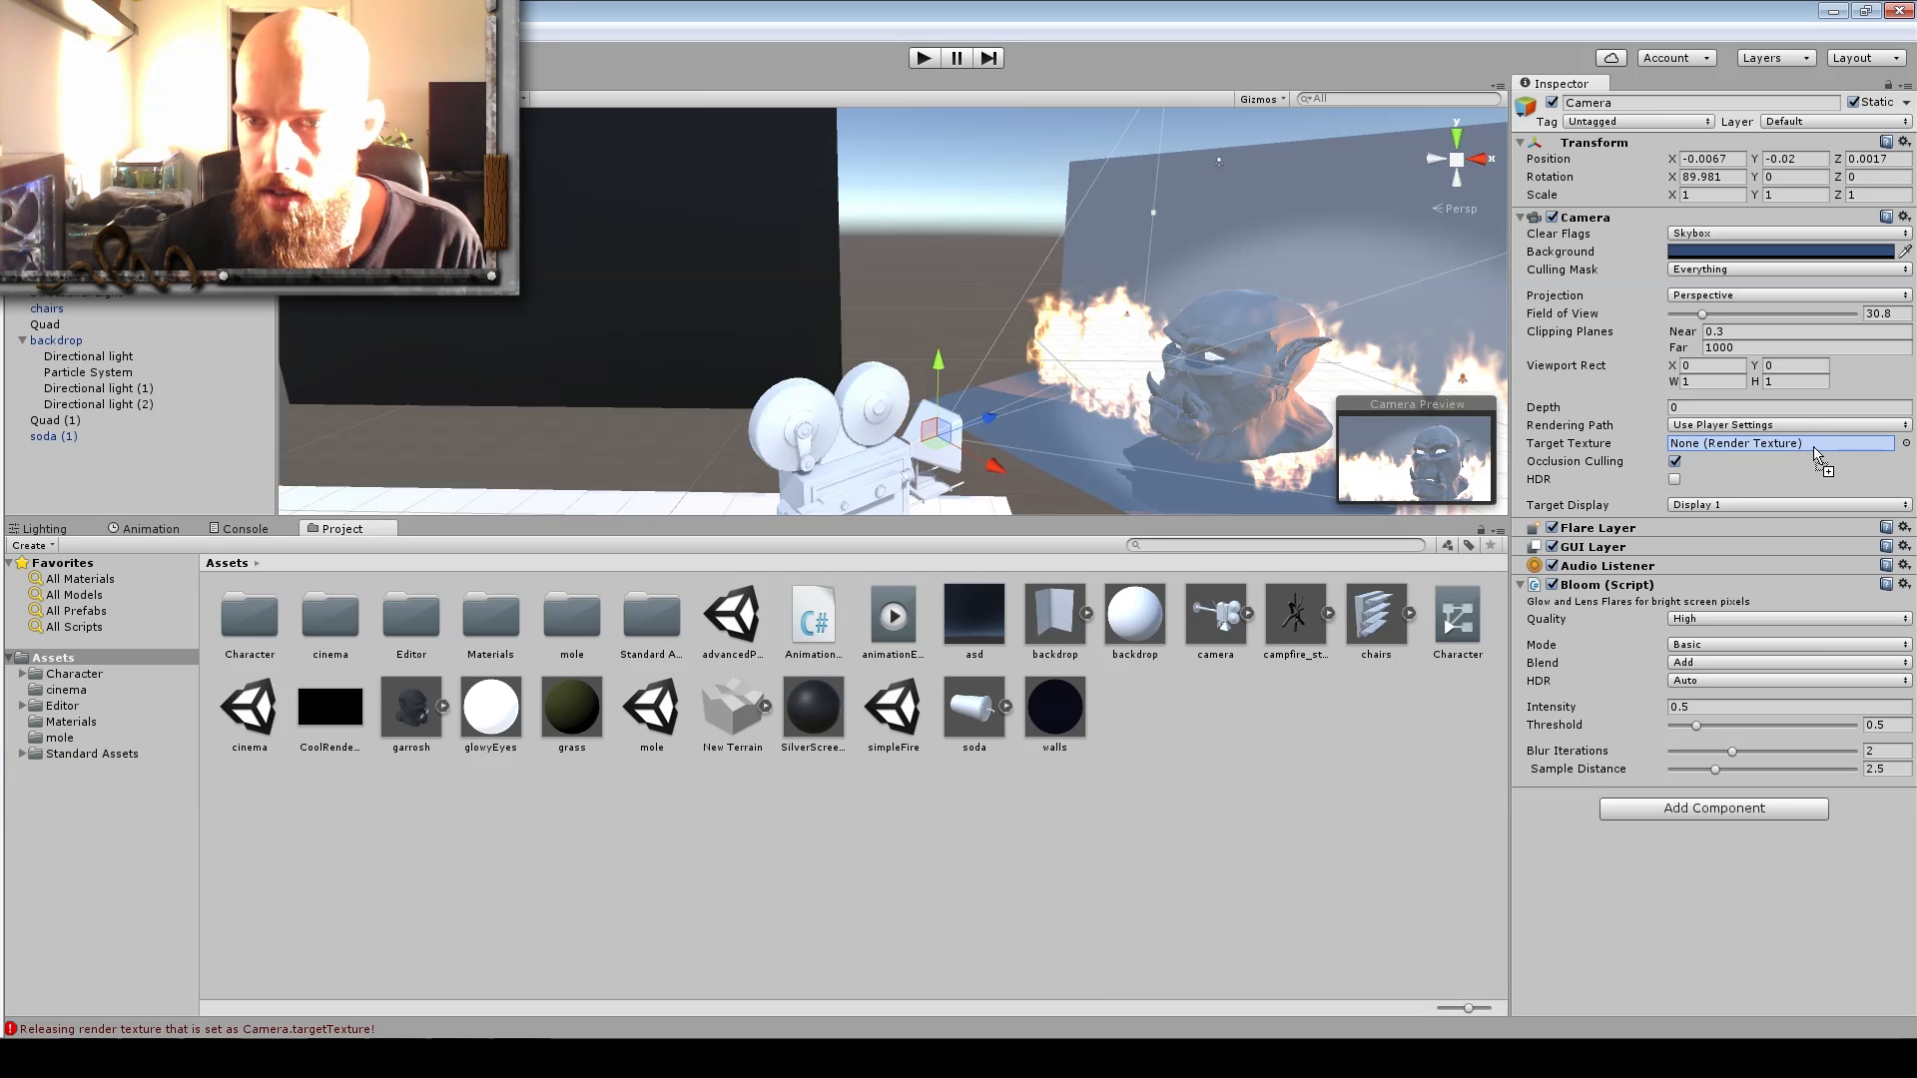
left_click(1779, 444)
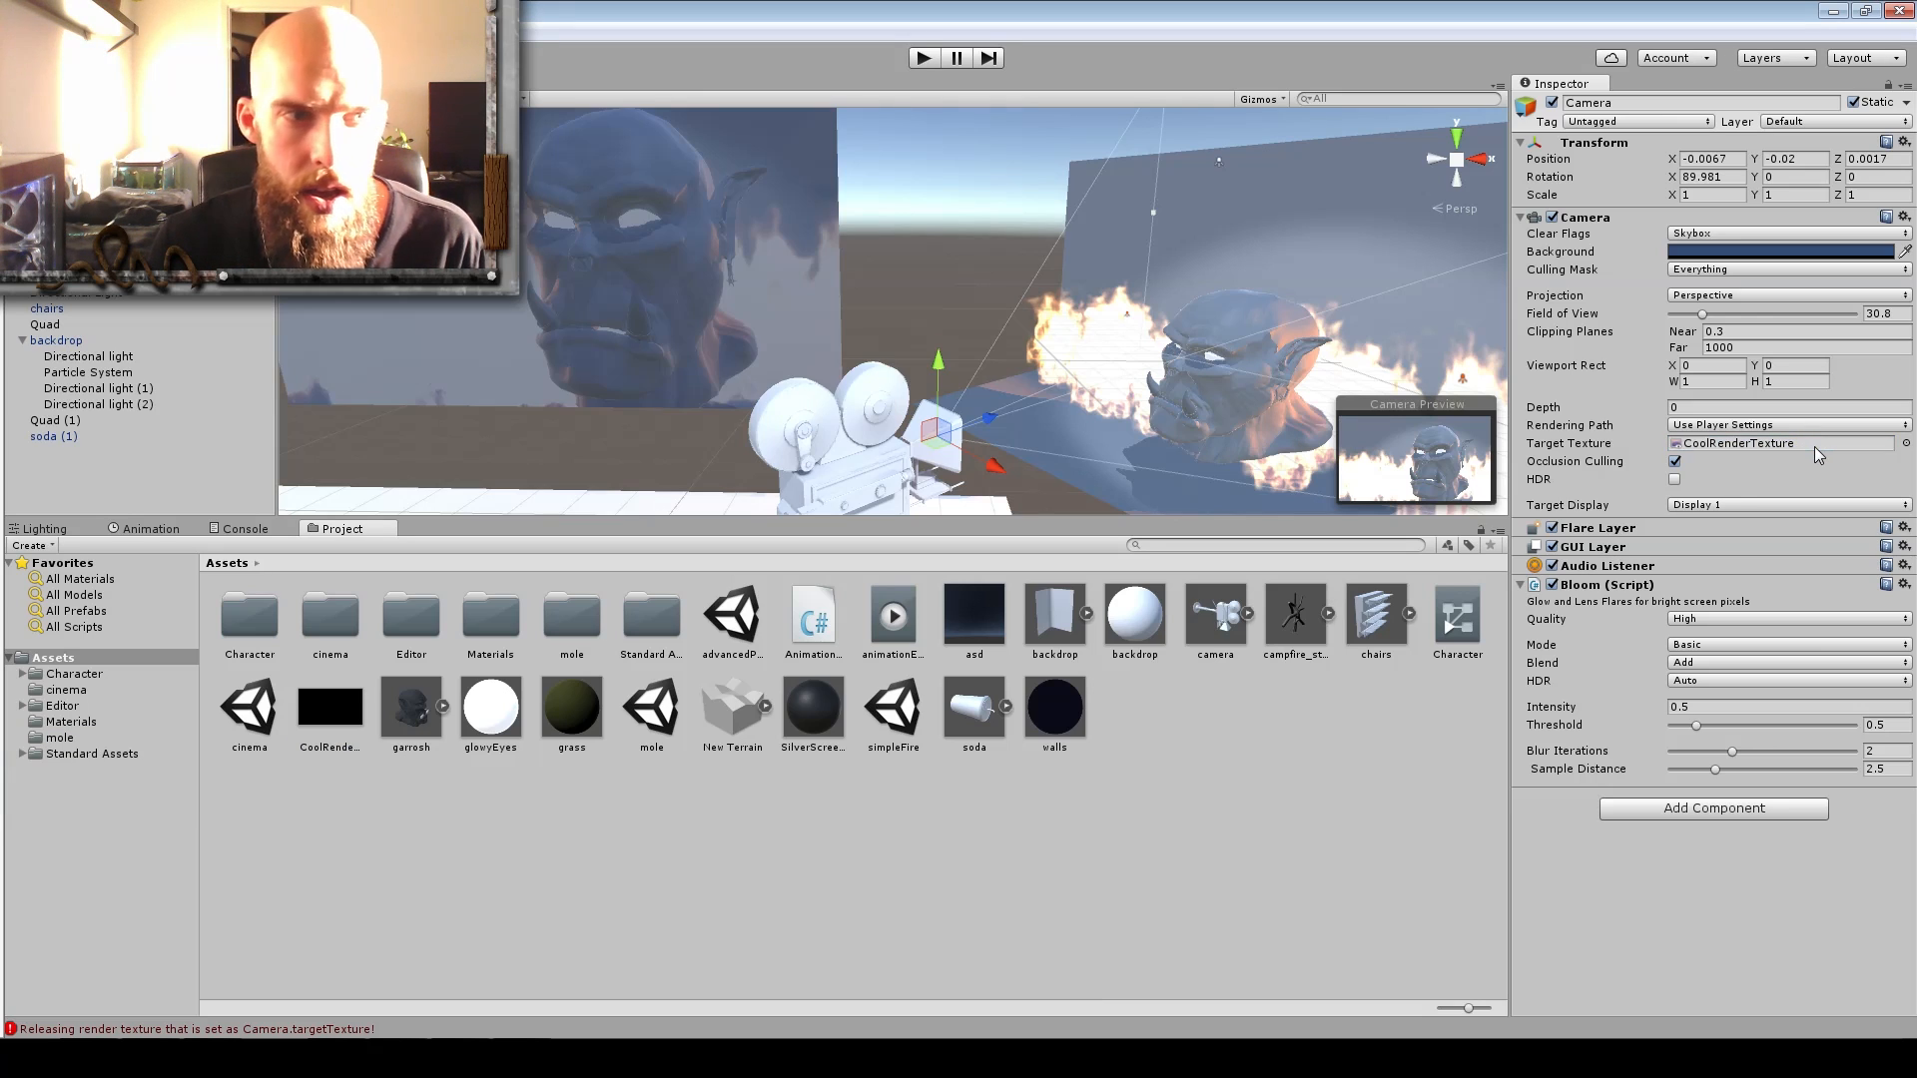
mouse_move(1785, 465)
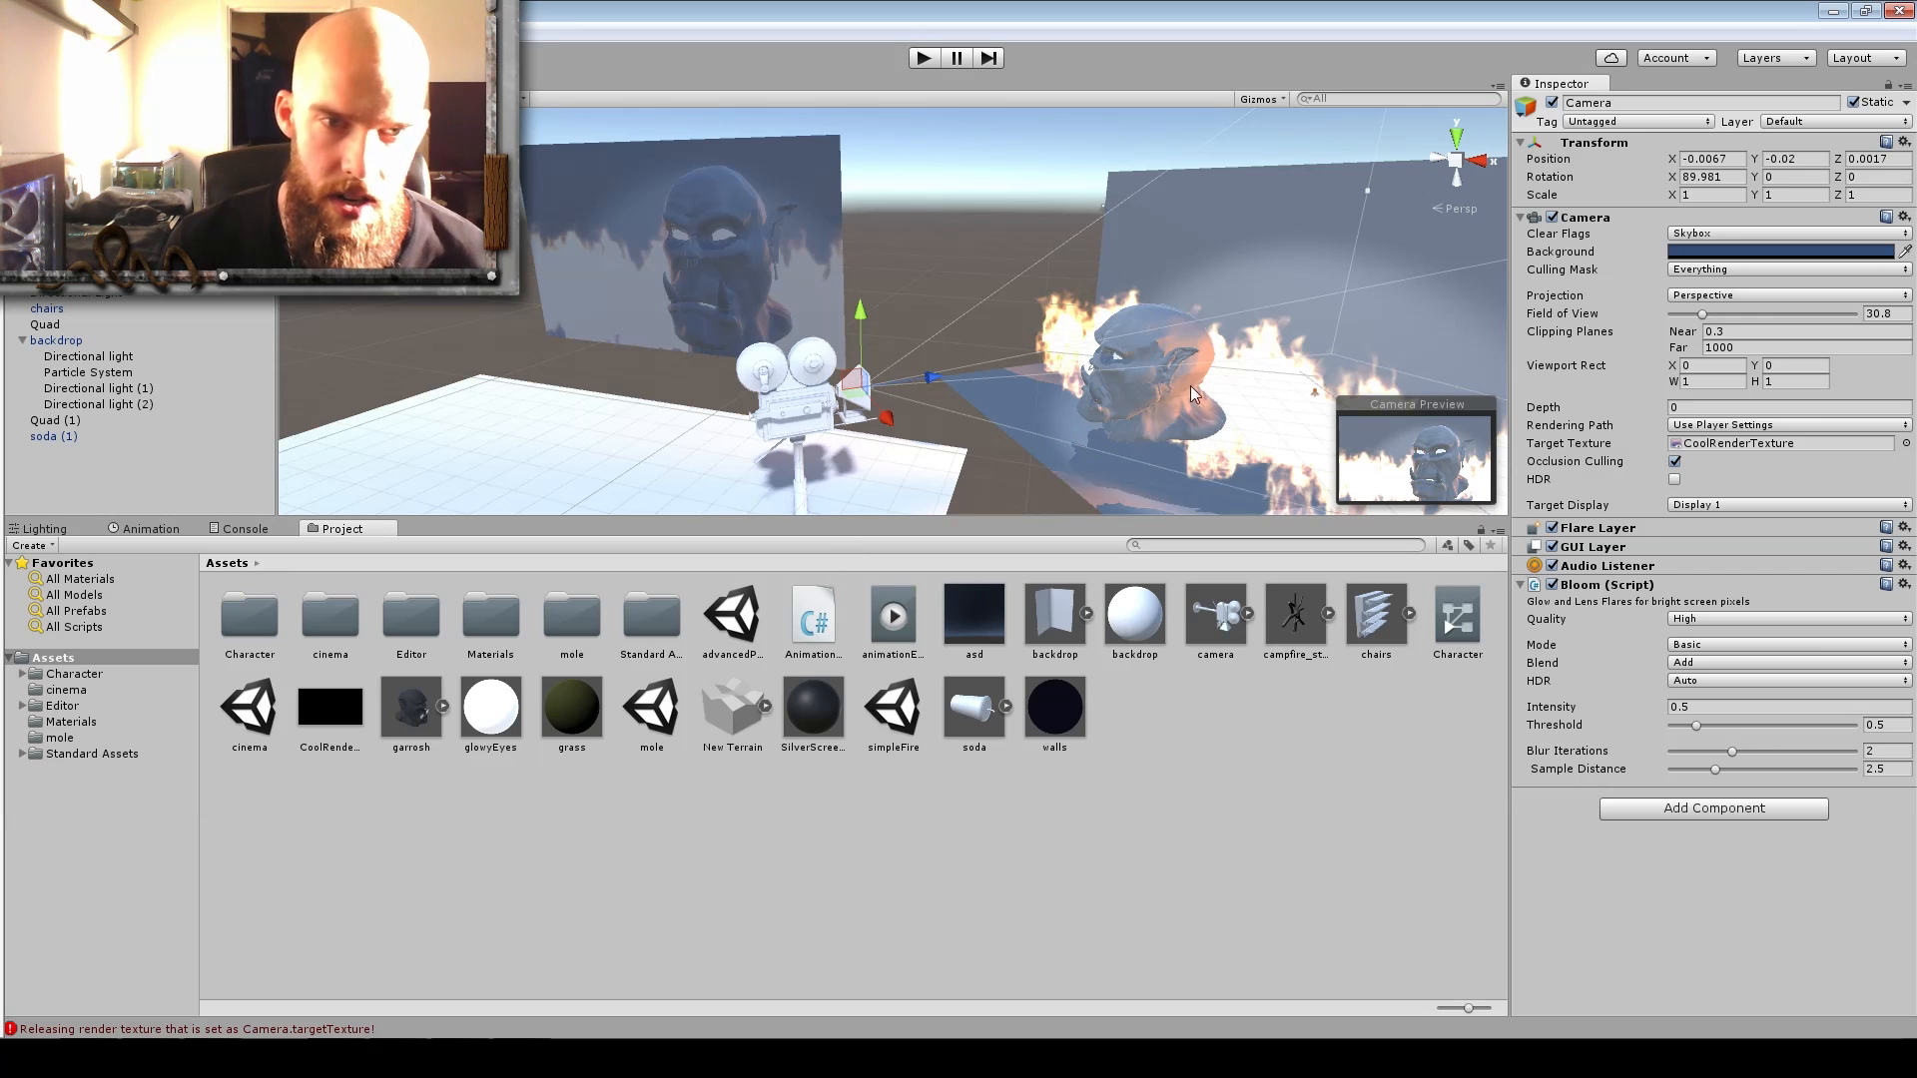
mouse_move(1276, 347)
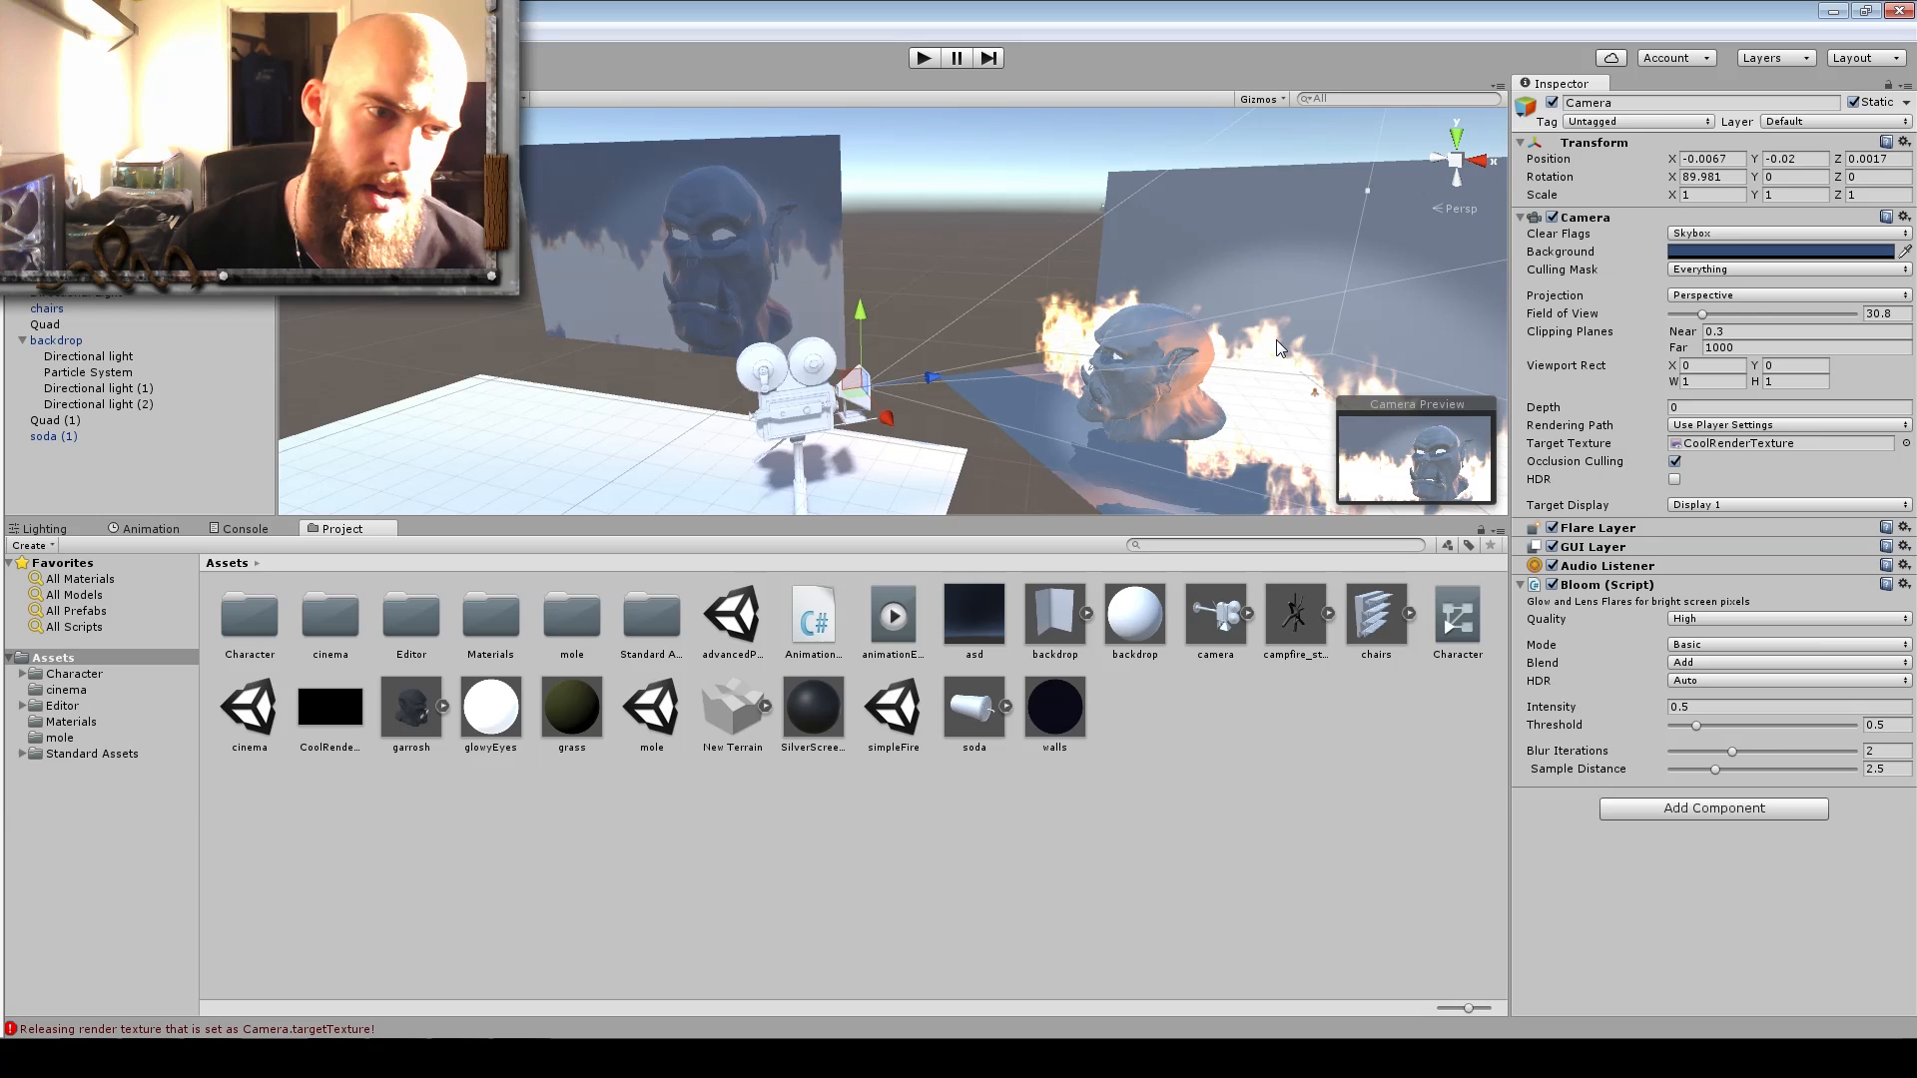
mouse_move(659, 255)
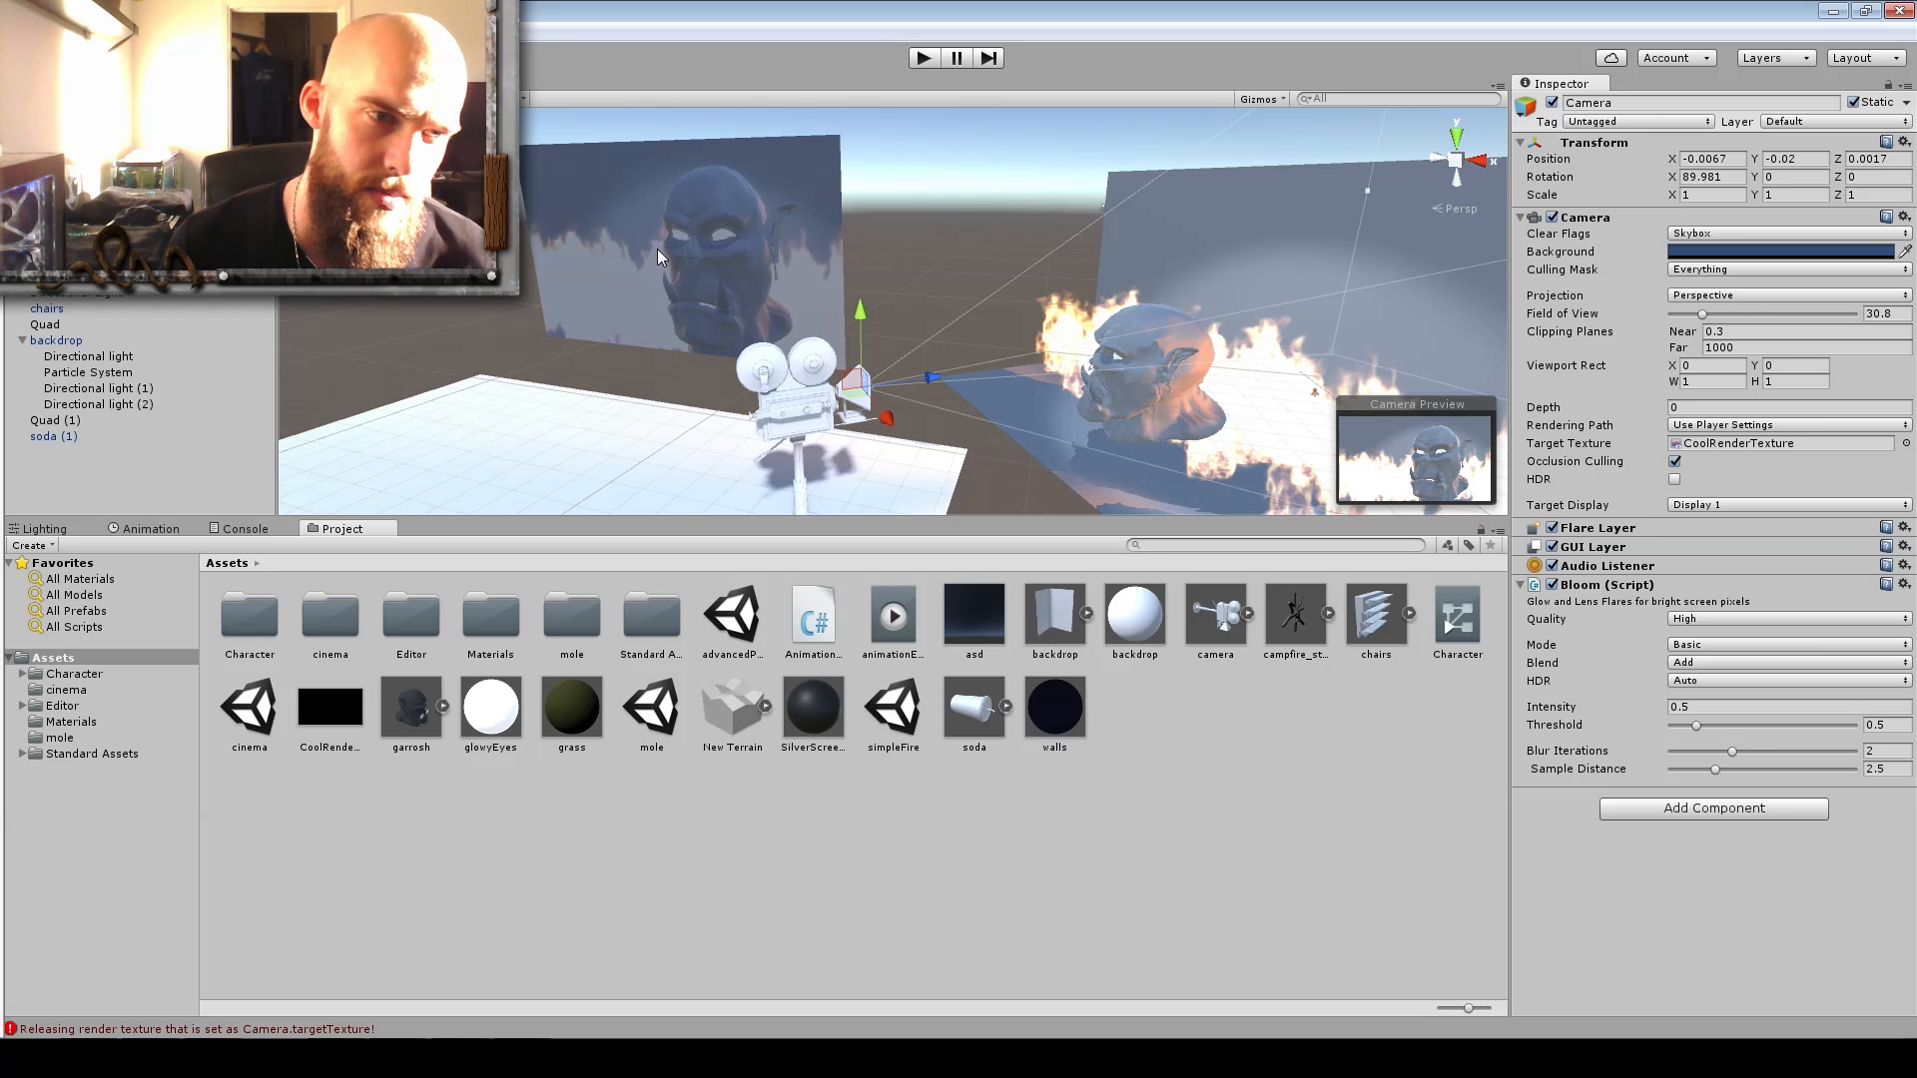
mouse_move(551, 812)
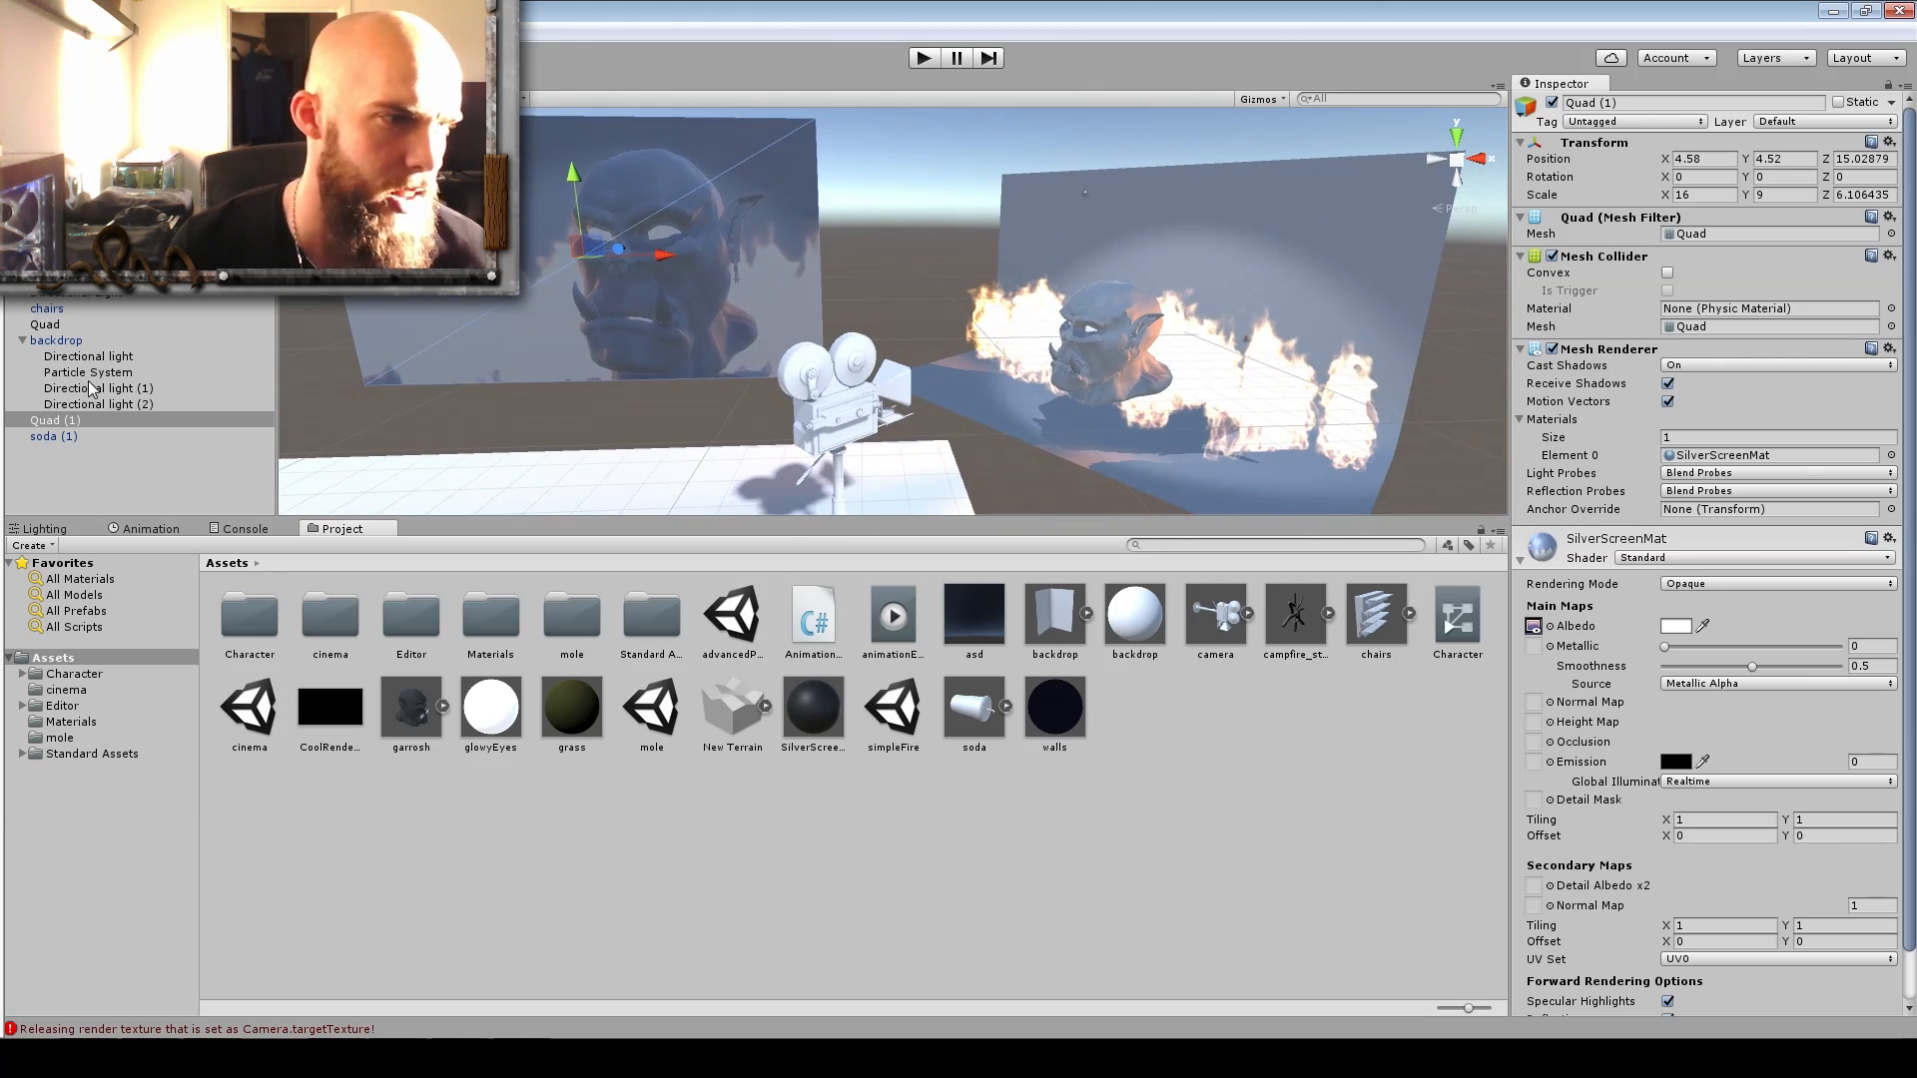
left_click(86, 371)
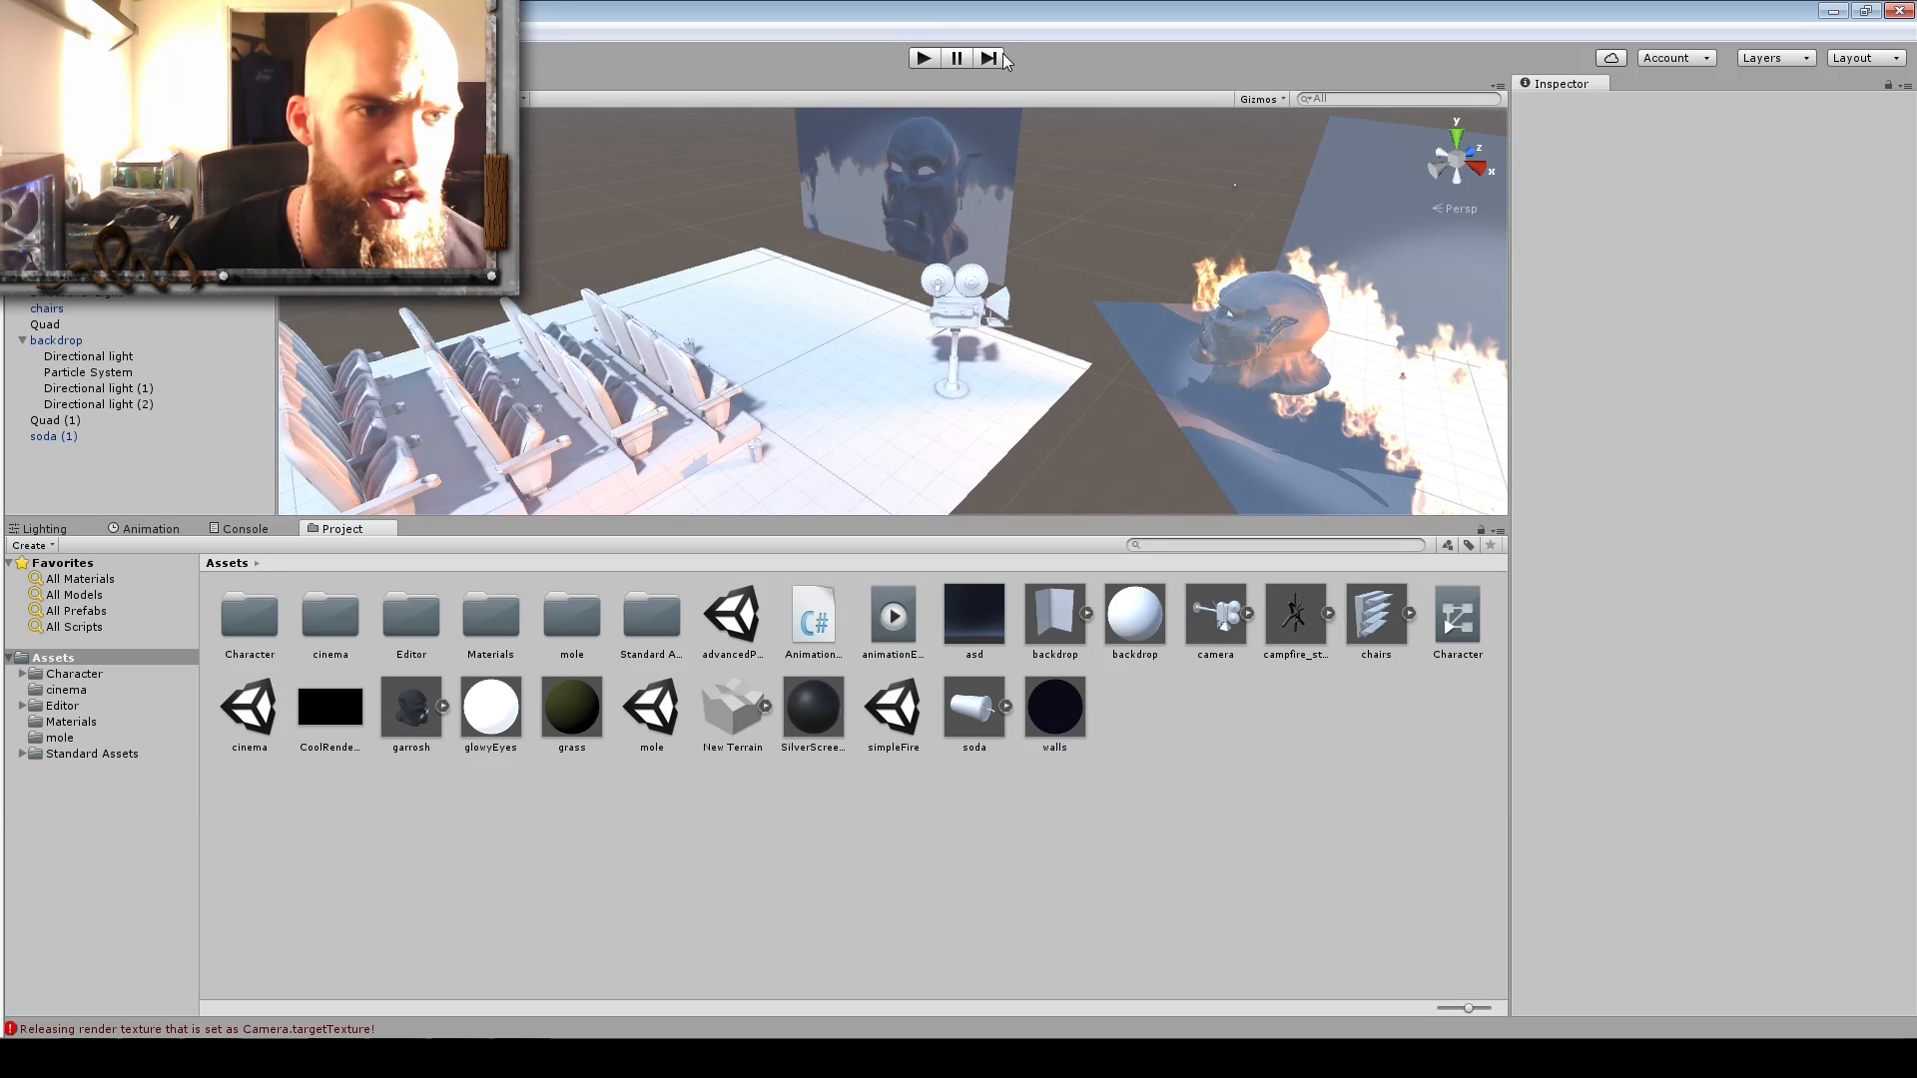
left_click(923, 58)
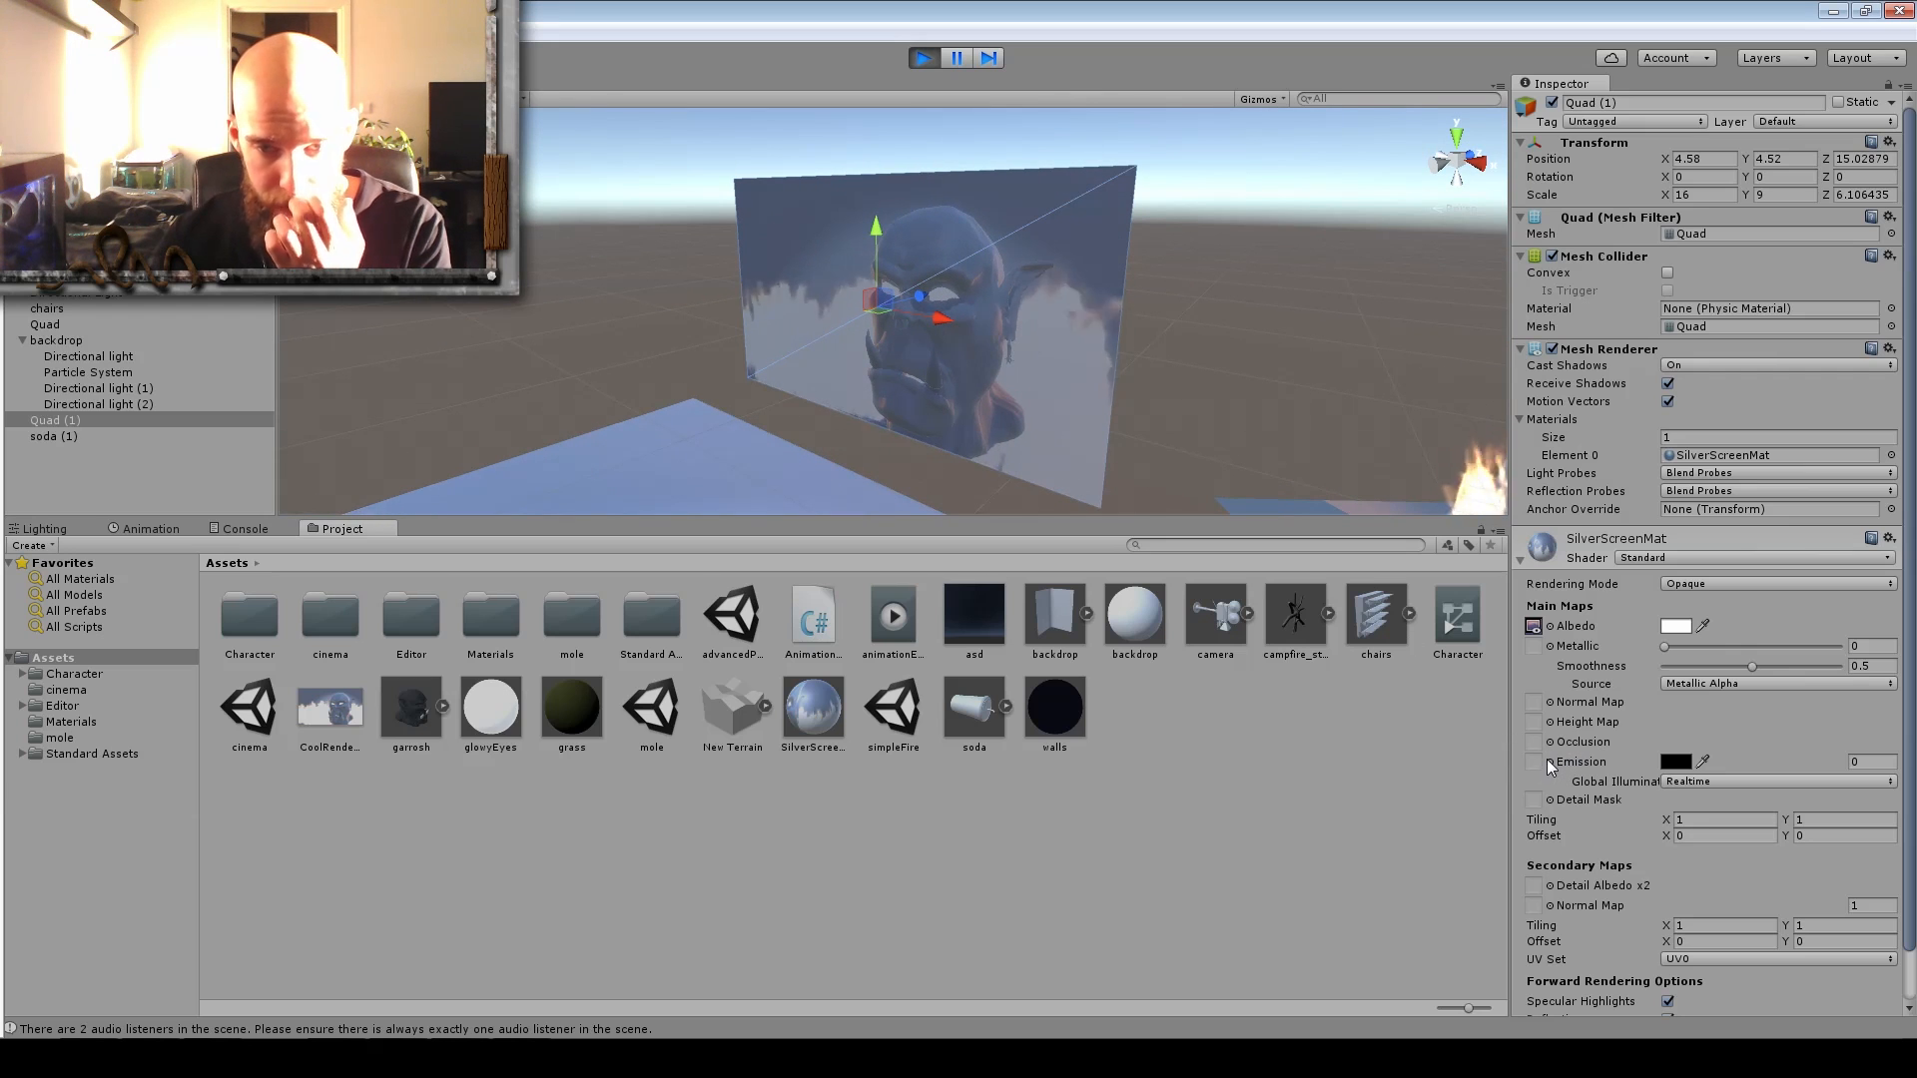
mouse_move(478, 689)
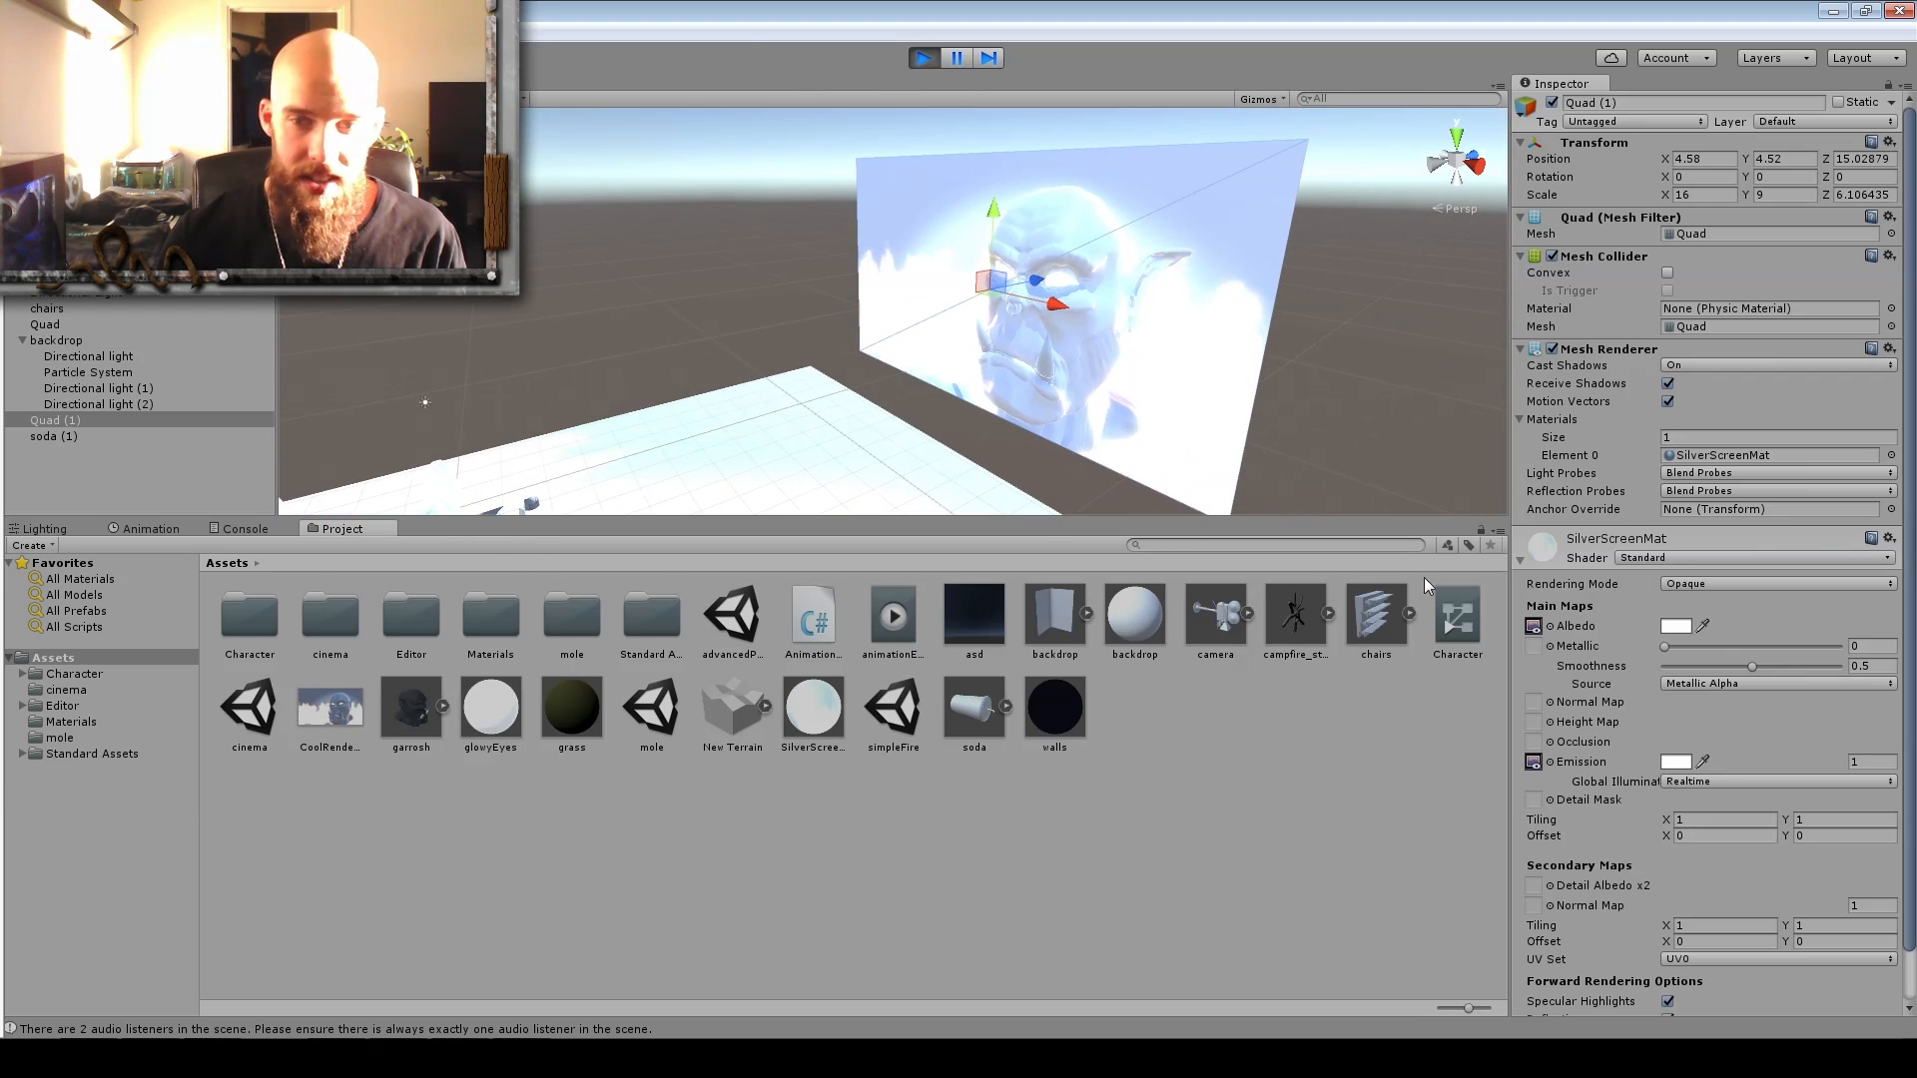
Set SilverScreenMat's emission colour to white so the orc head glows on the screen.
left_click(1675, 625)
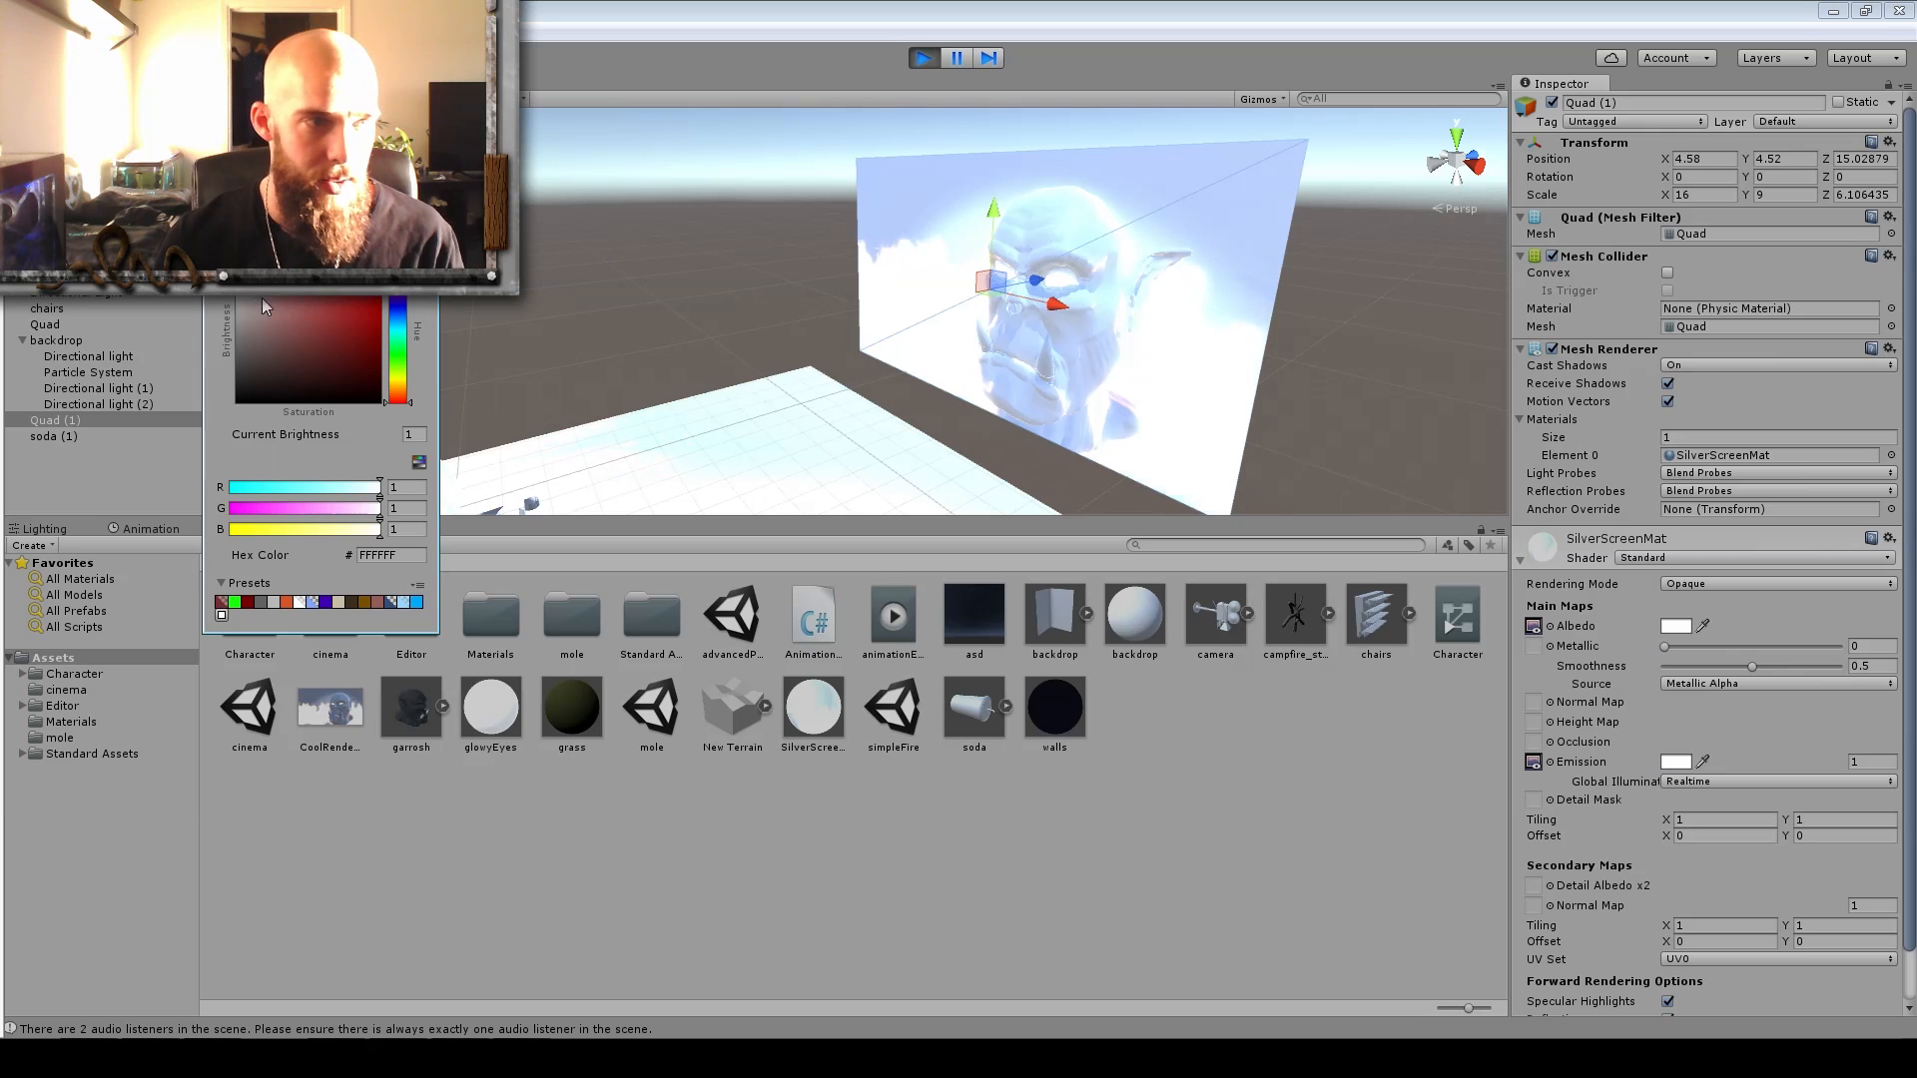